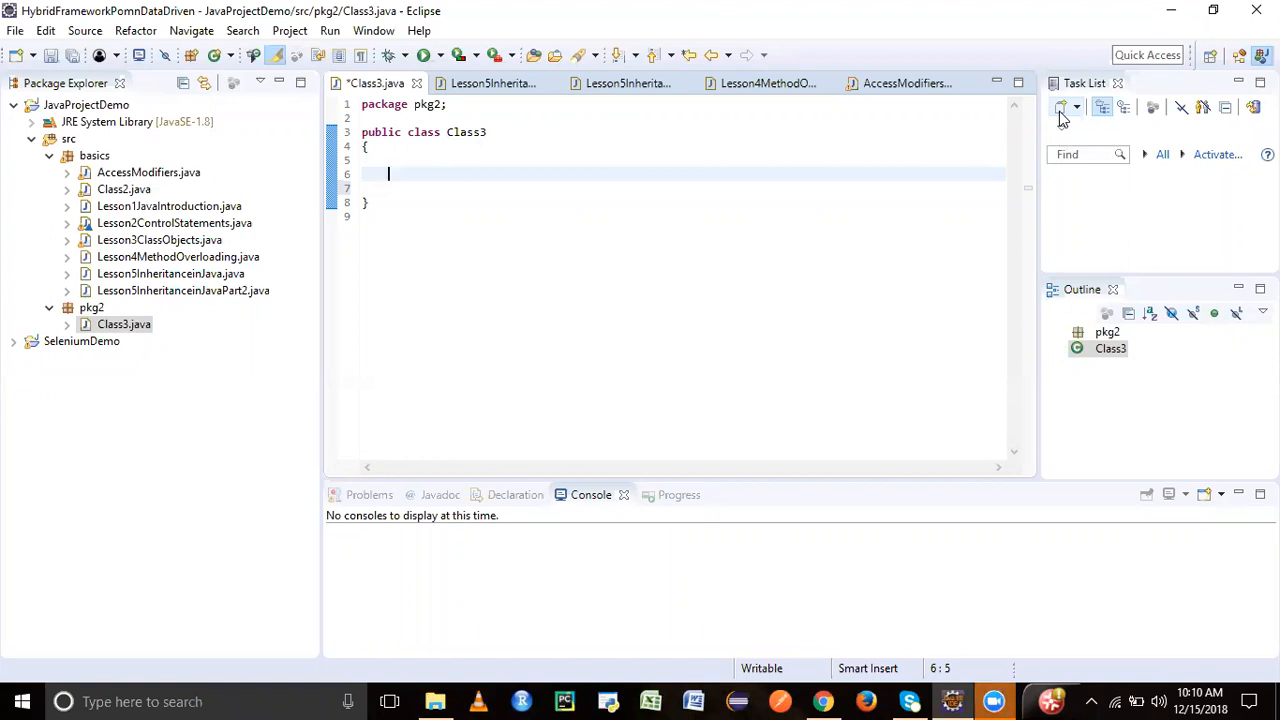
# - Write a /* comment above the class listing public, default, private and protected on separate lines
pyautogui.click(904, 84)
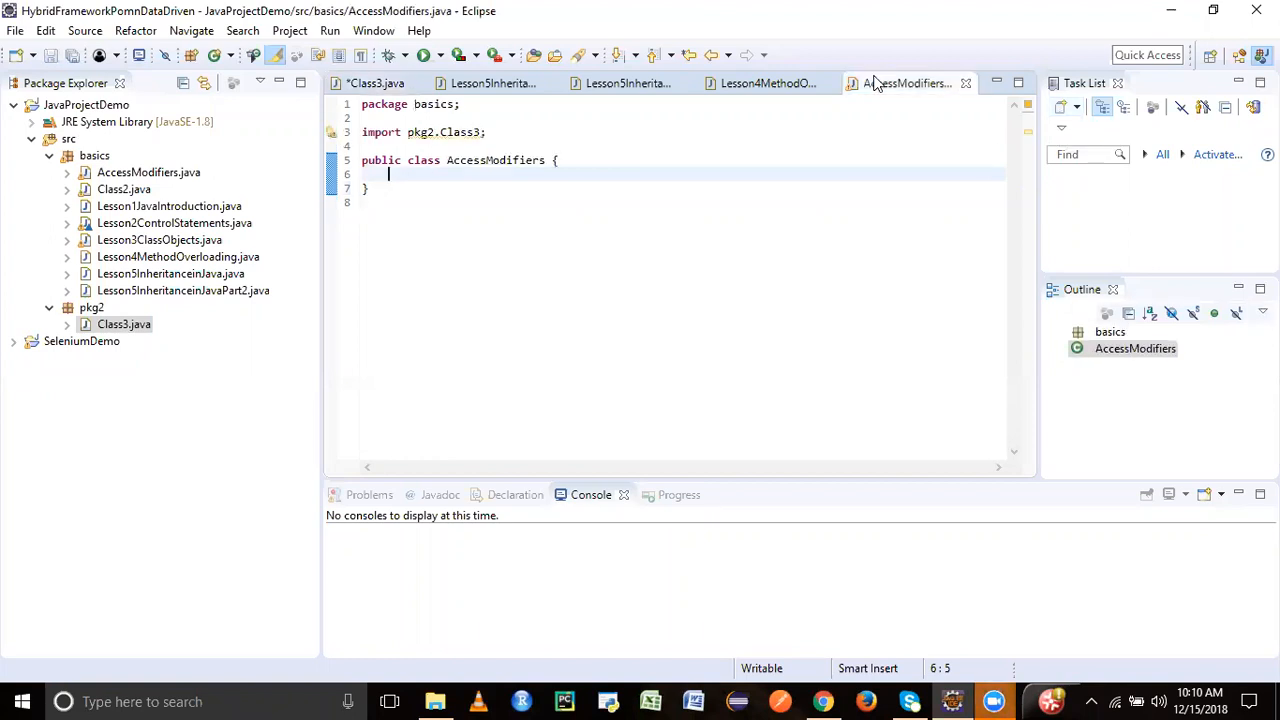
pyautogui.moveTo(760, 84)
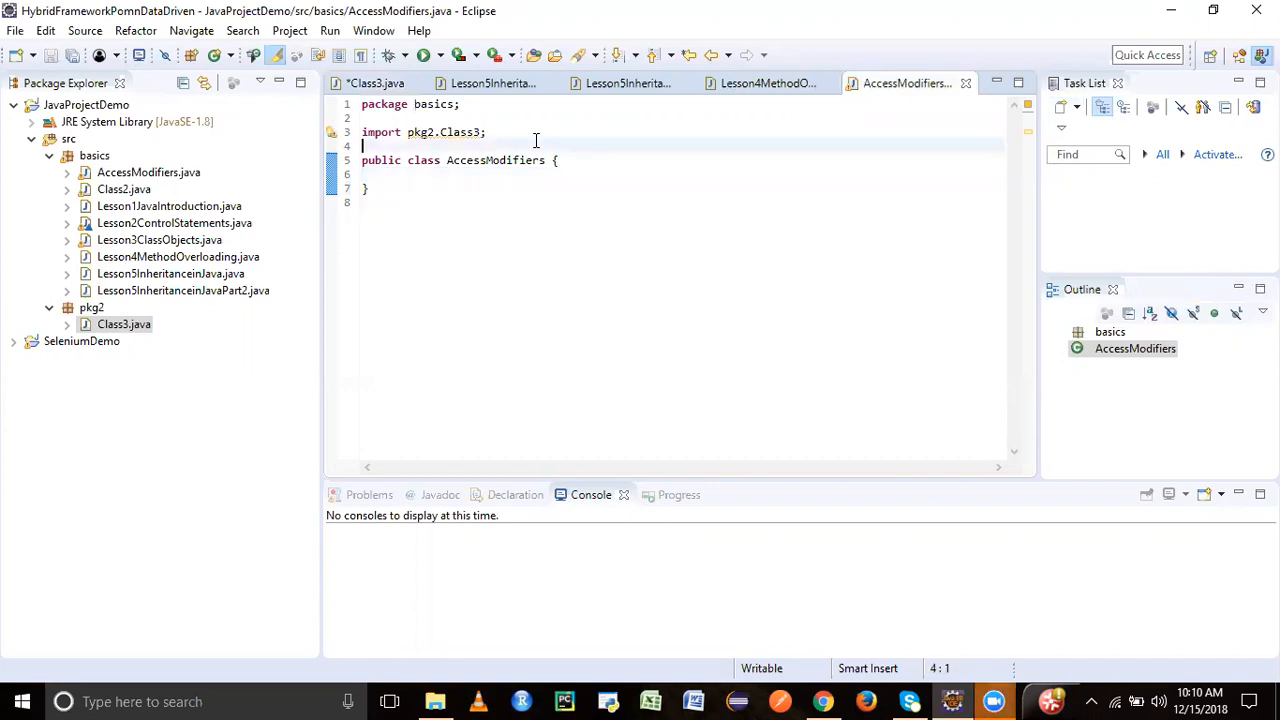
pyautogui.write('/*')
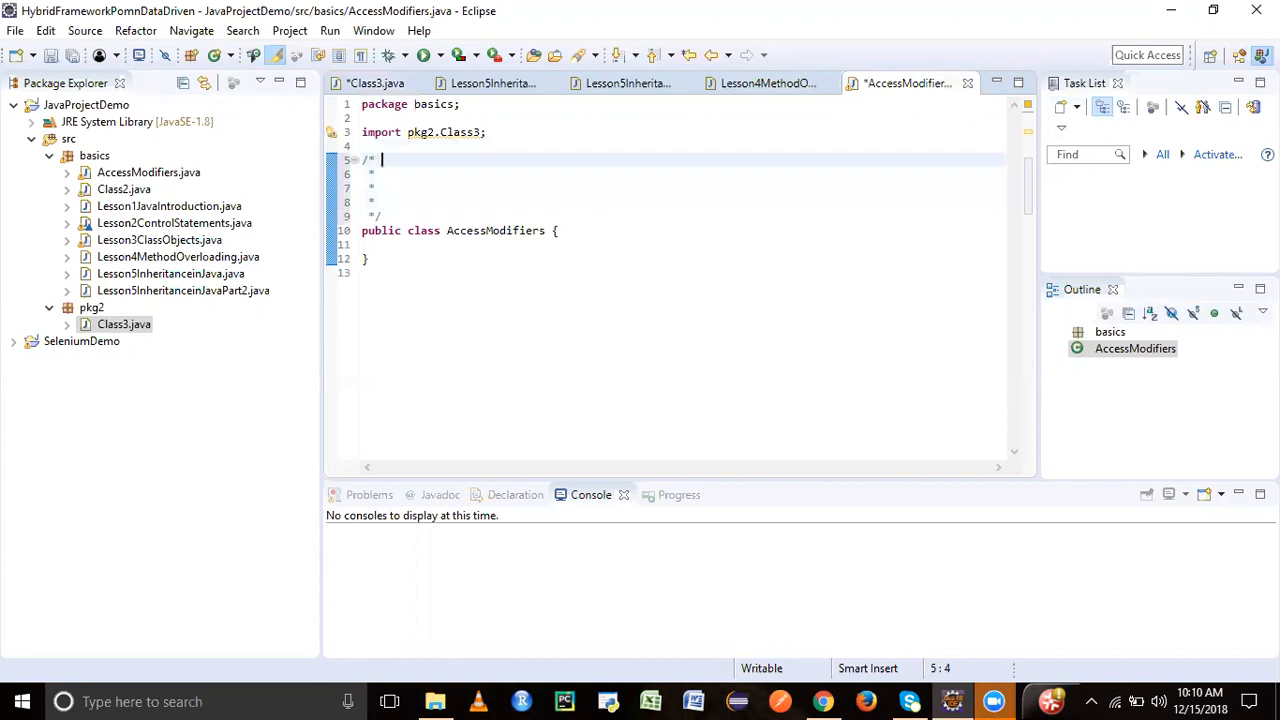
pyautogui.write('public')
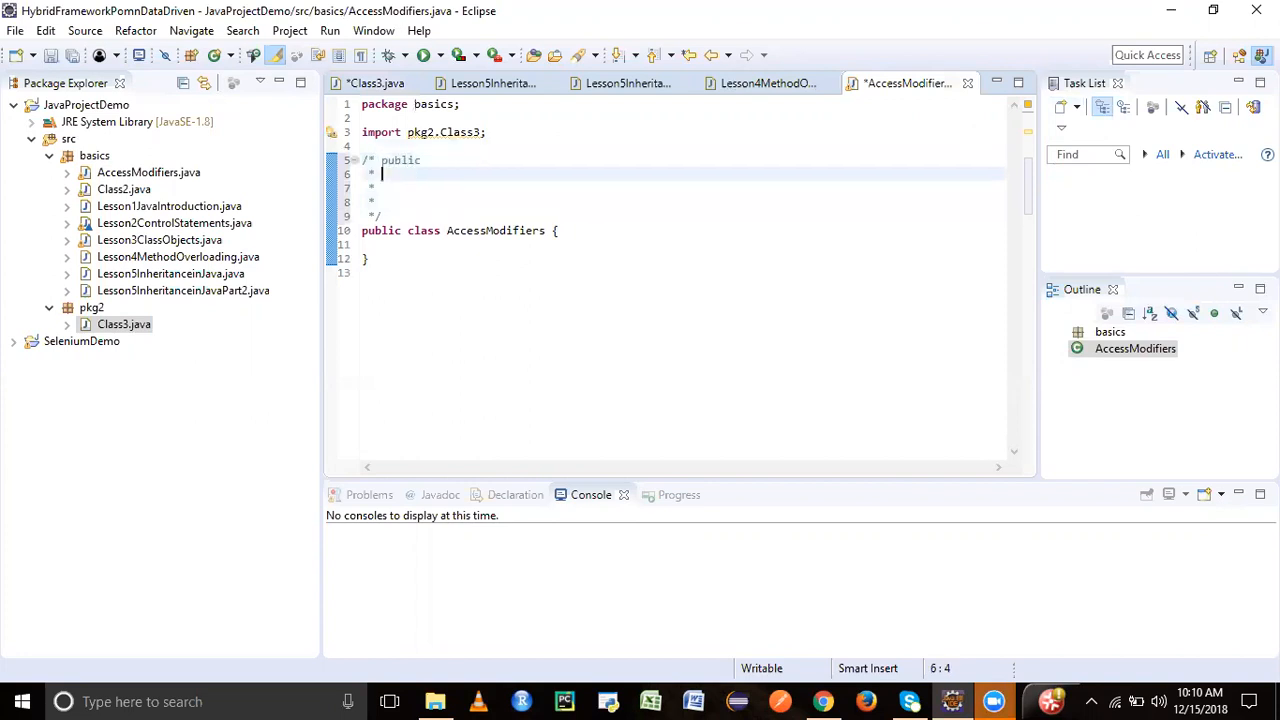
pyautogui.write('default')
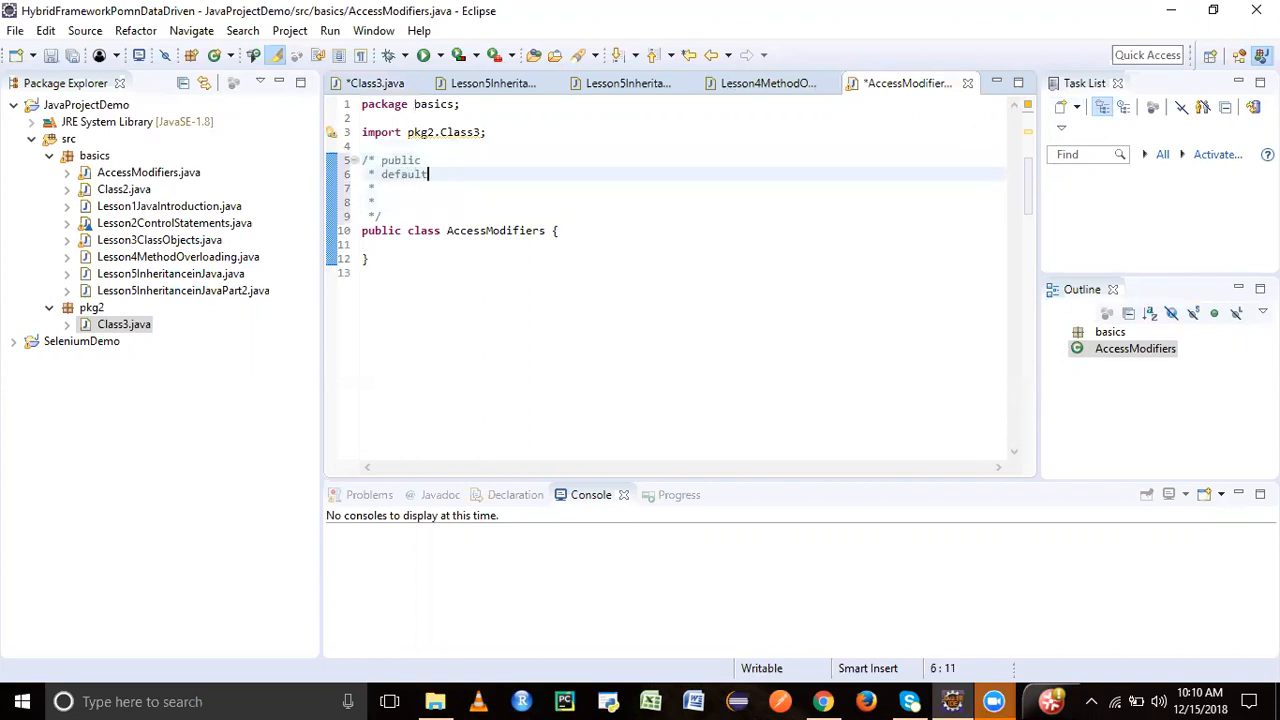
pyautogui.write('private')
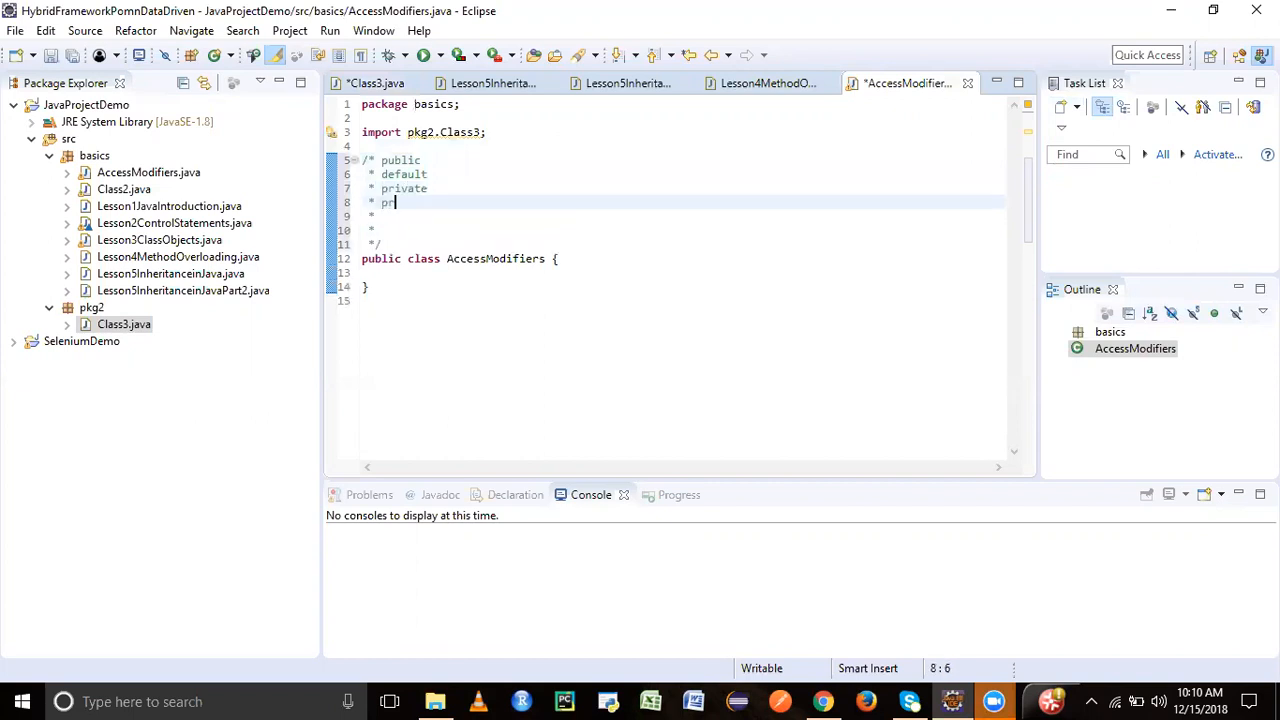
pyautogui.write('otected')
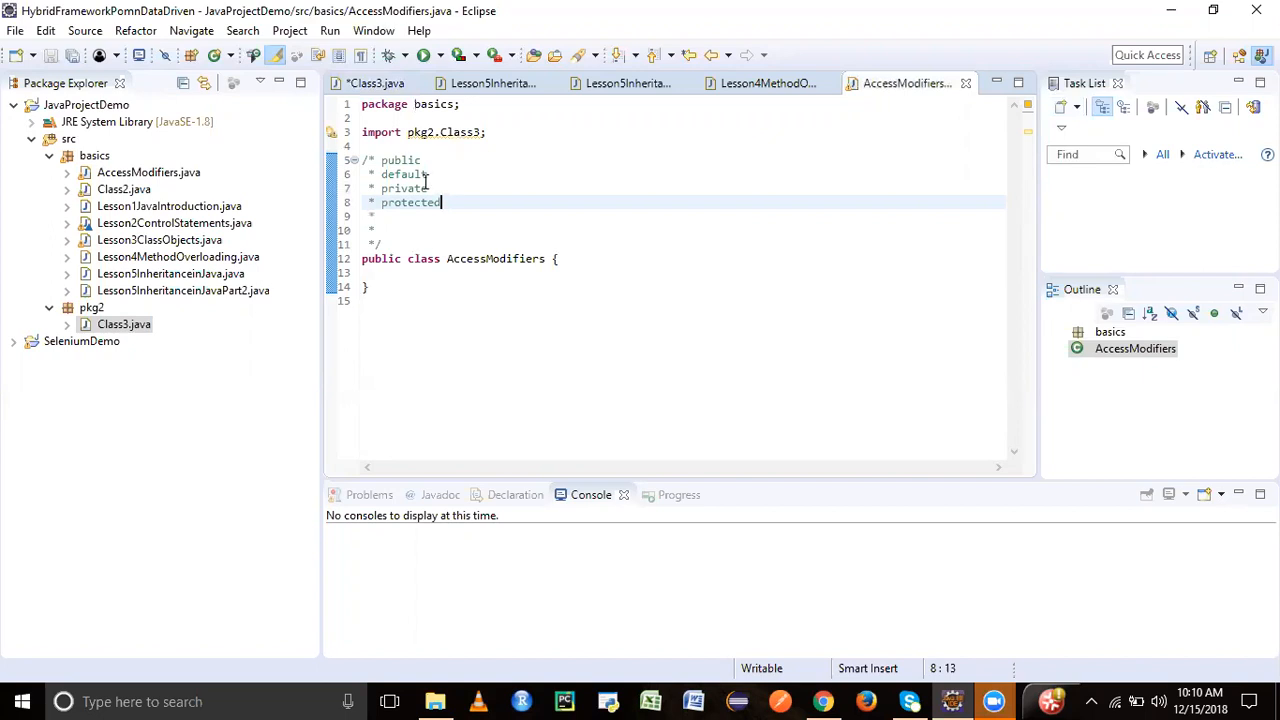
pyautogui.click(422, 160)
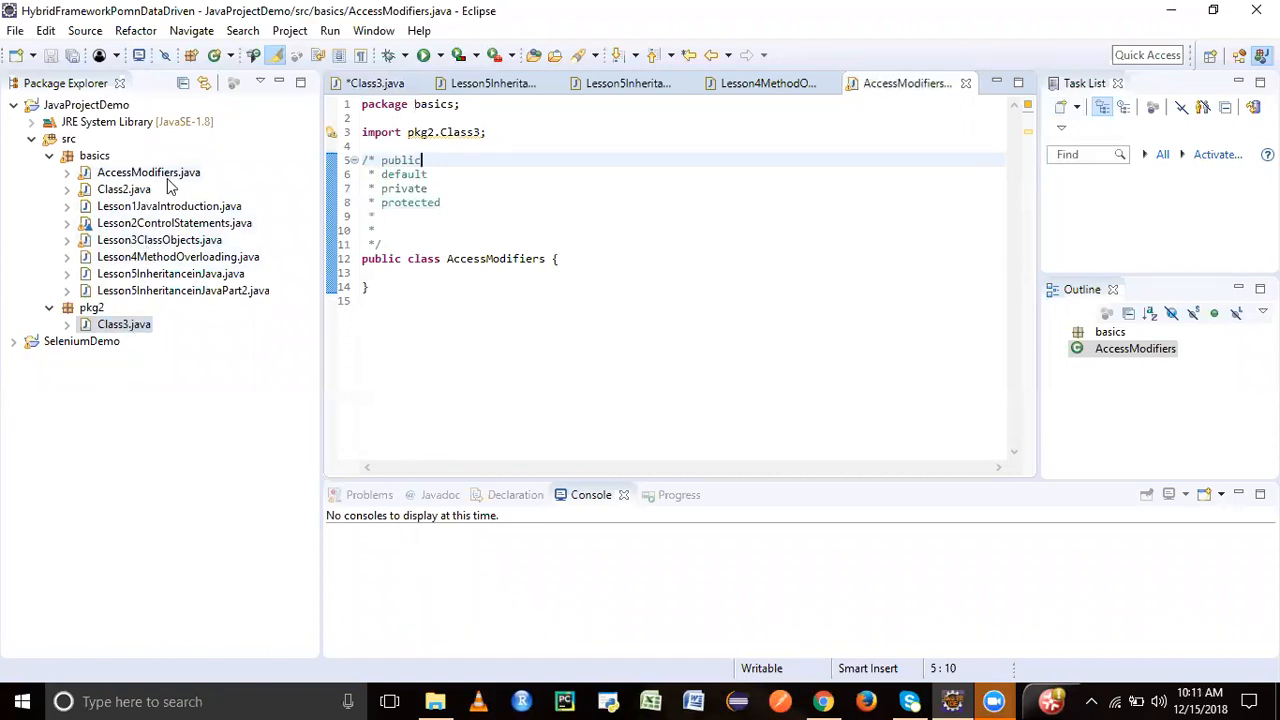
pyautogui.moveTo(174, 184)
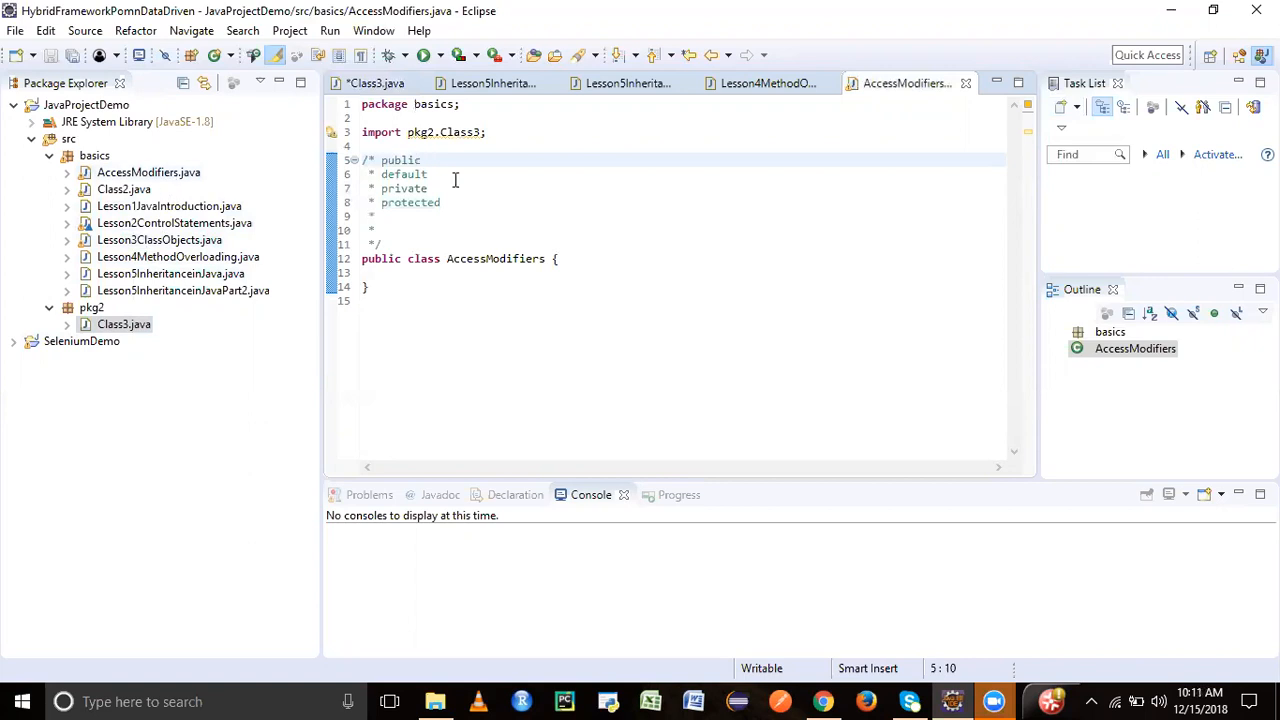
# - Describe public as access across packages with the highest visibility
pyautogui.write(': ac')
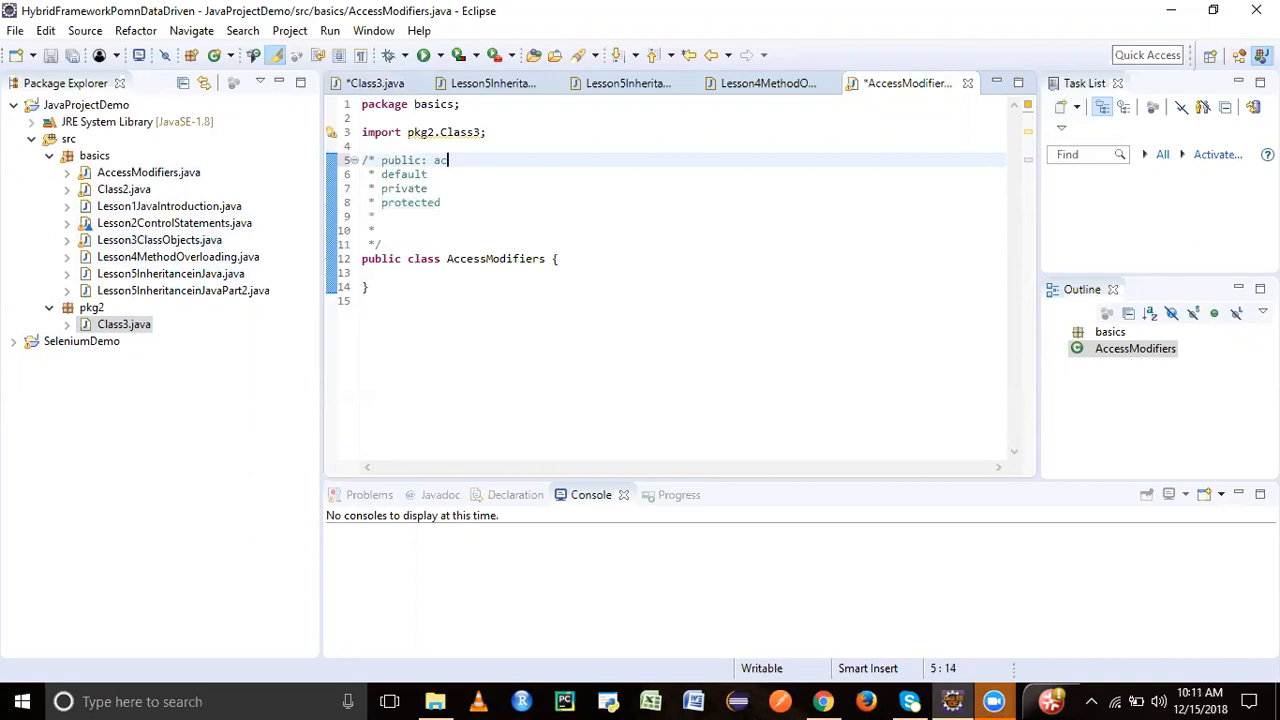
pyautogui.write('cess across')
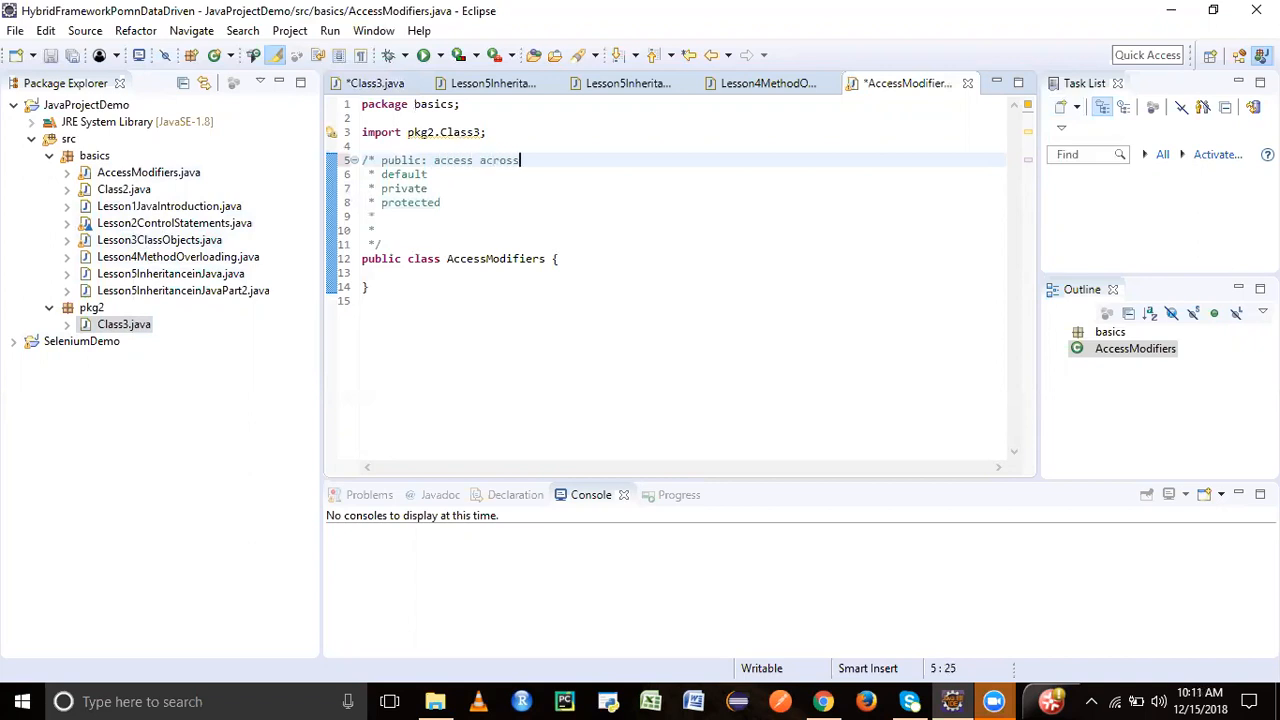
pyautogui.write(', same as well different packages')
pyautogui.click(684, 174)
pyautogui.write(':')
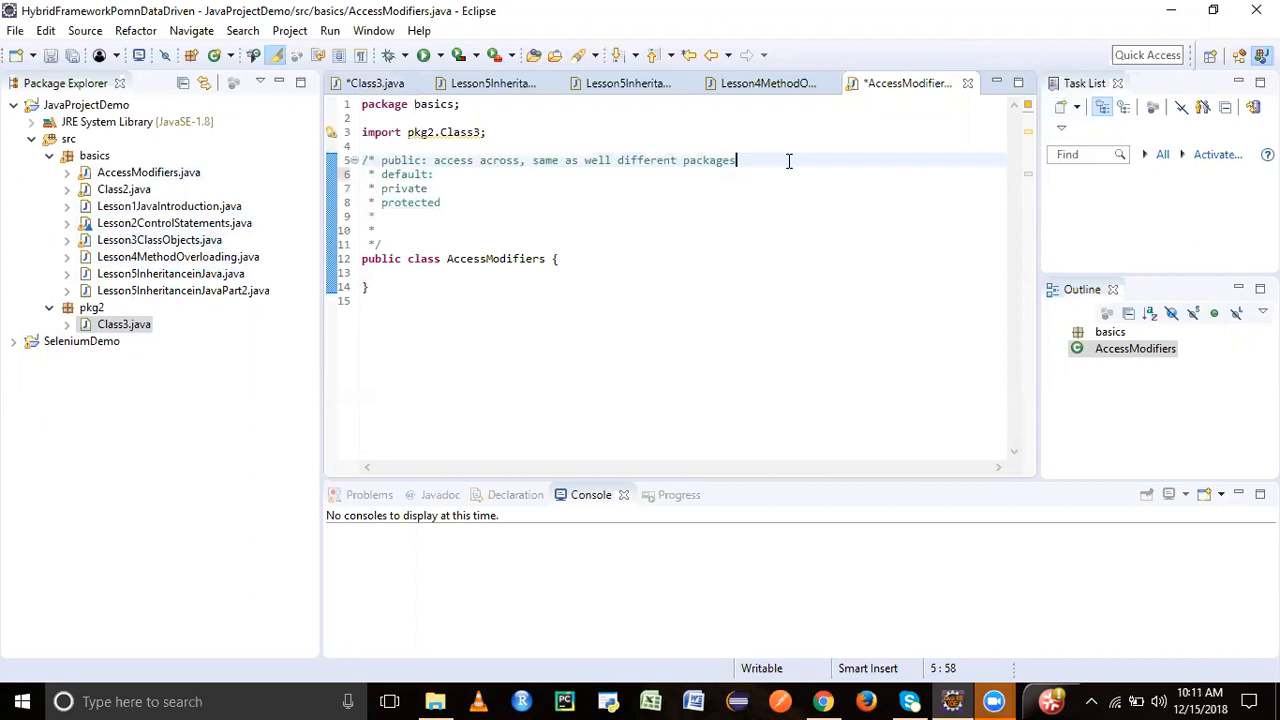
pyautogui.write('Hu')
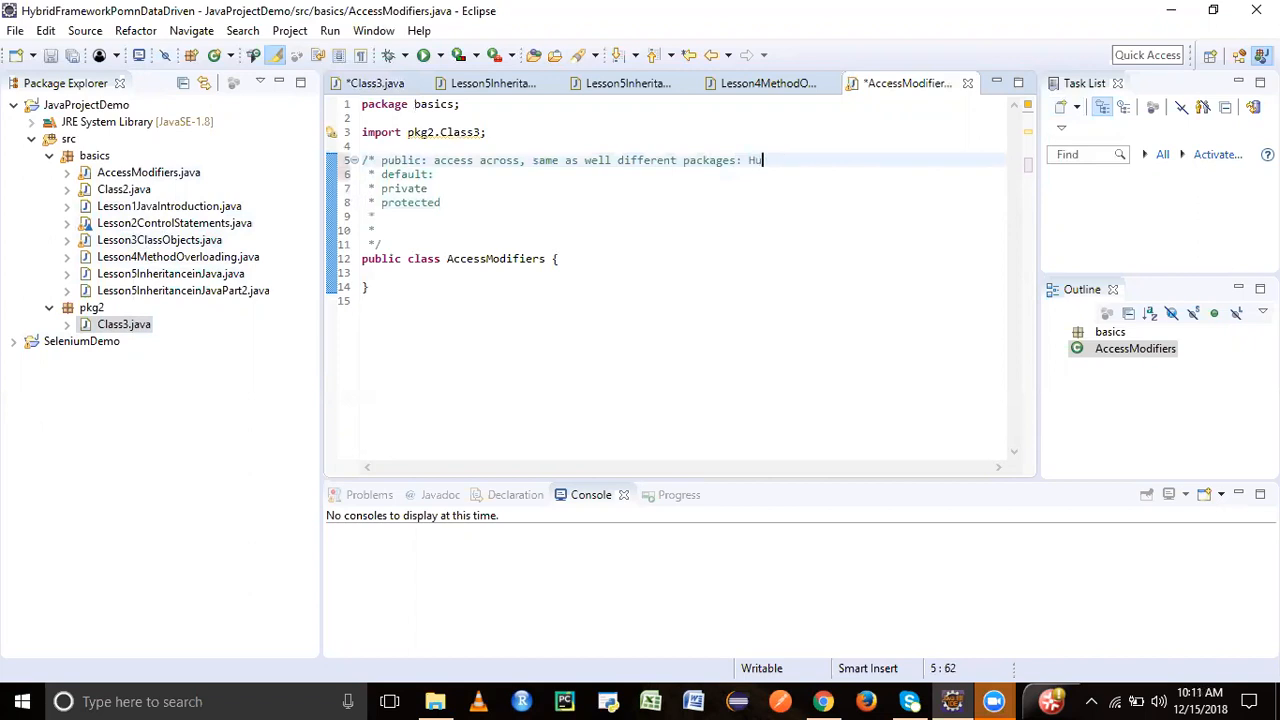
pyautogui.write('ighedt')
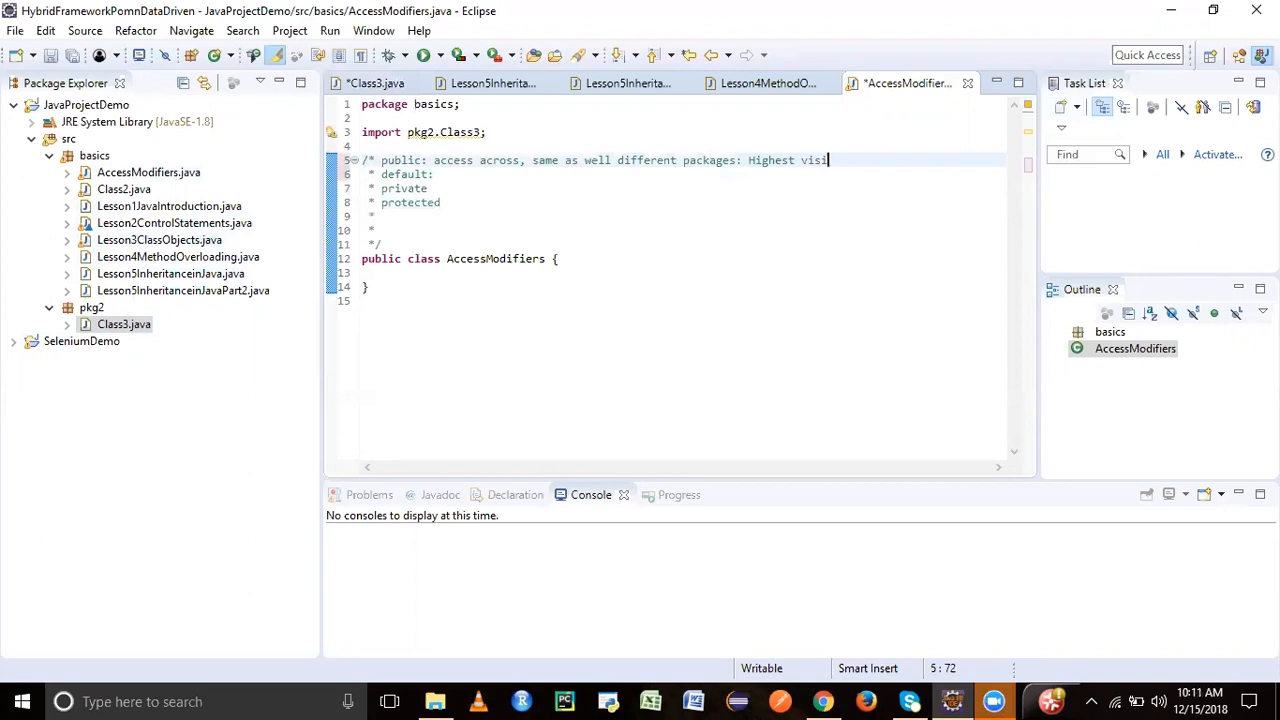
pyautogui.write('bili')
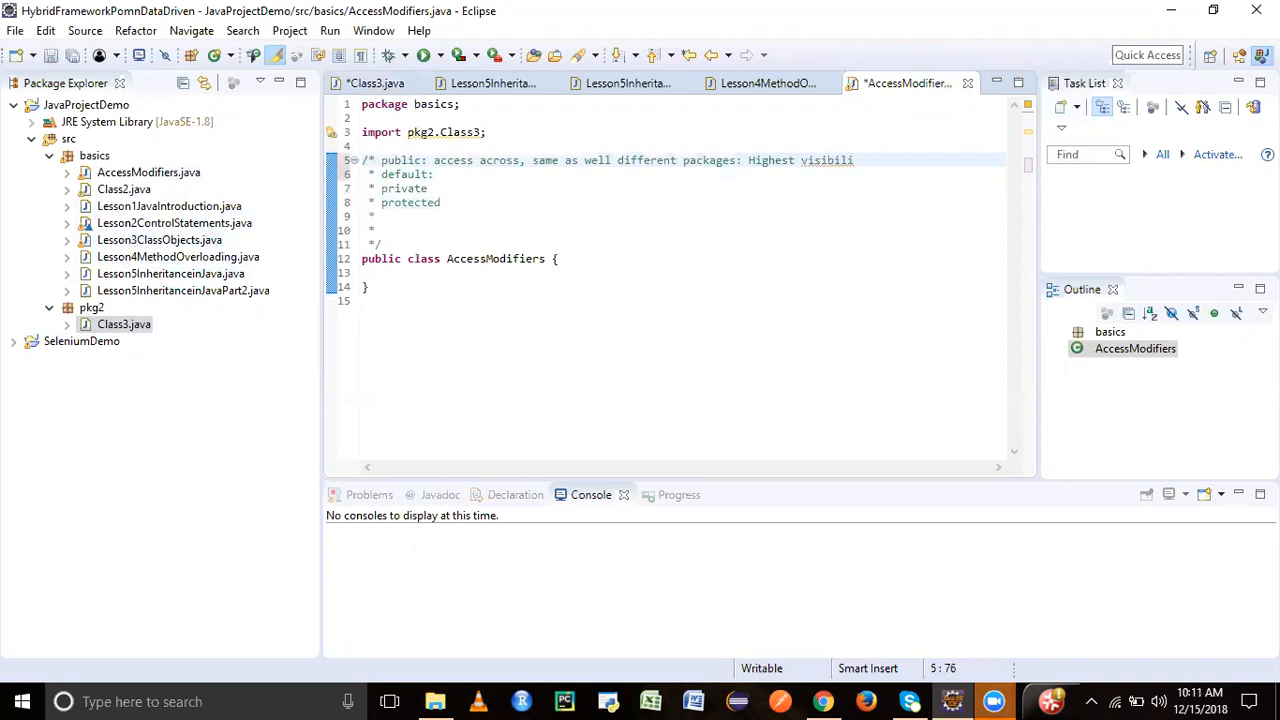
pyautogui.write('ty')
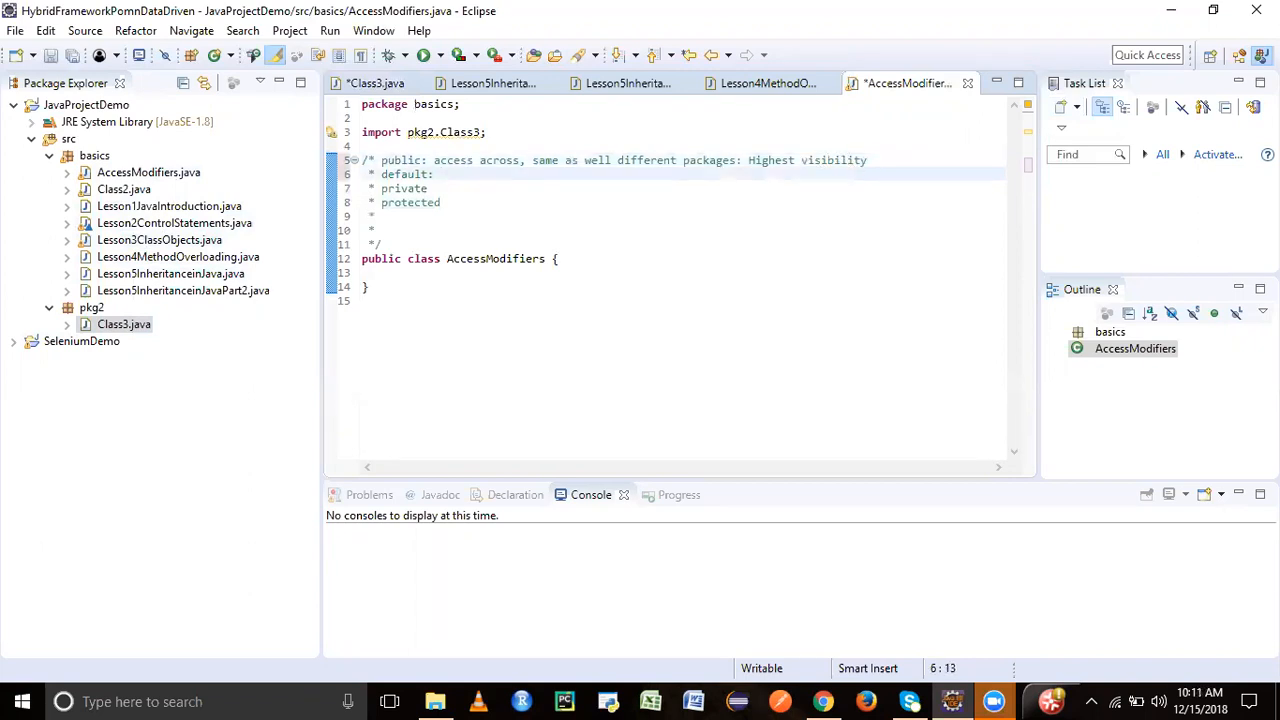
# - Describe default as within the package, private as within the same class, protected as accessible by subclasses in other packages
pyautogui.write('within same class,')
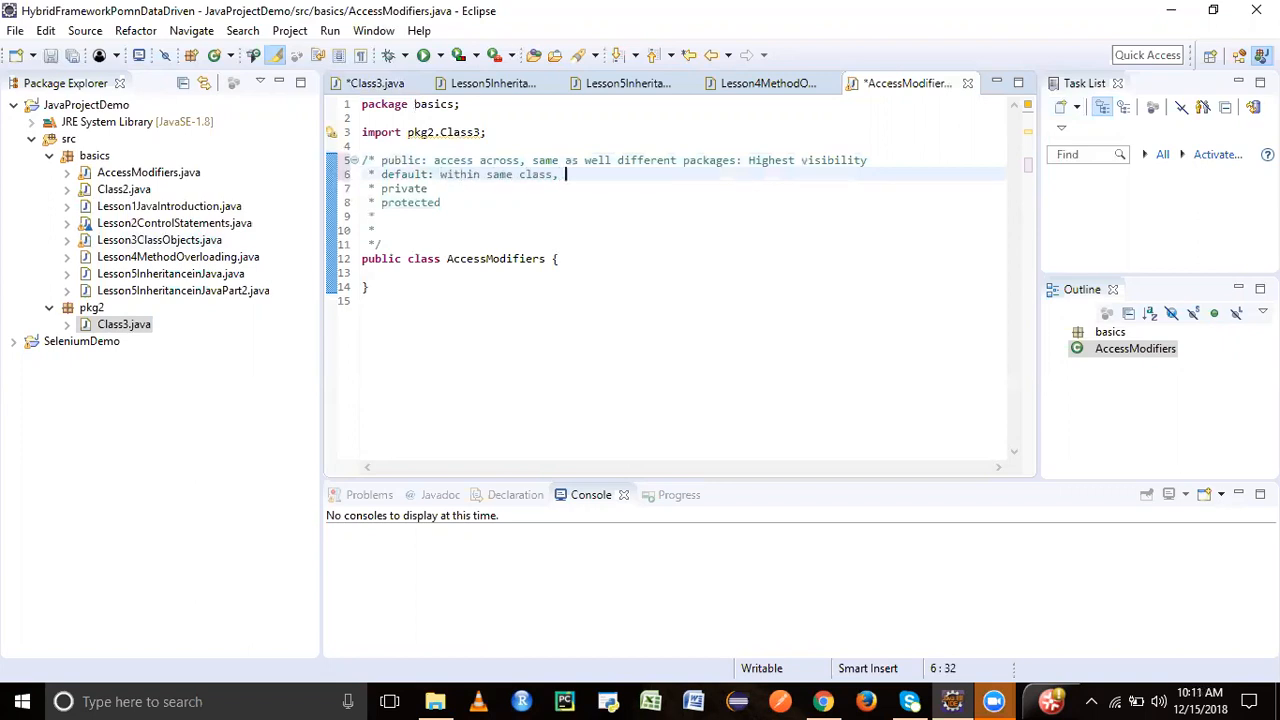
pyautogui.write('or by other class in same p')
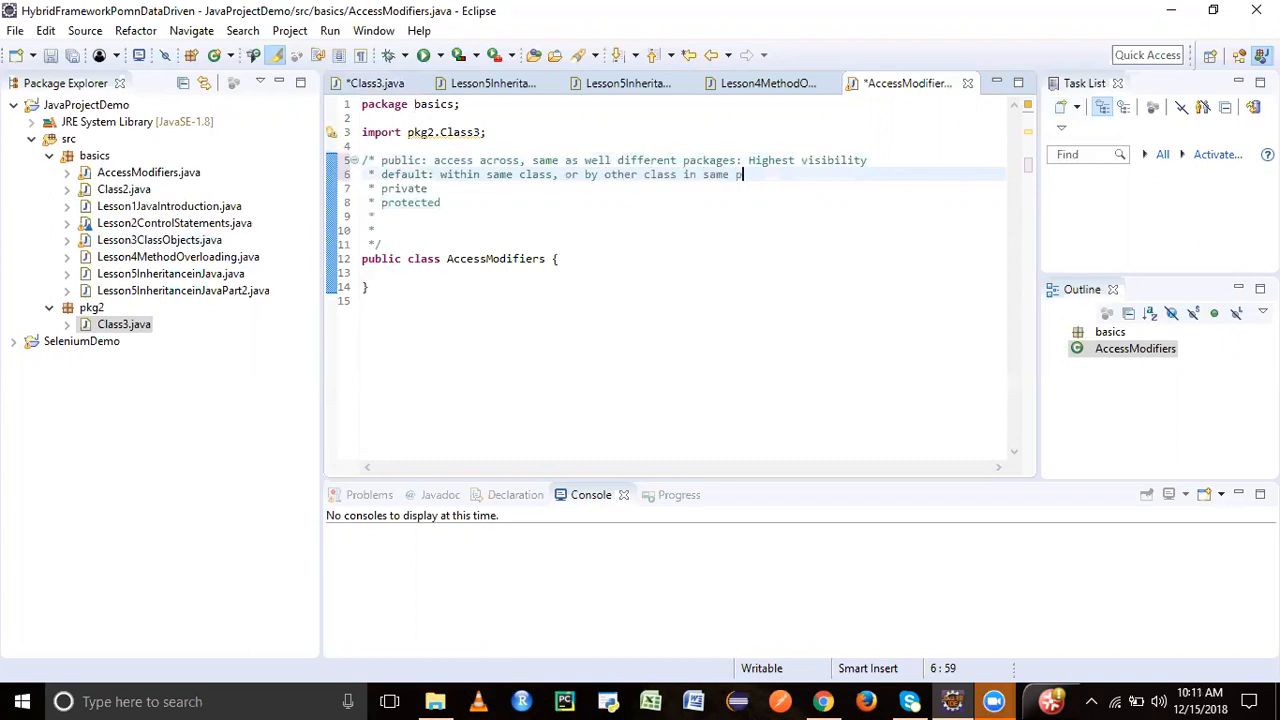
pyautogui.write('ackage')
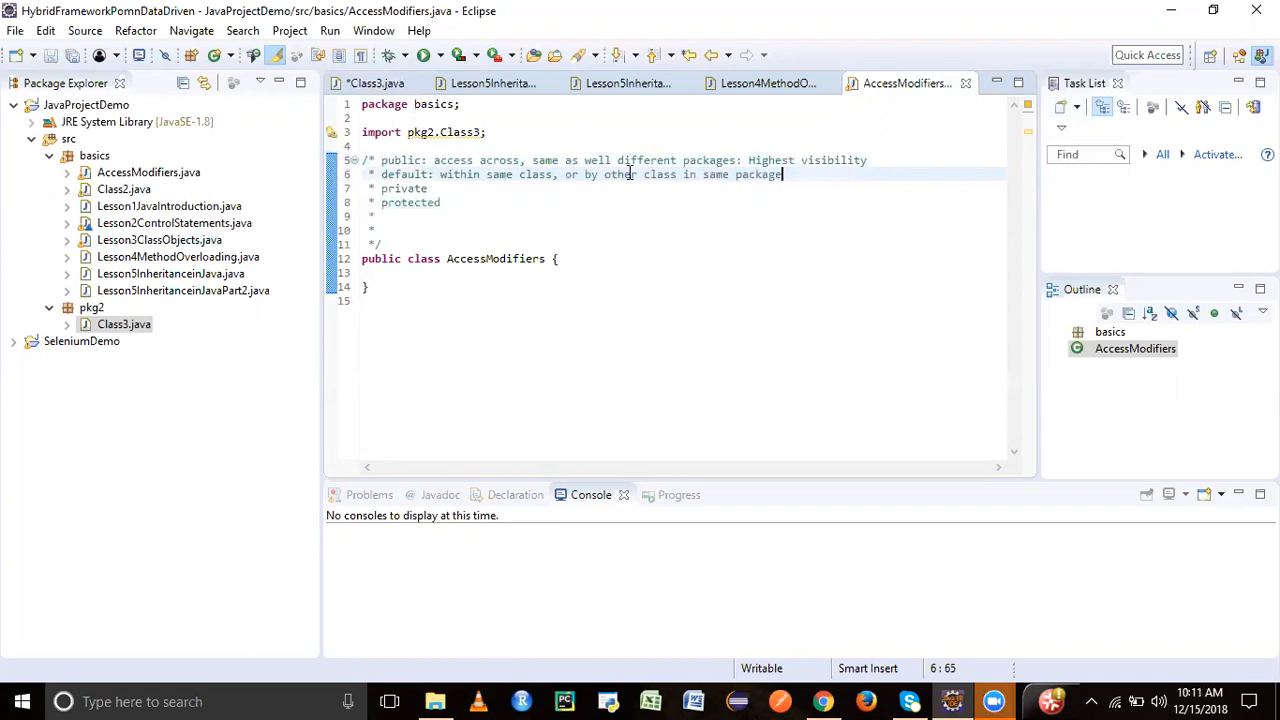
pyautogui.moveTo(276, 220)
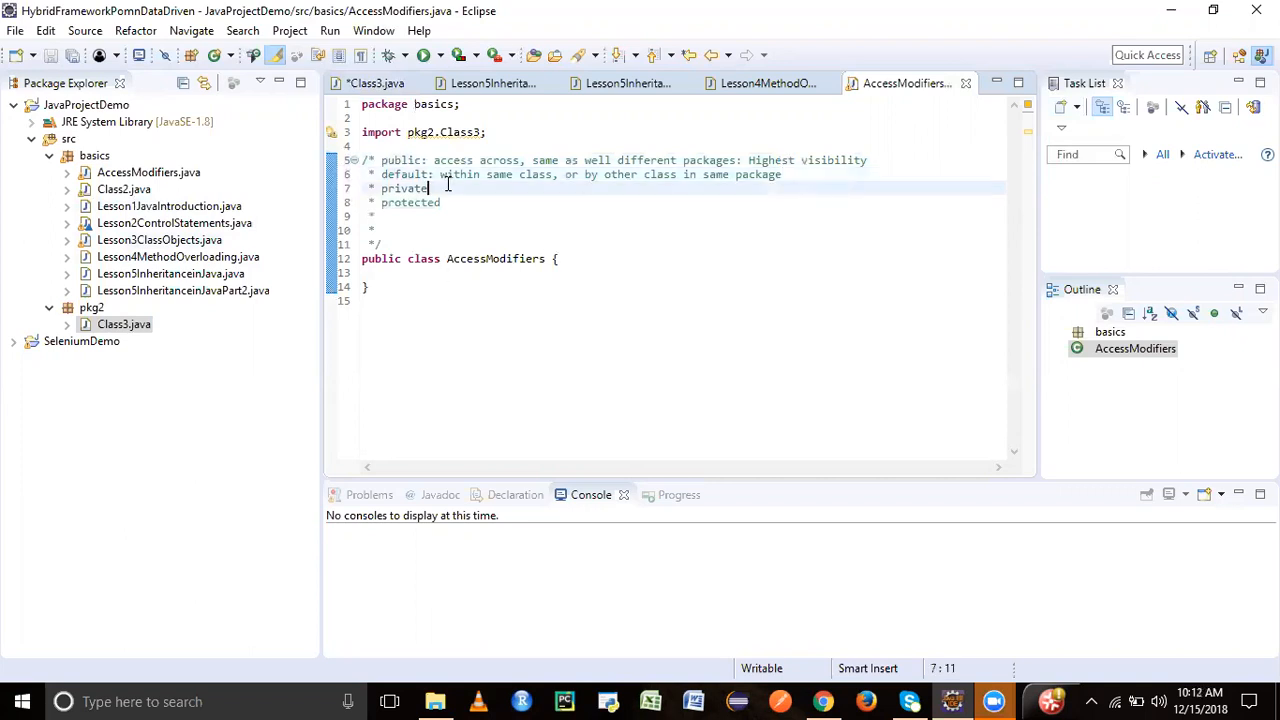
pyautogui.write(': within the same class only.')
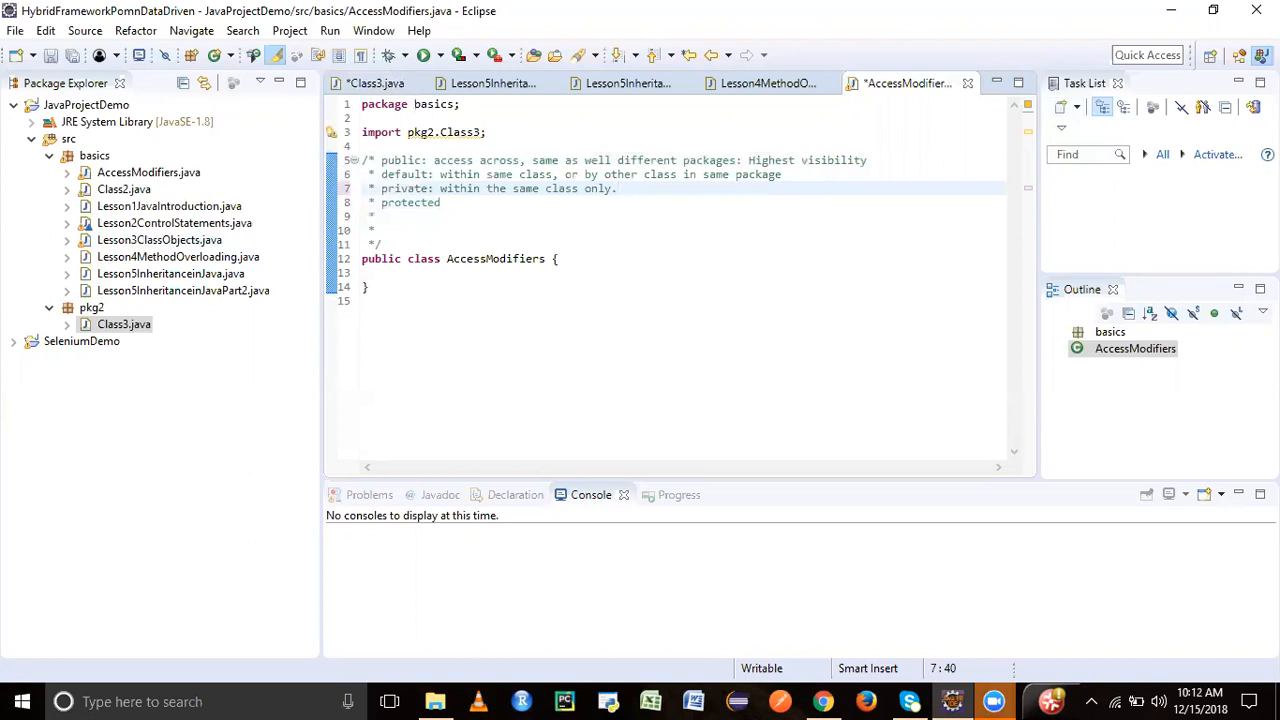
pyautogui.write(':')
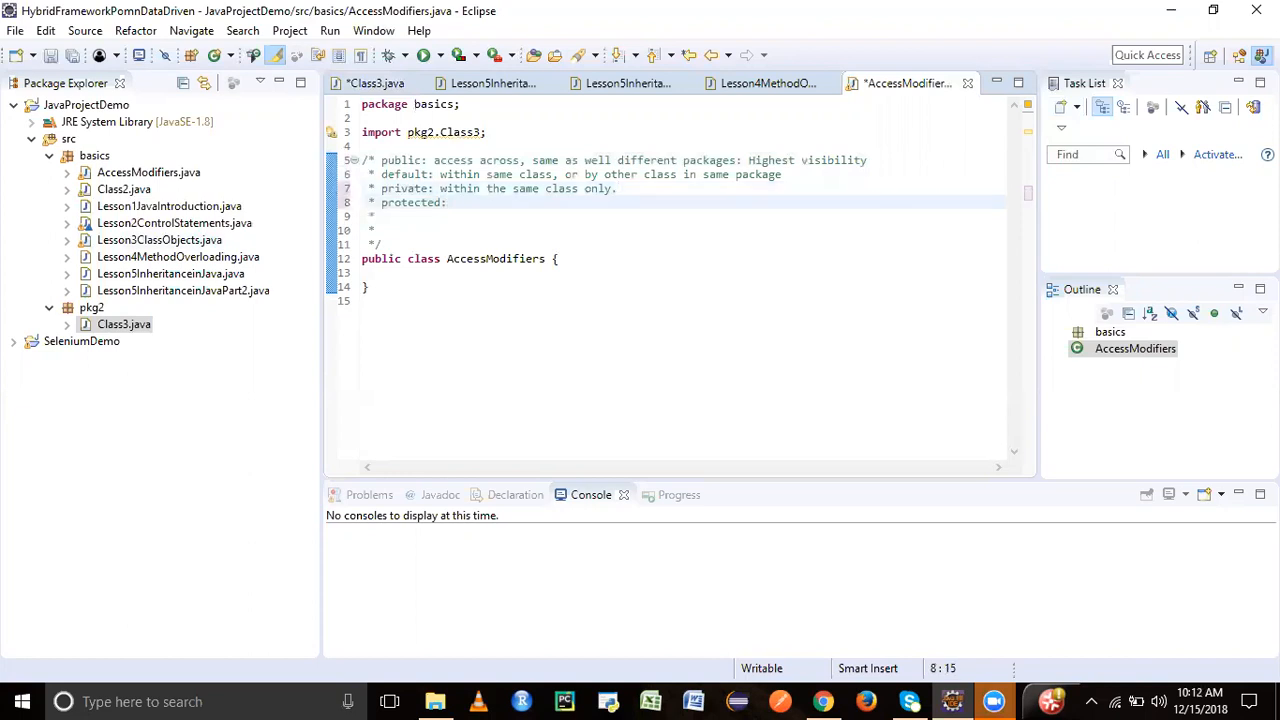
pyautogui.write('can be access within same or different')
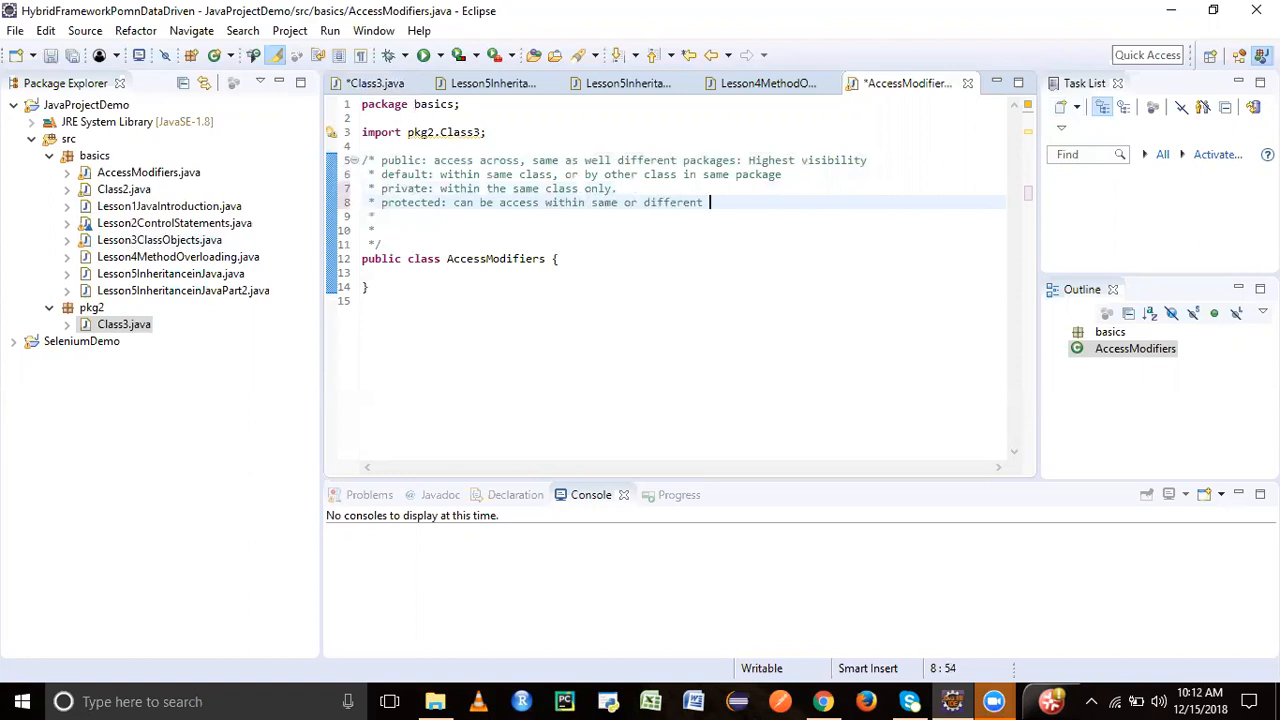
pyautogui.write('packages by subclass')
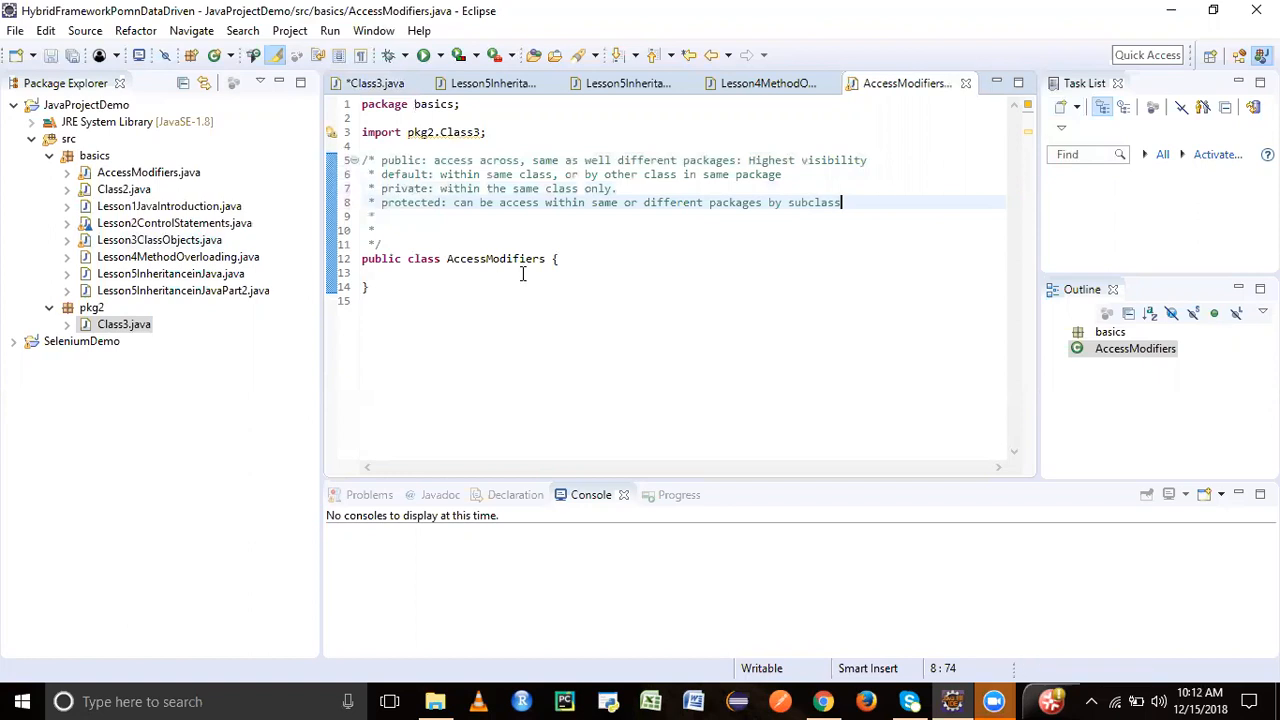
# - Declare fields int a=10 and public double d=10.0 in AccessModifiers
pyautogui.press('Enter')
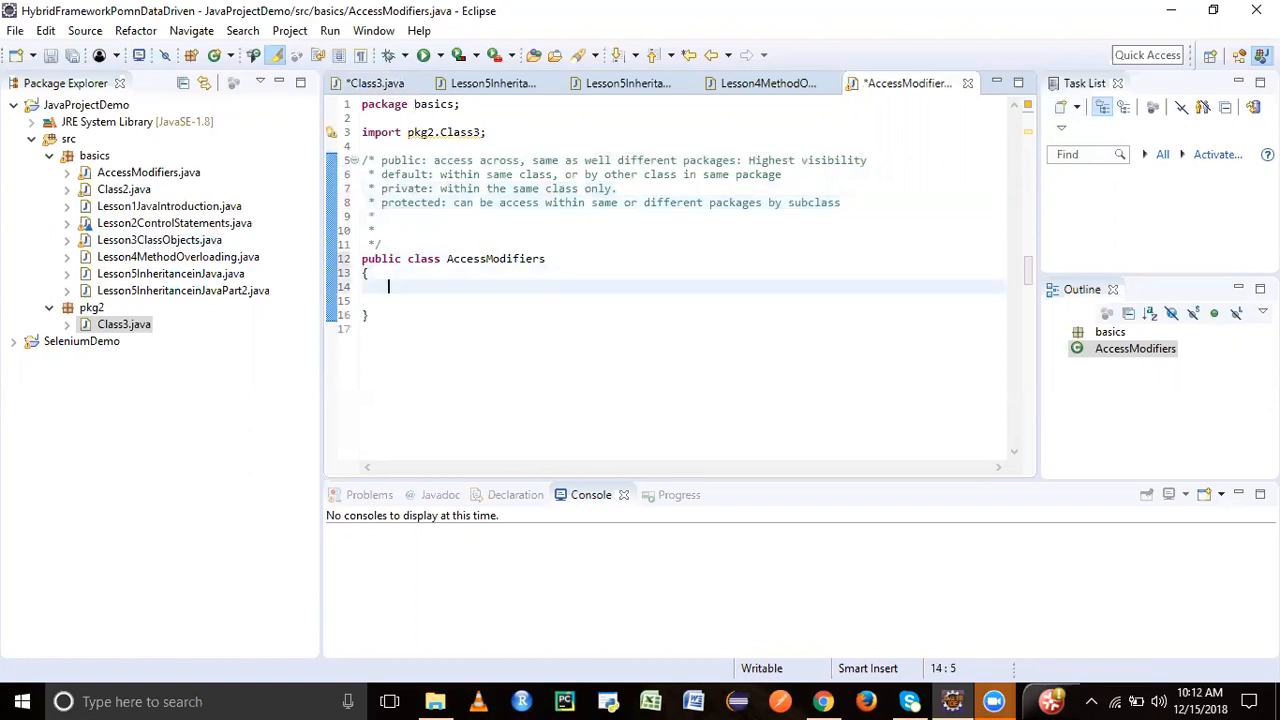
pyautogui.write('int a')
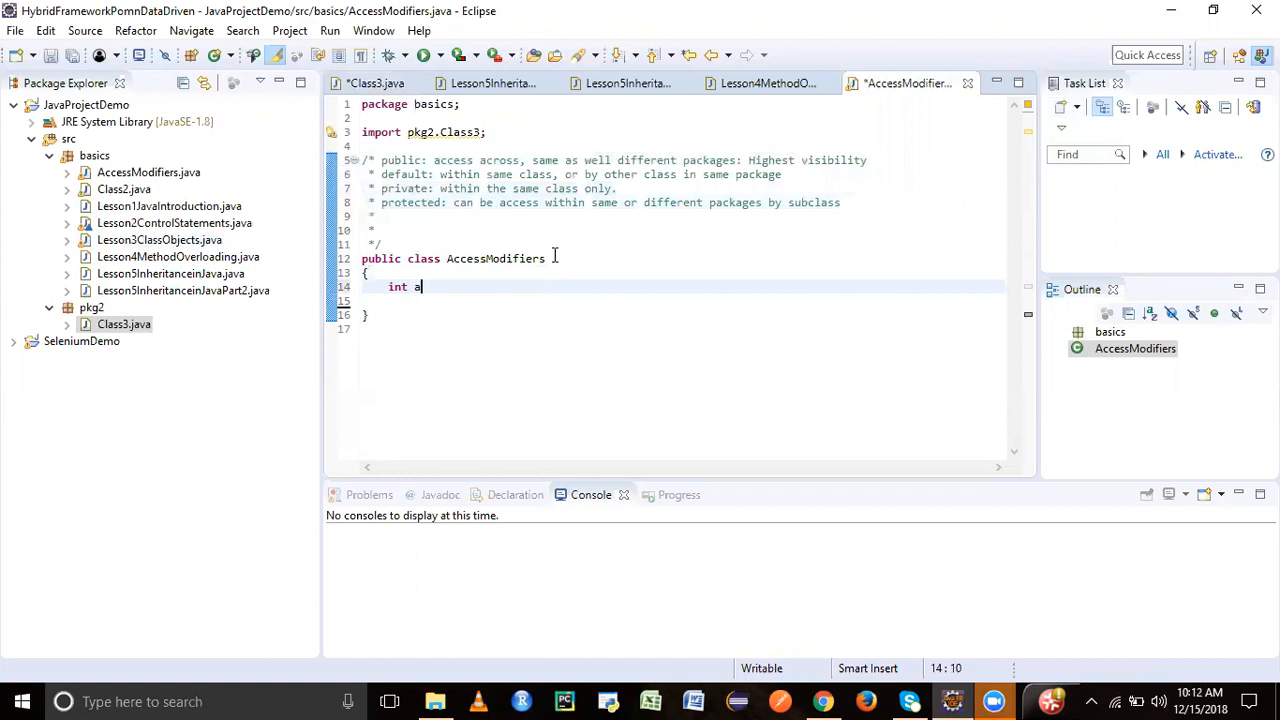
pyautogui.write('=10;')
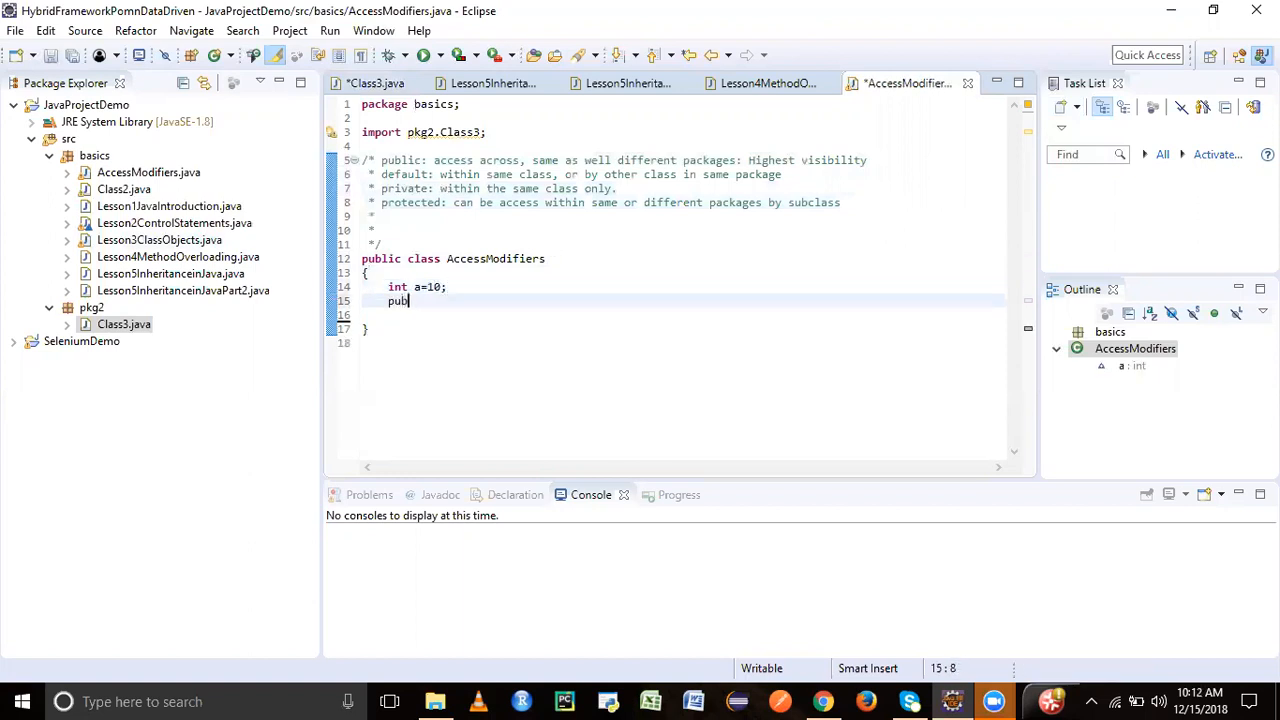
pyautogui.write('lic do')
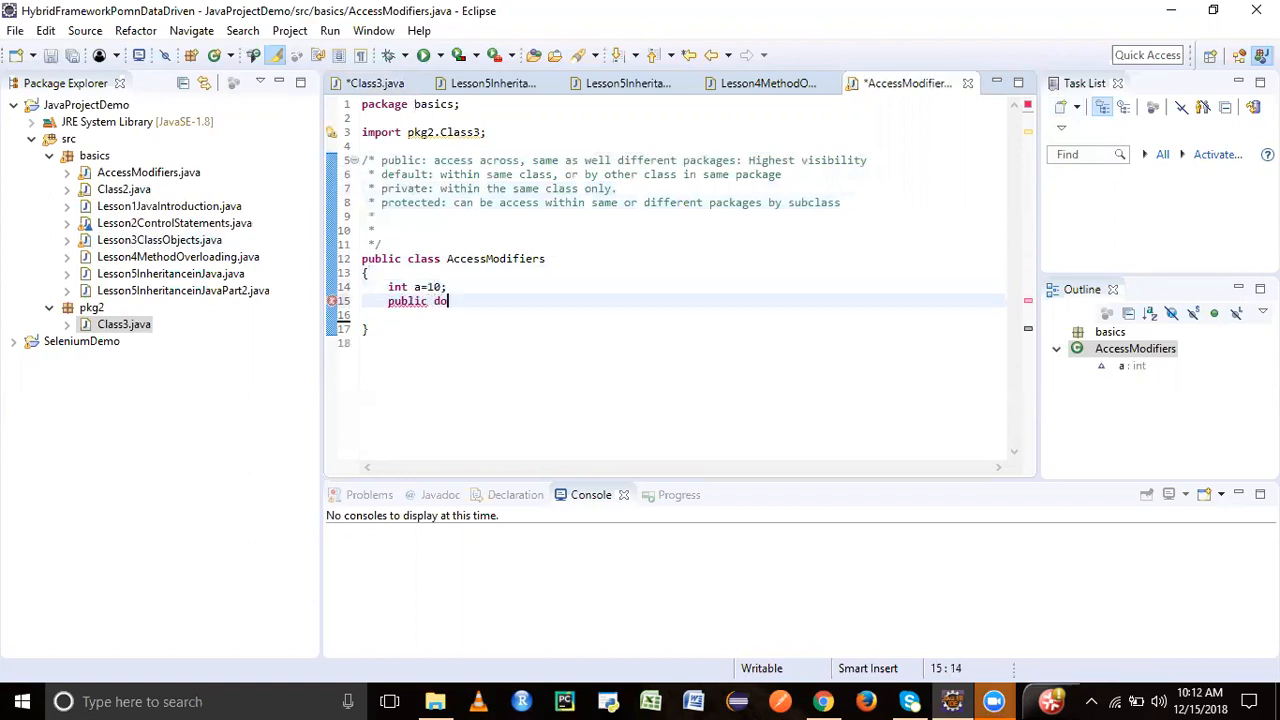
pyautogui.write('uble d=10.0;')
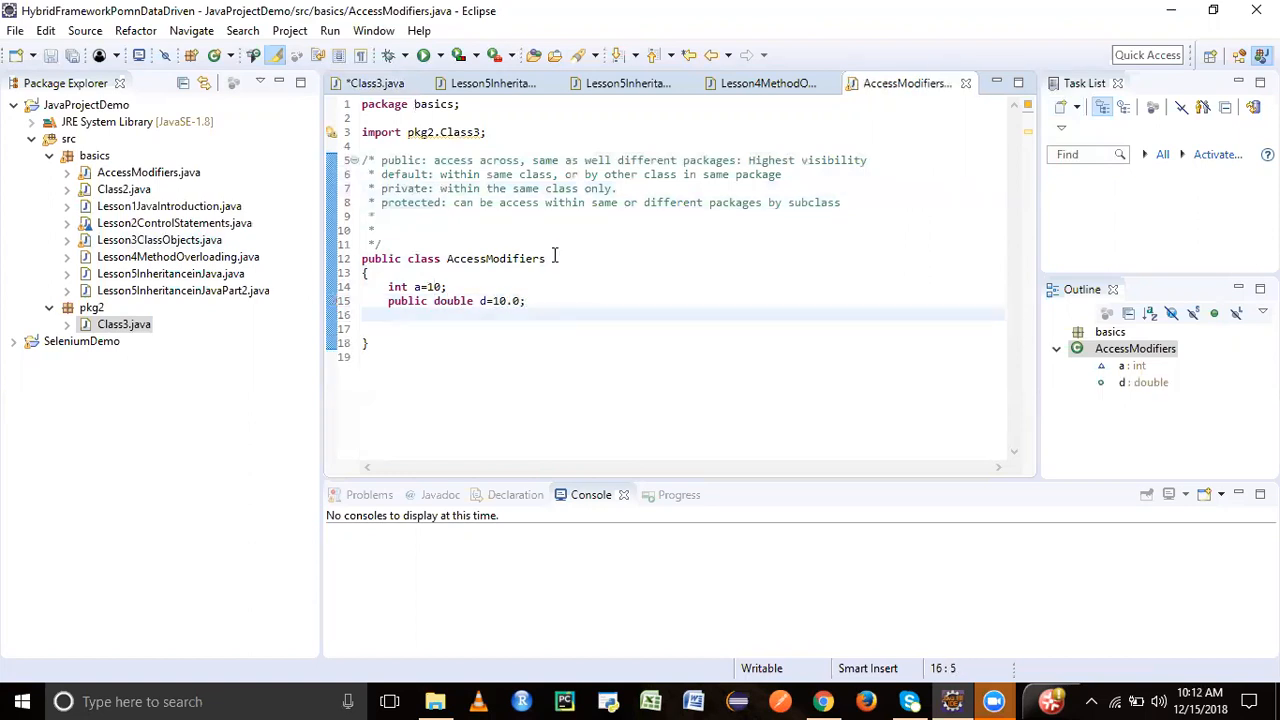
# - Add private float f=10.0f and begin a protected method declaration
pyautogui.write('private')
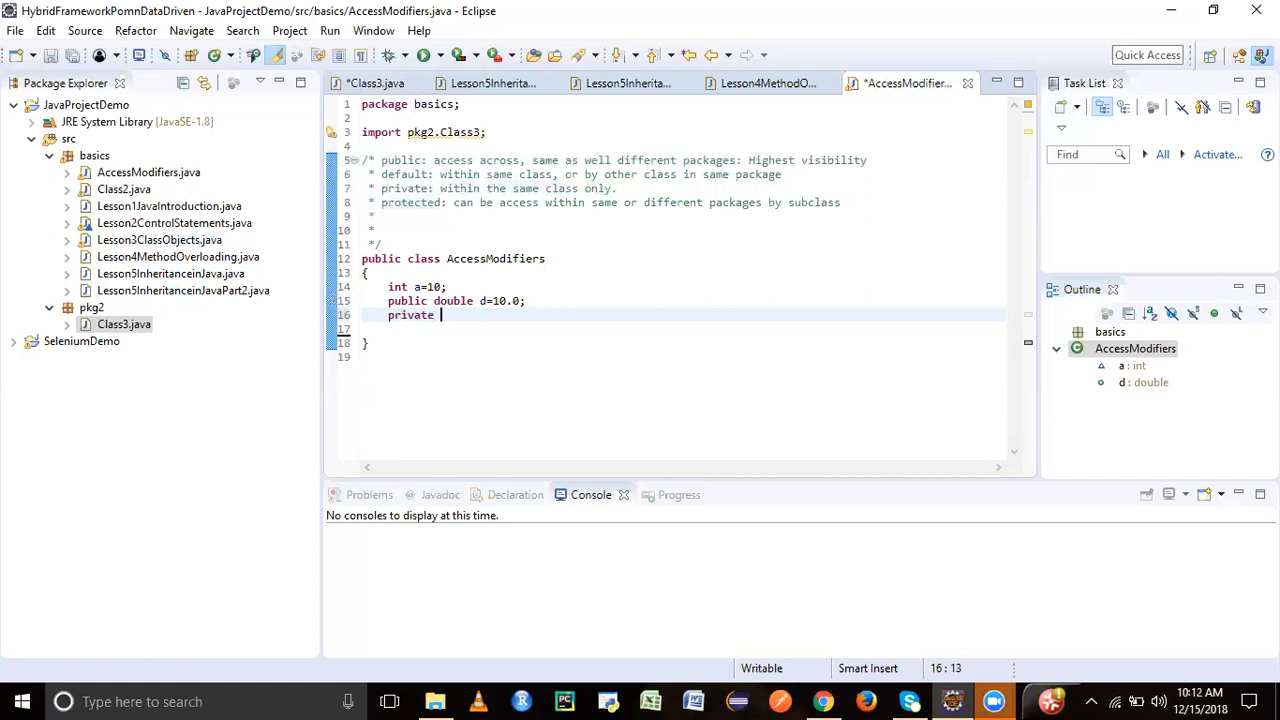
pyautogui.write('float f=1')
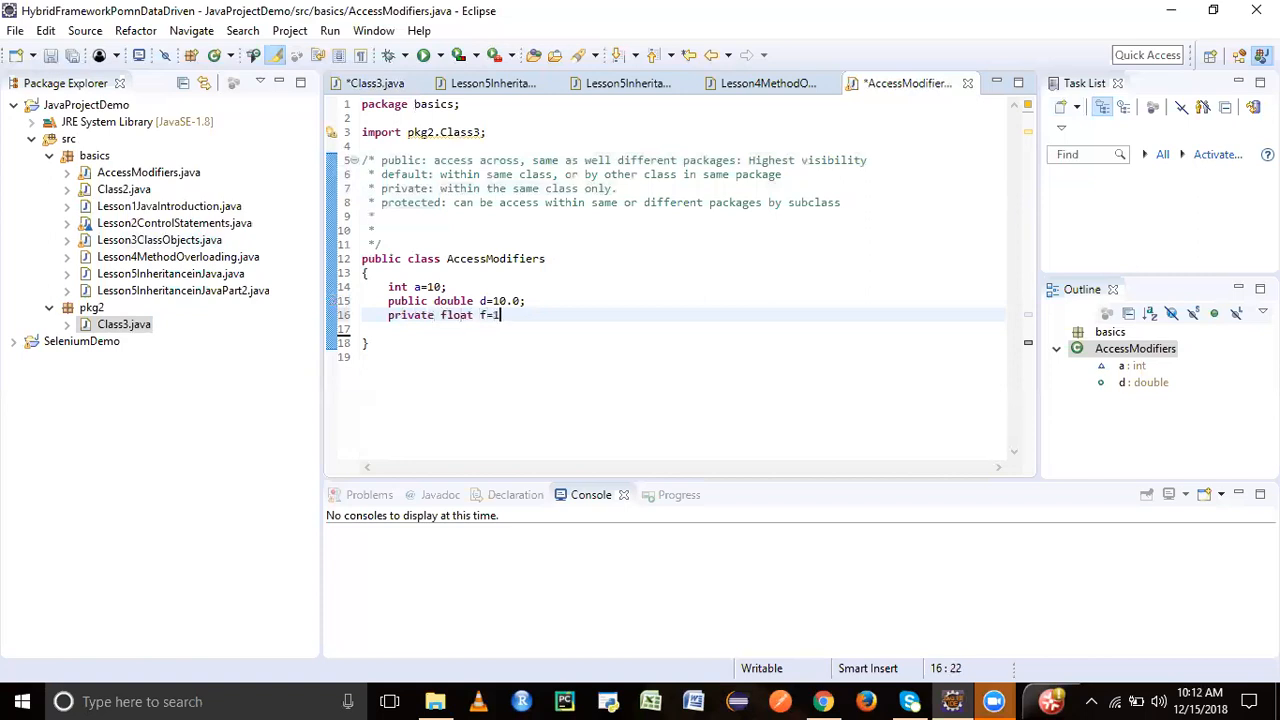
pyautogui.write('0.0f;')
pyautogui.click(682, 328)
pyautogui.write("char c='c';")
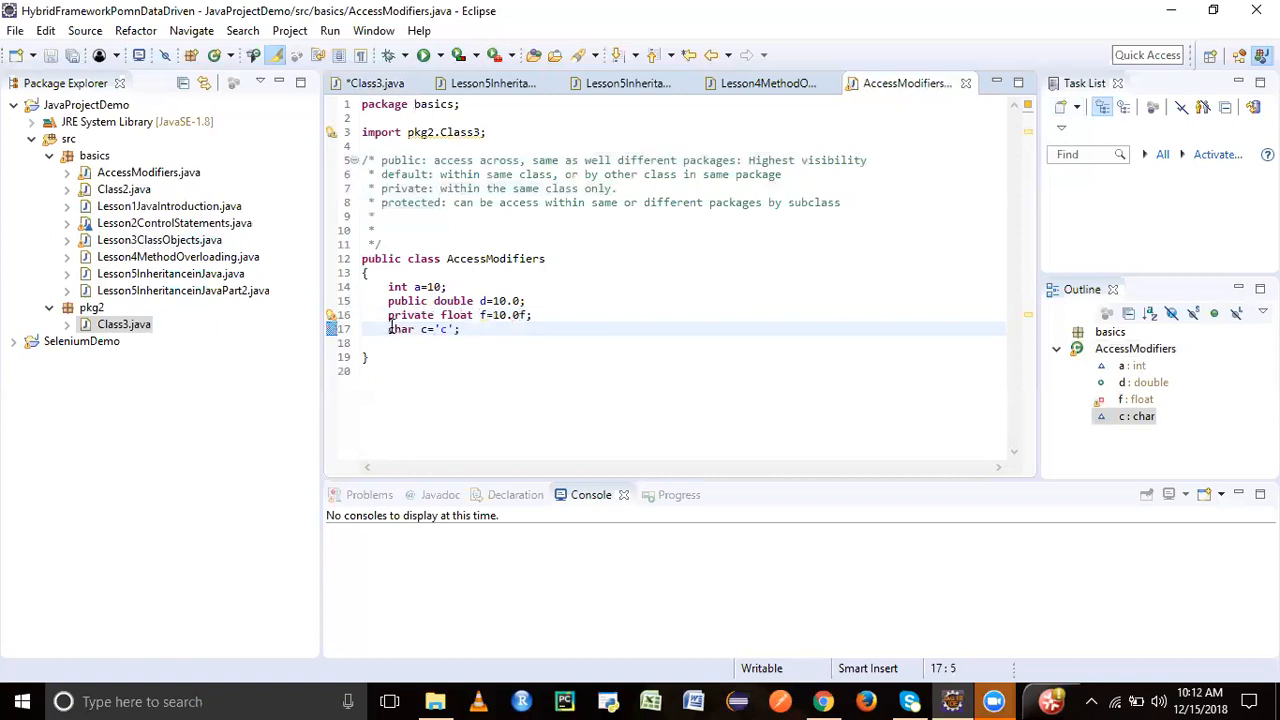
pyautogui.write('protected')
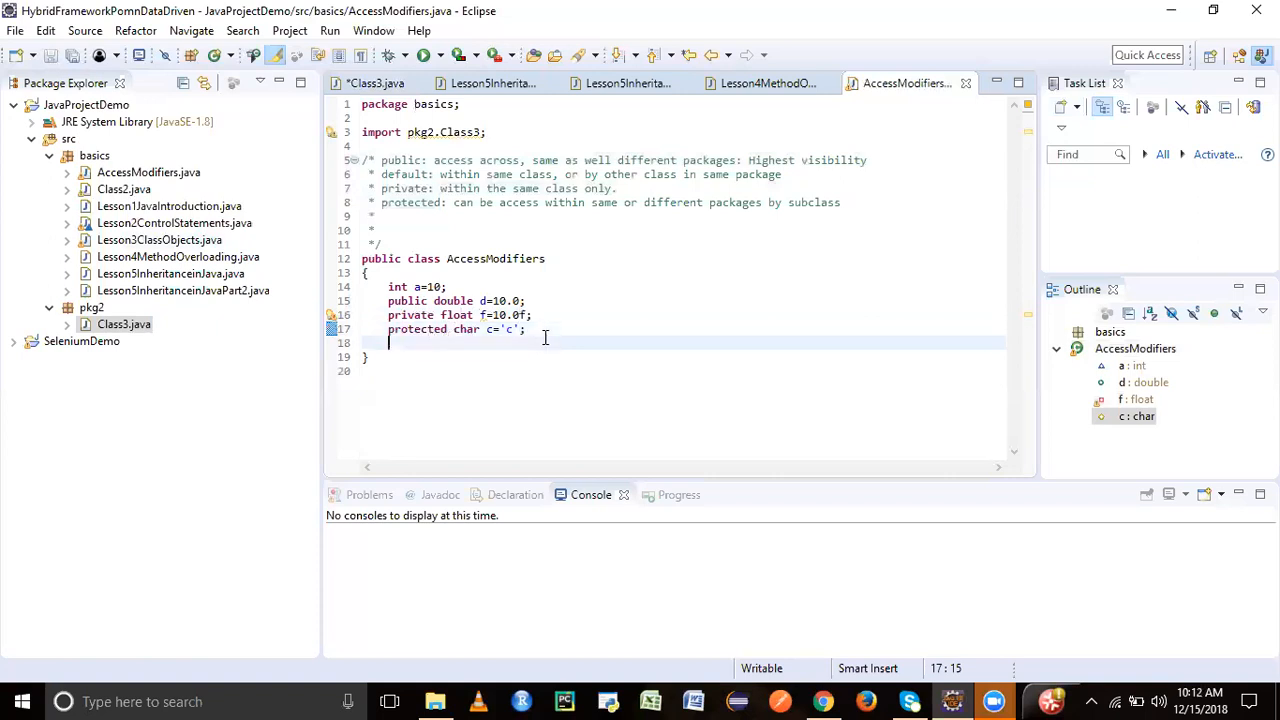
pyautogui.write('voif')
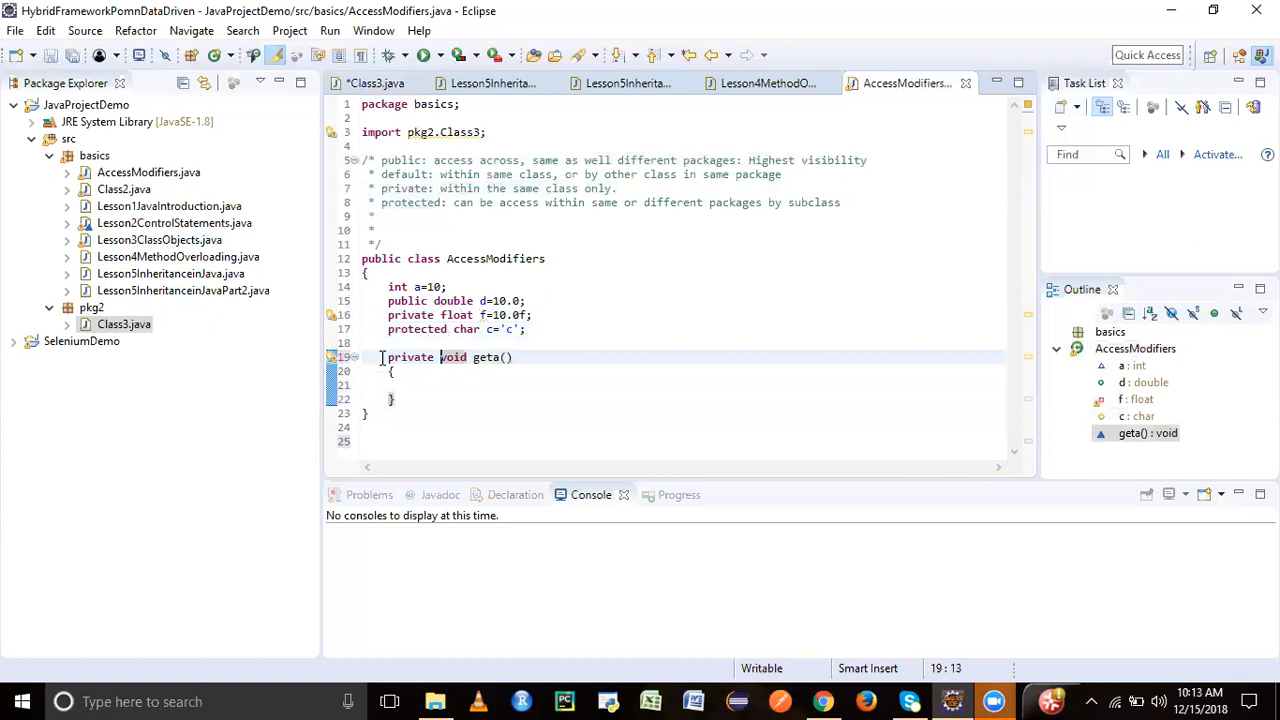
# - Write geta returning a and a protected void dispdetails printing a, d and c
pyautogui.write('re')
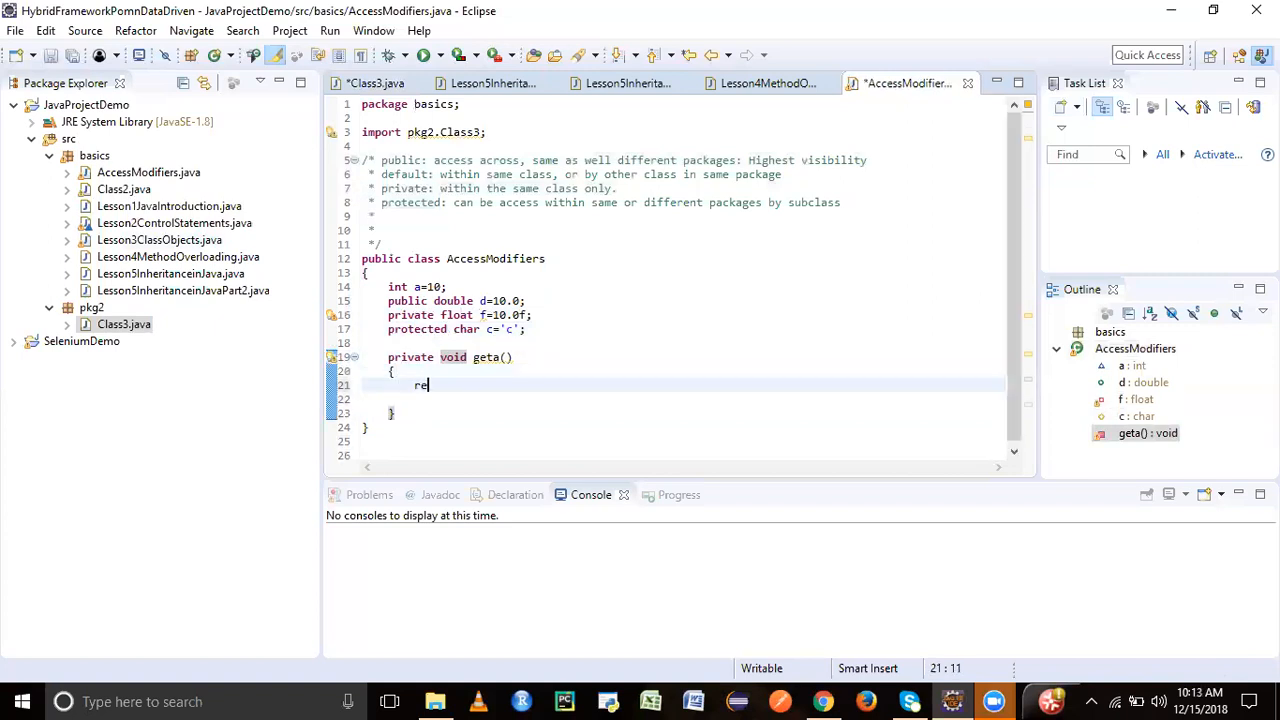
pyautogui.write('turn a;')
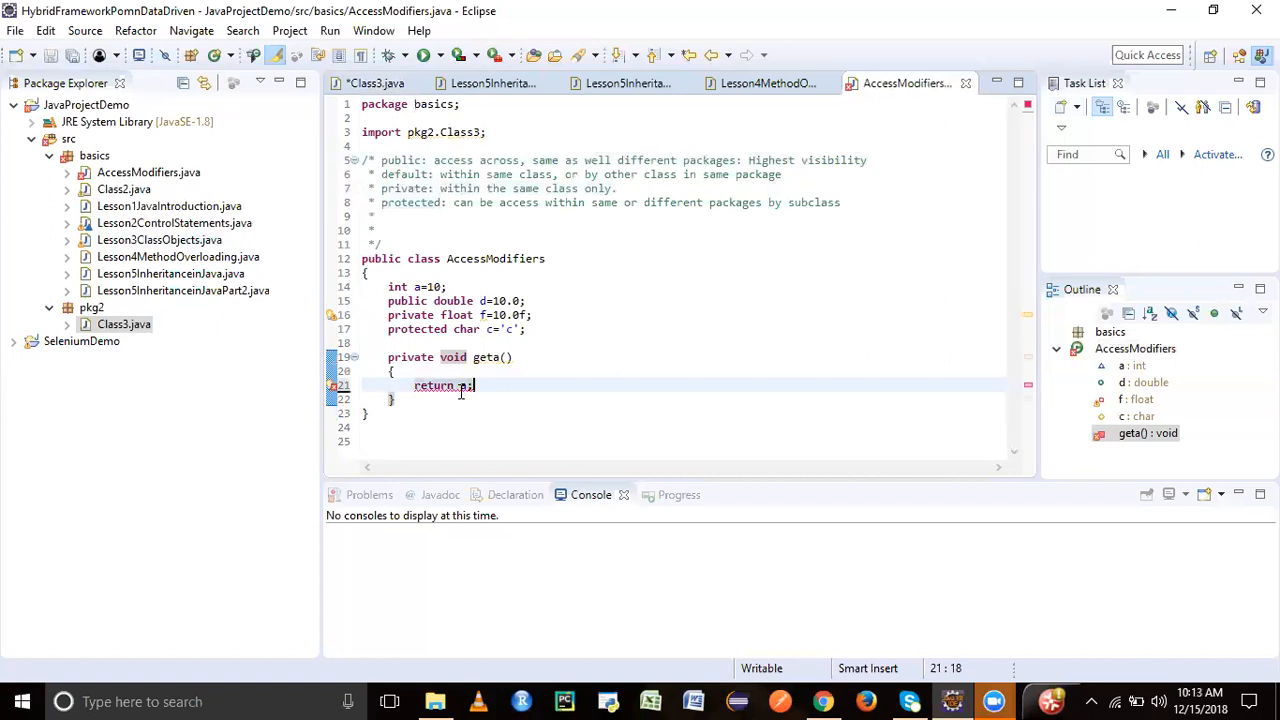
pyautogui.write('int')
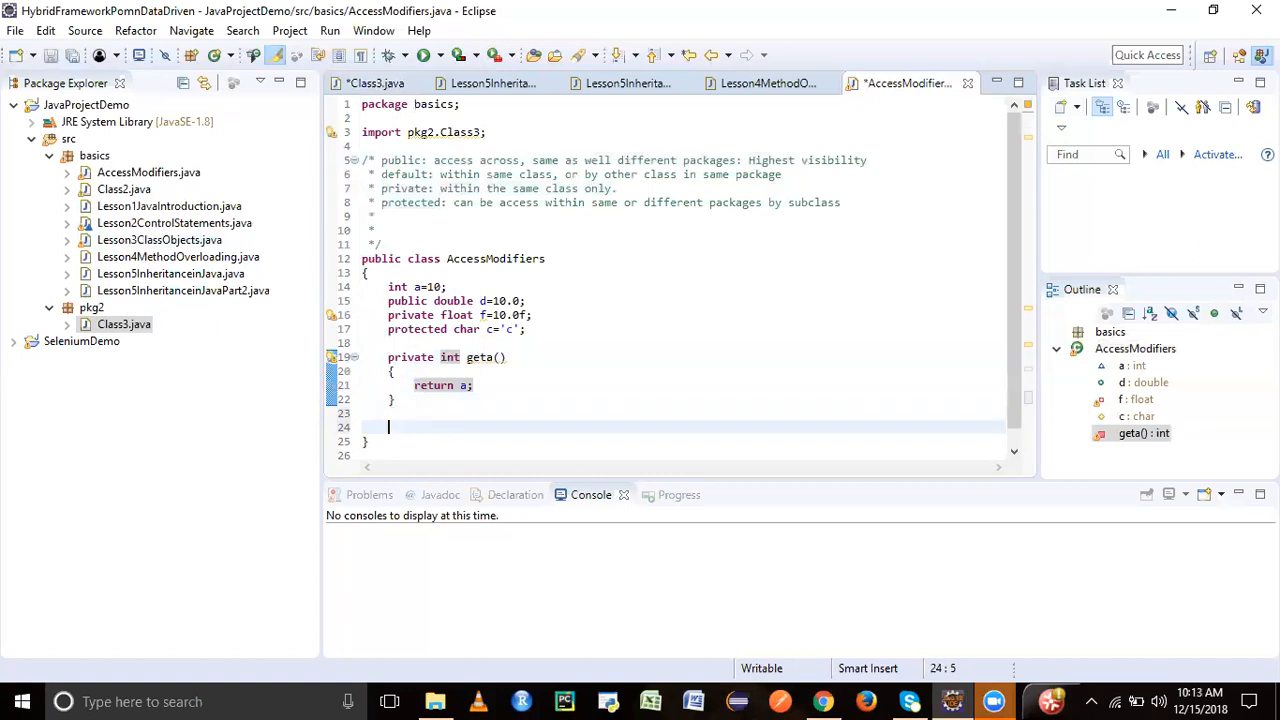
pyautogui.write('void d')
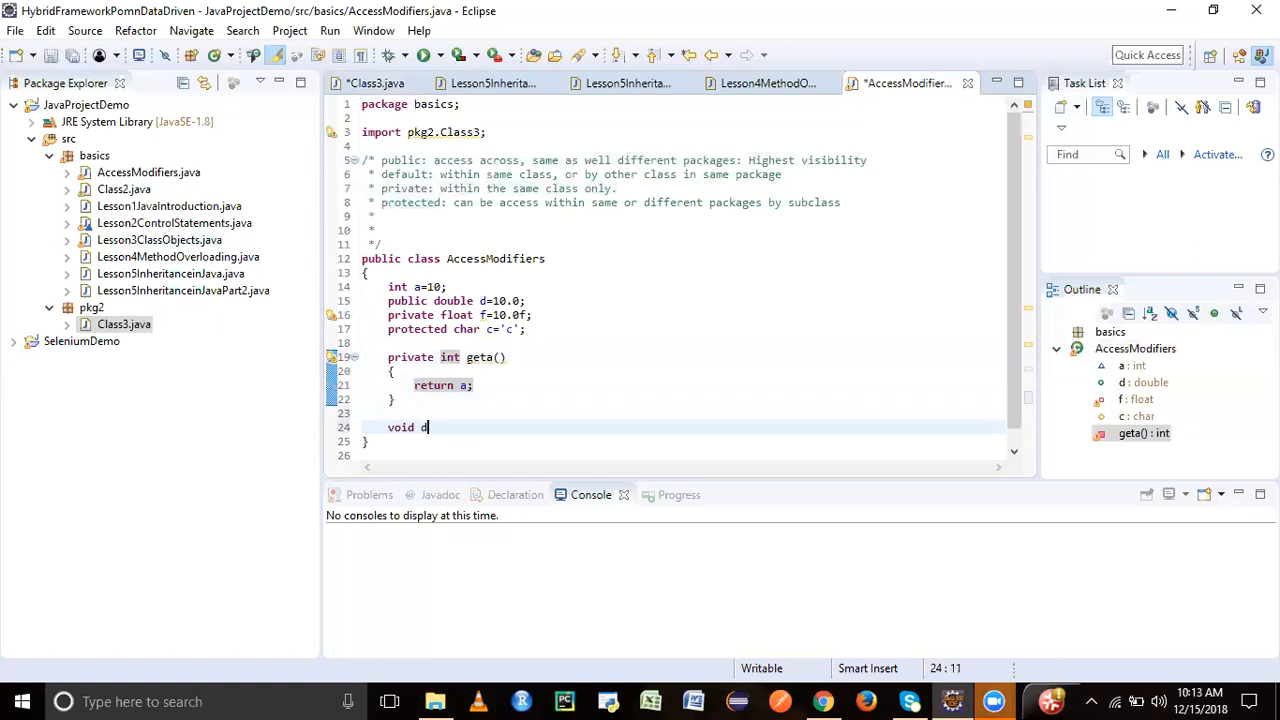
pyautogui.write('ispdetails()')
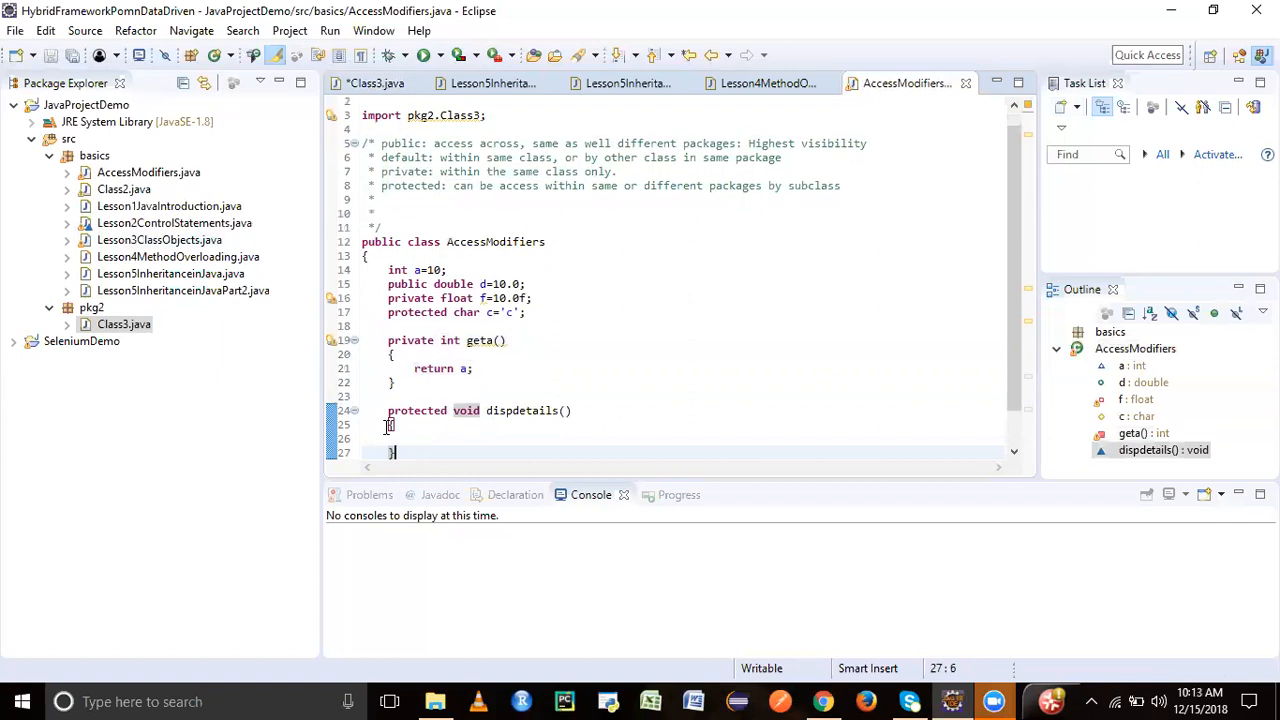
pyautogui.write('System.out.println();')
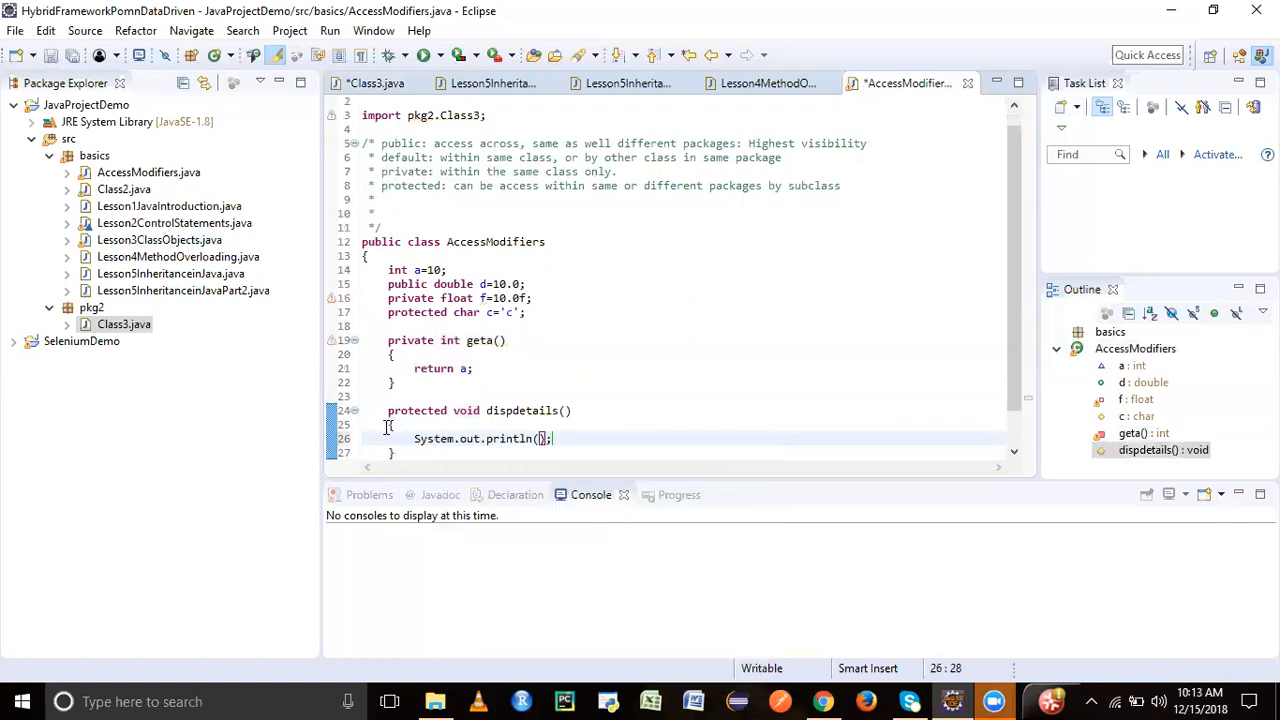
pyautogui.write('"a"')
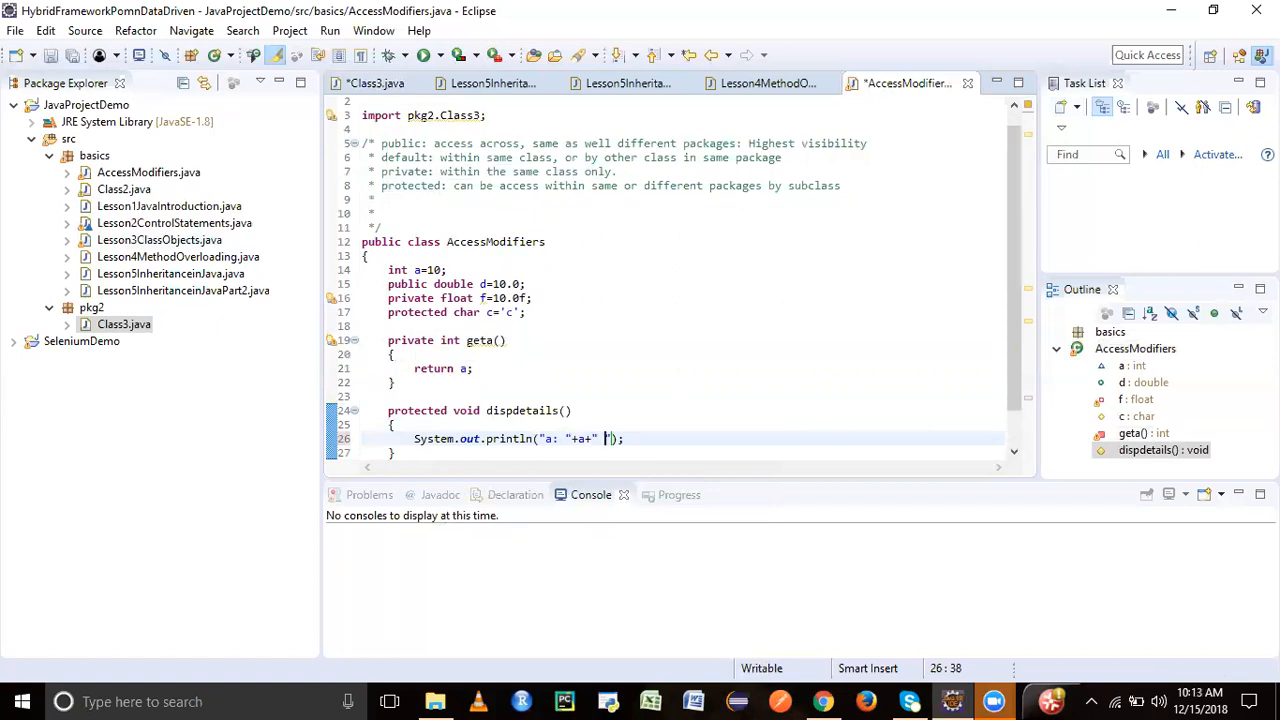
pyautogui.write('d: "+d+" c: "+c')
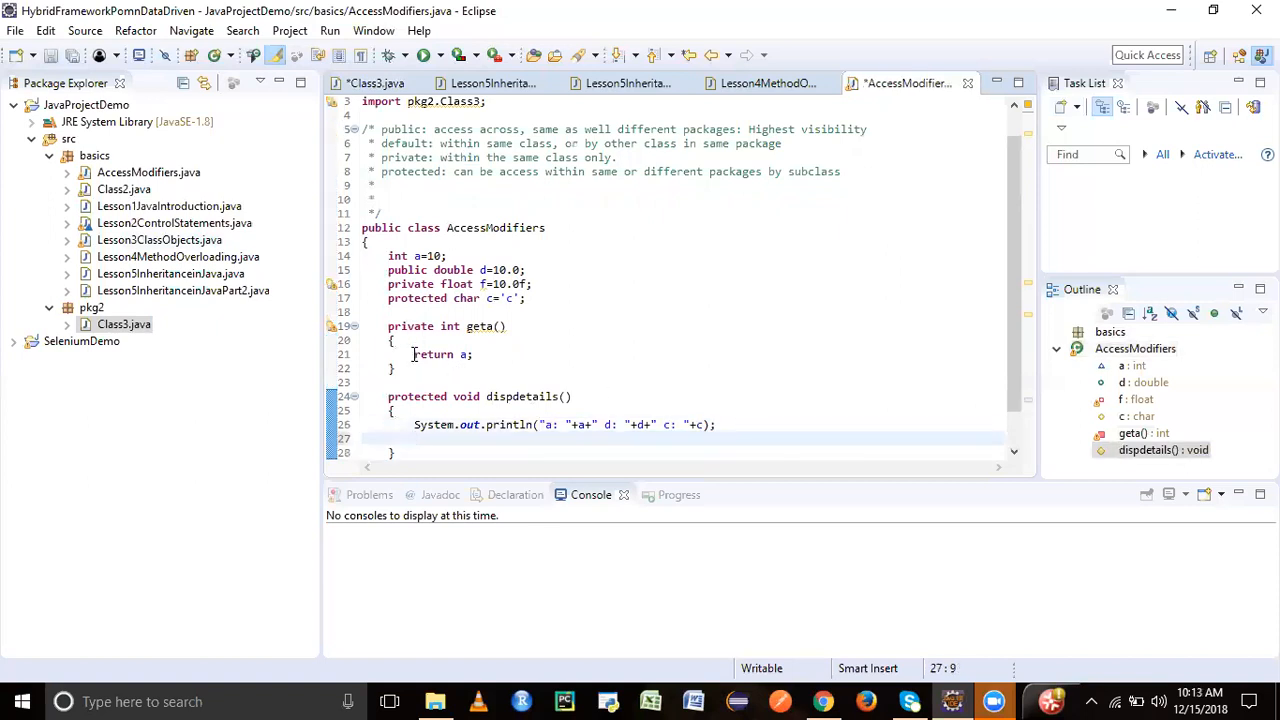
# - Change geta to private void printing "a: "+a instead of returning it
pyautogui.tripleClick(440, 354)
pyautogui.write('System.out.println();')
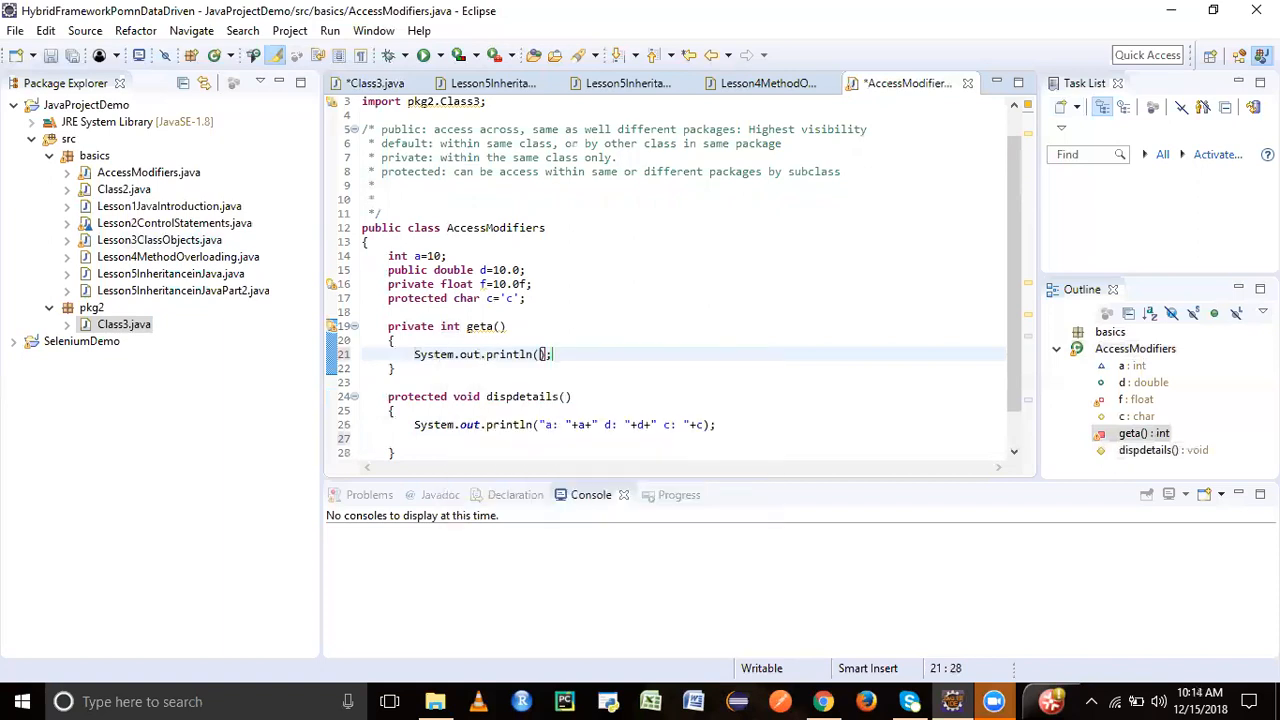
pyautogui.write('"a: "')
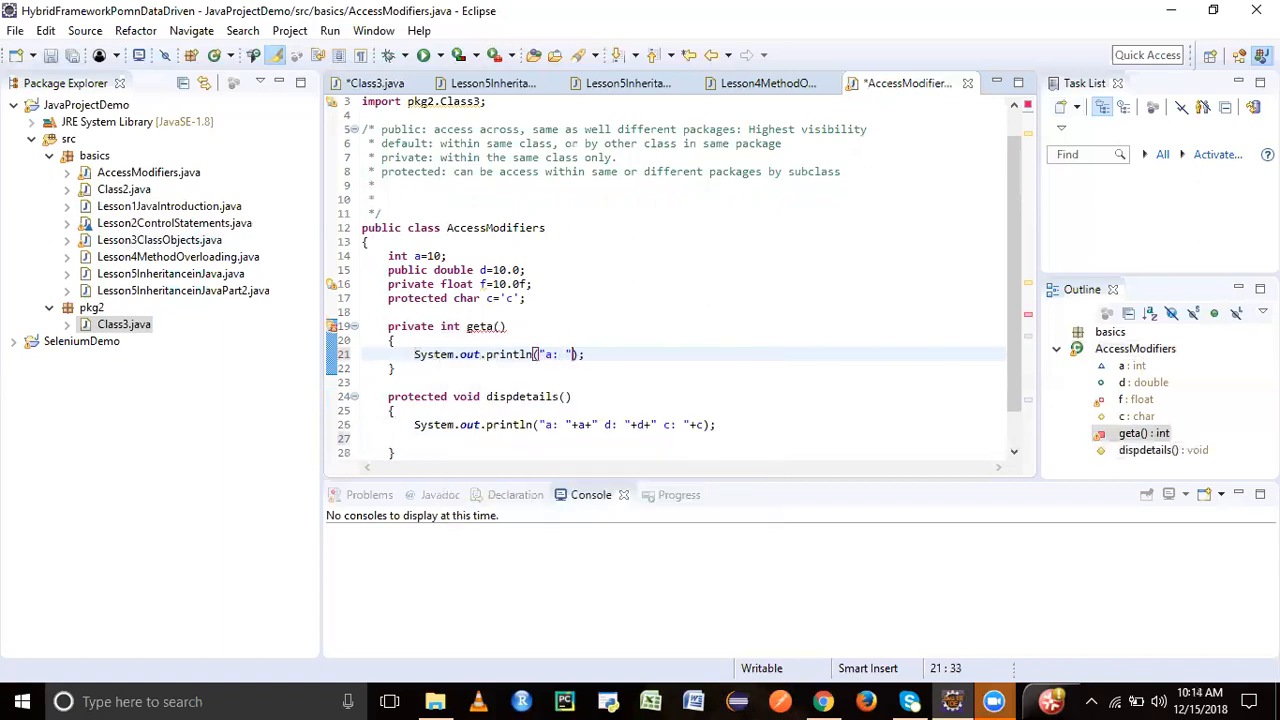
pyautogui.write('+a')
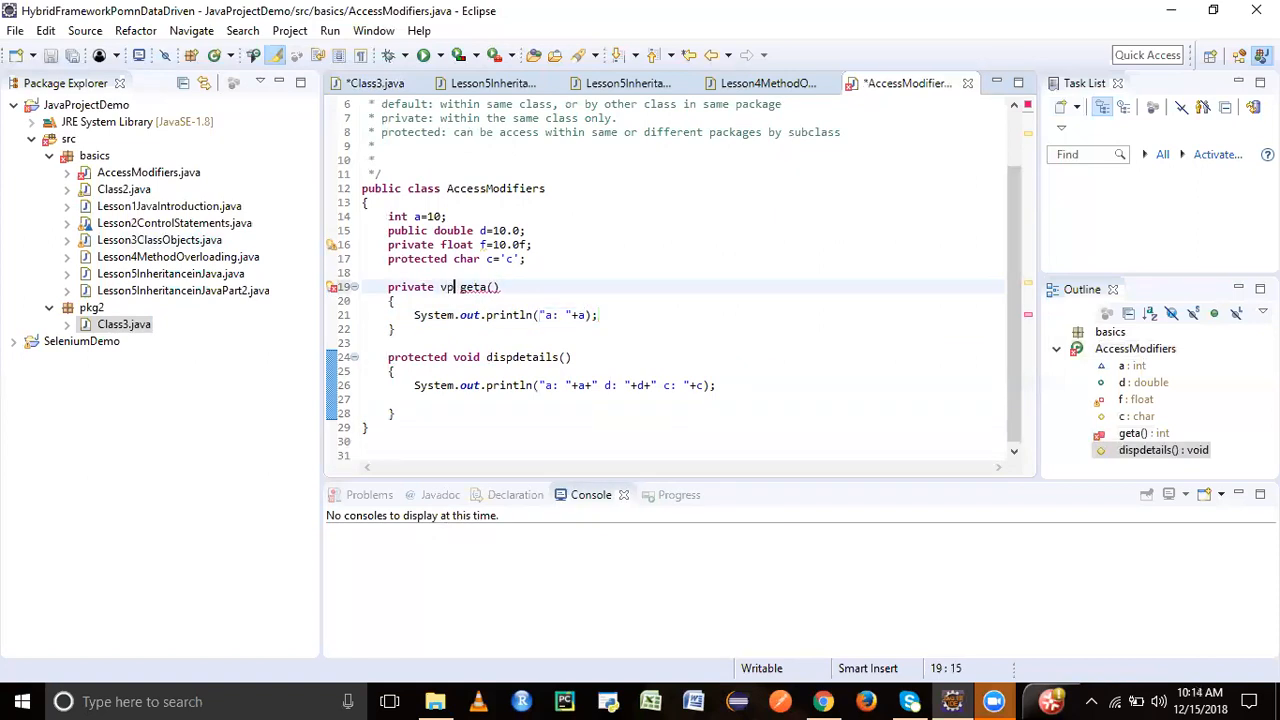
pyautogui.write('oid')
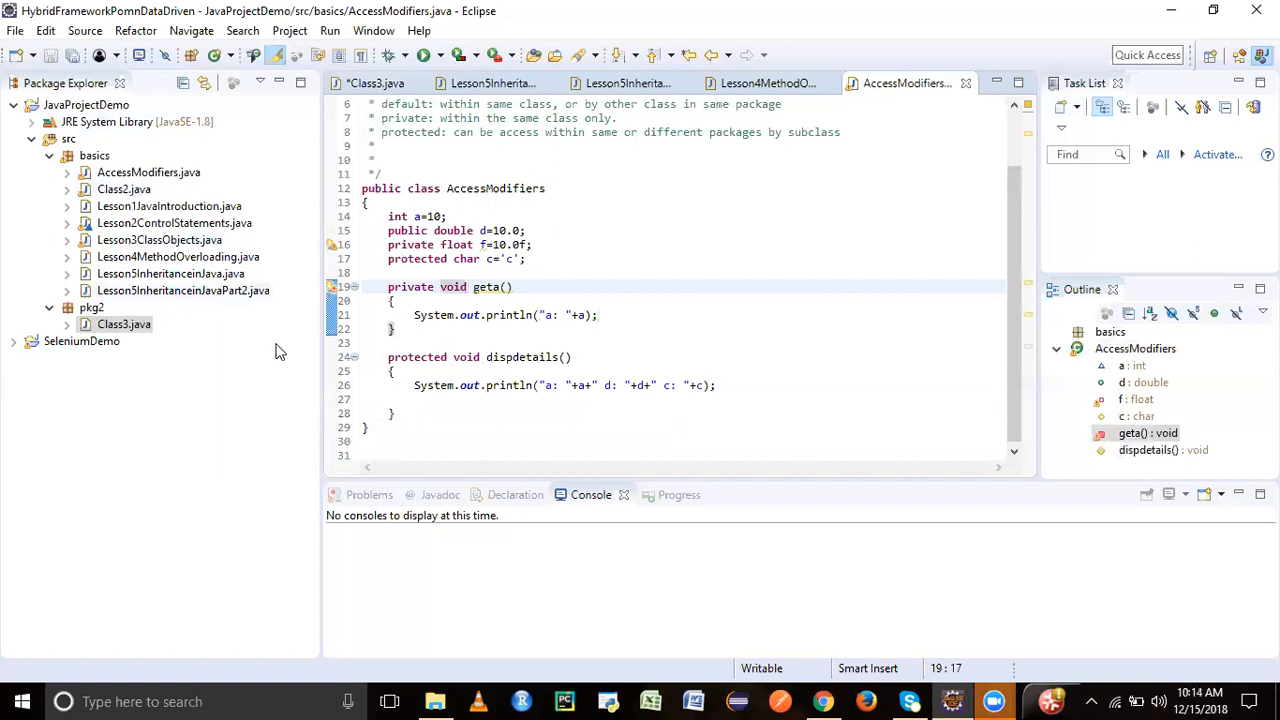
pyautogui.click(124, 324)
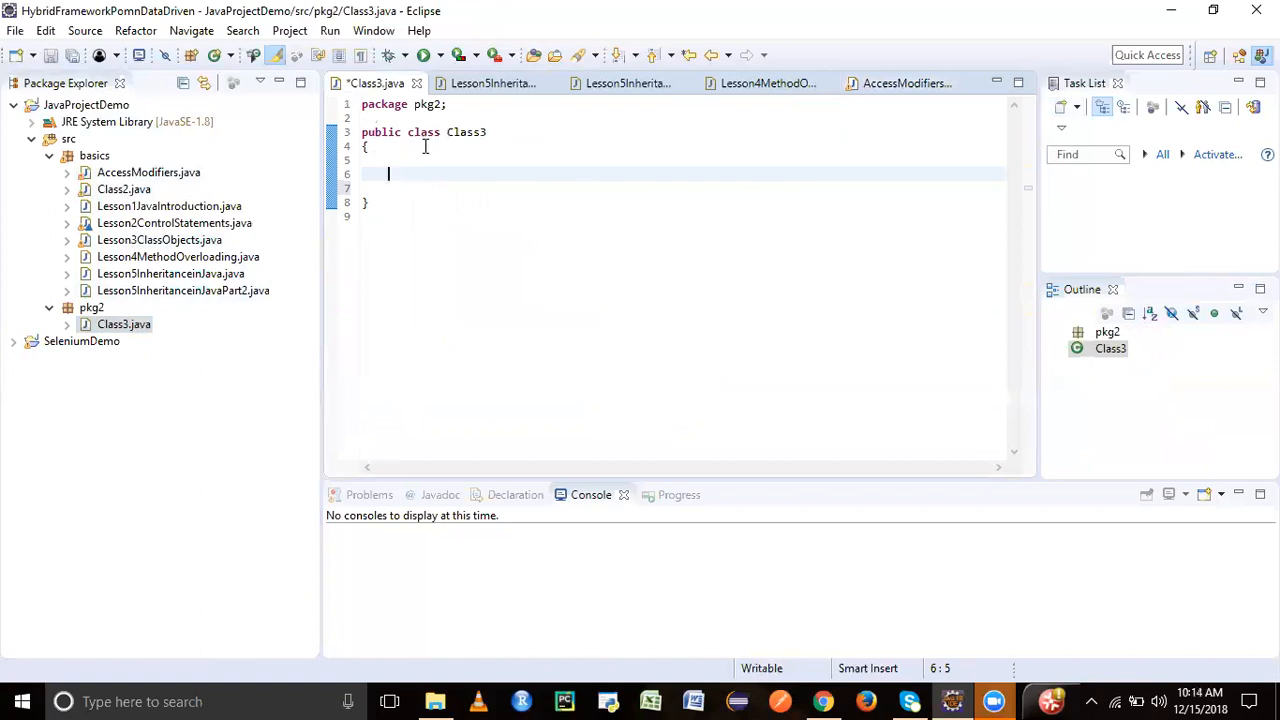
# - Give Class3 int a=19 and a void geta method printing a
pyautogui.write('int a=')
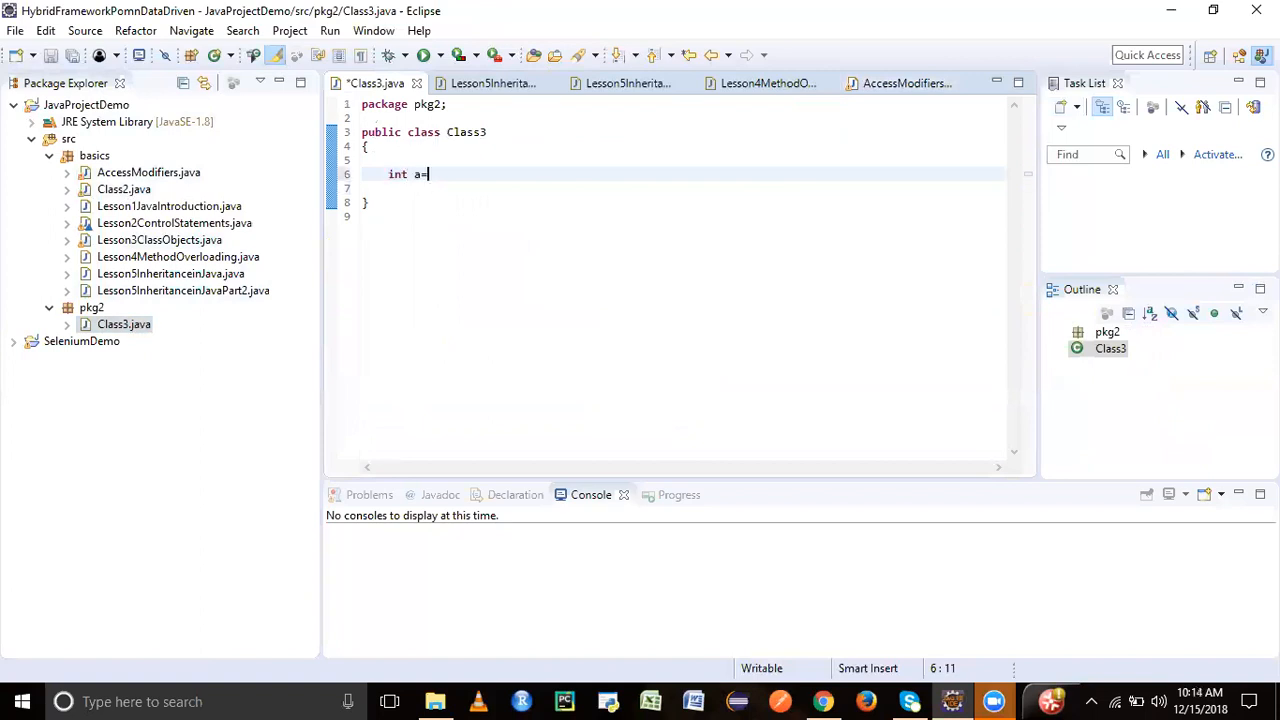
pyautogui.write('19;')
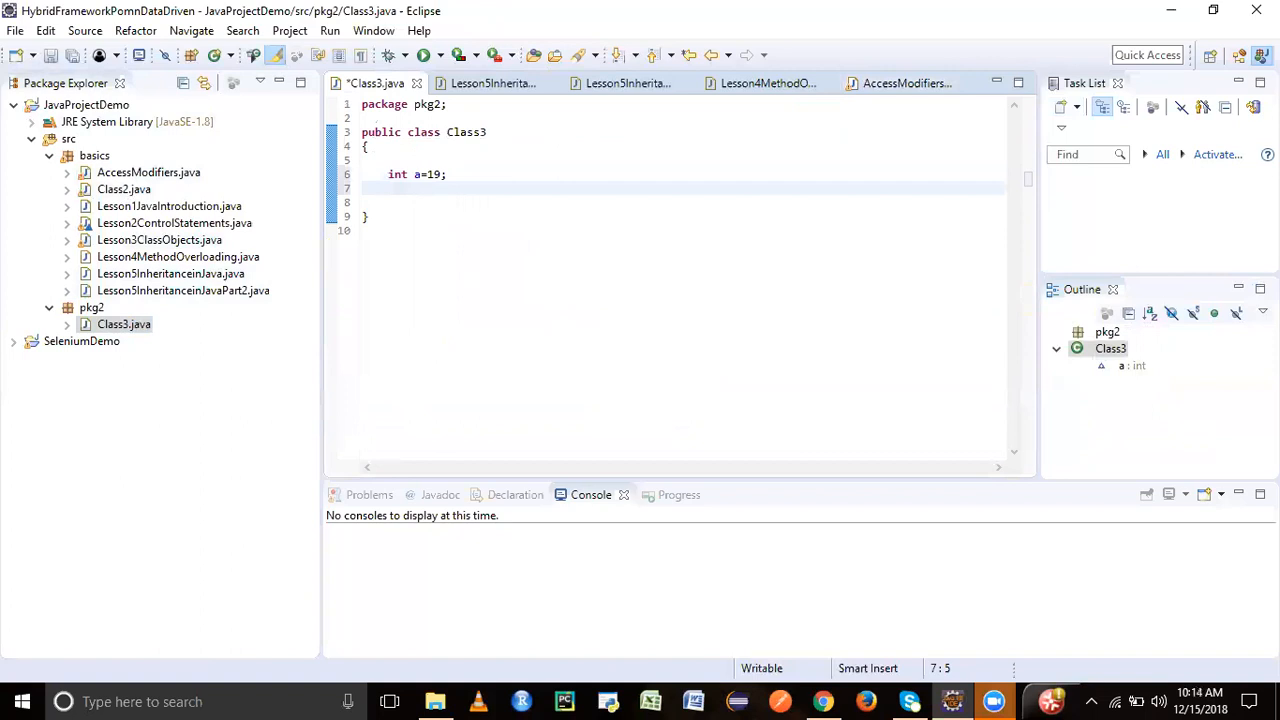
pyautogui.write('void geta(')
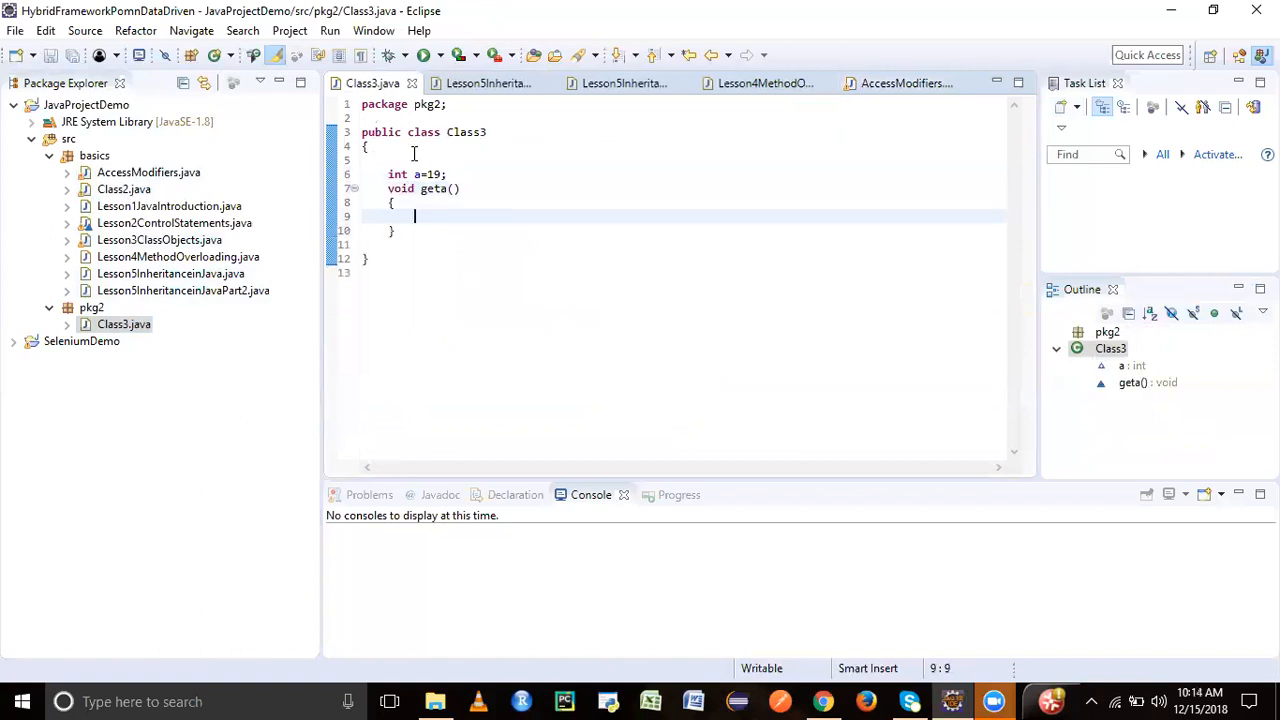
pyautogui.write('Syso')
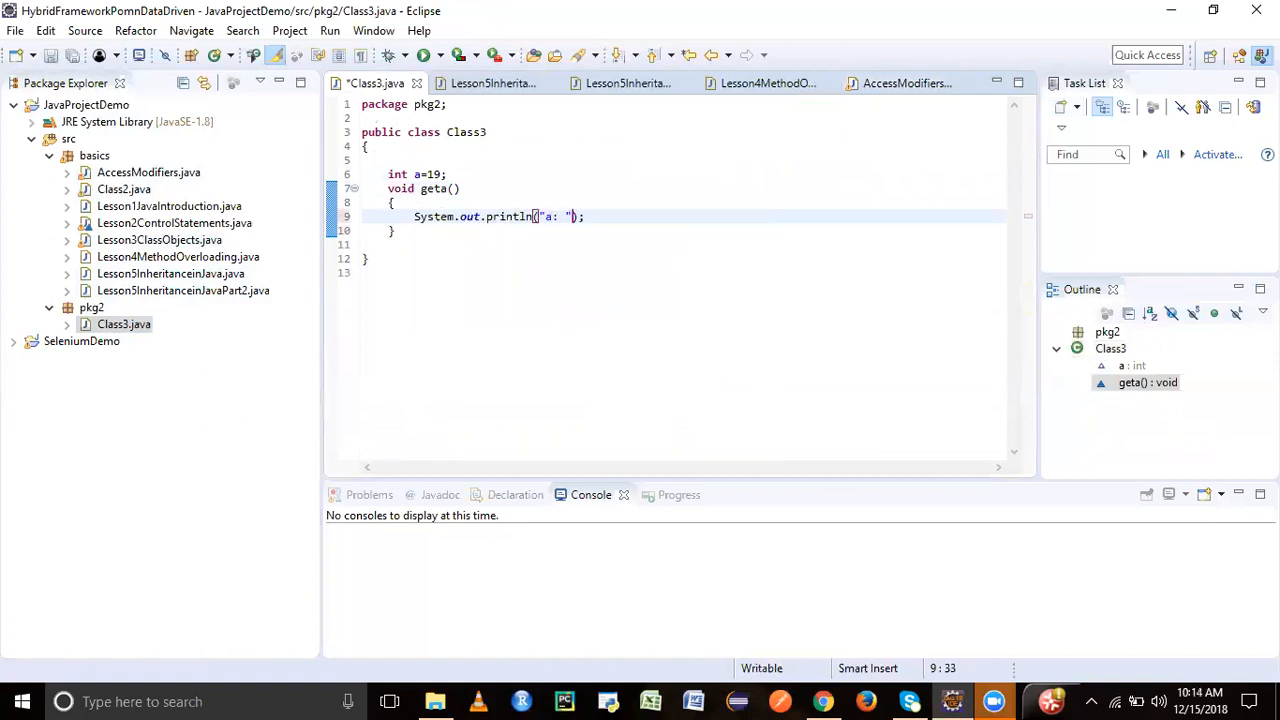
pyautogui.write('+a')
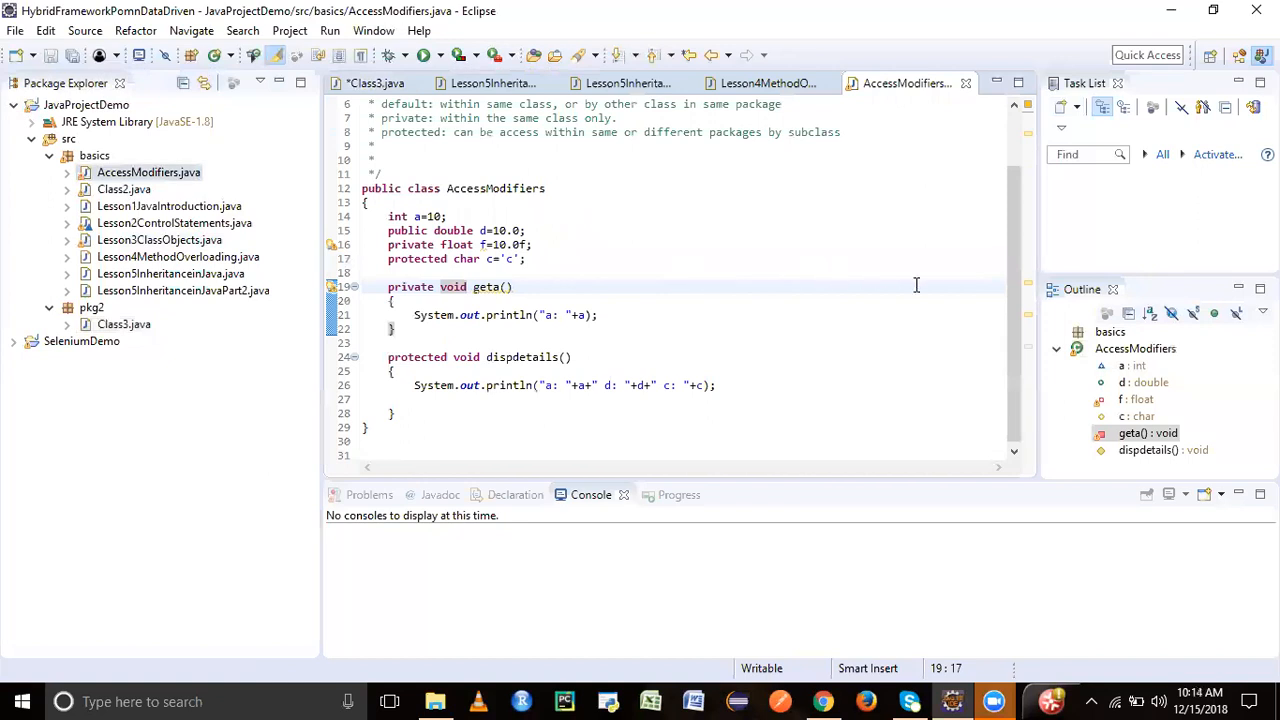
# - Add an empty public static void main(String args[]) to Class3
pyautogui.click(124, 324)
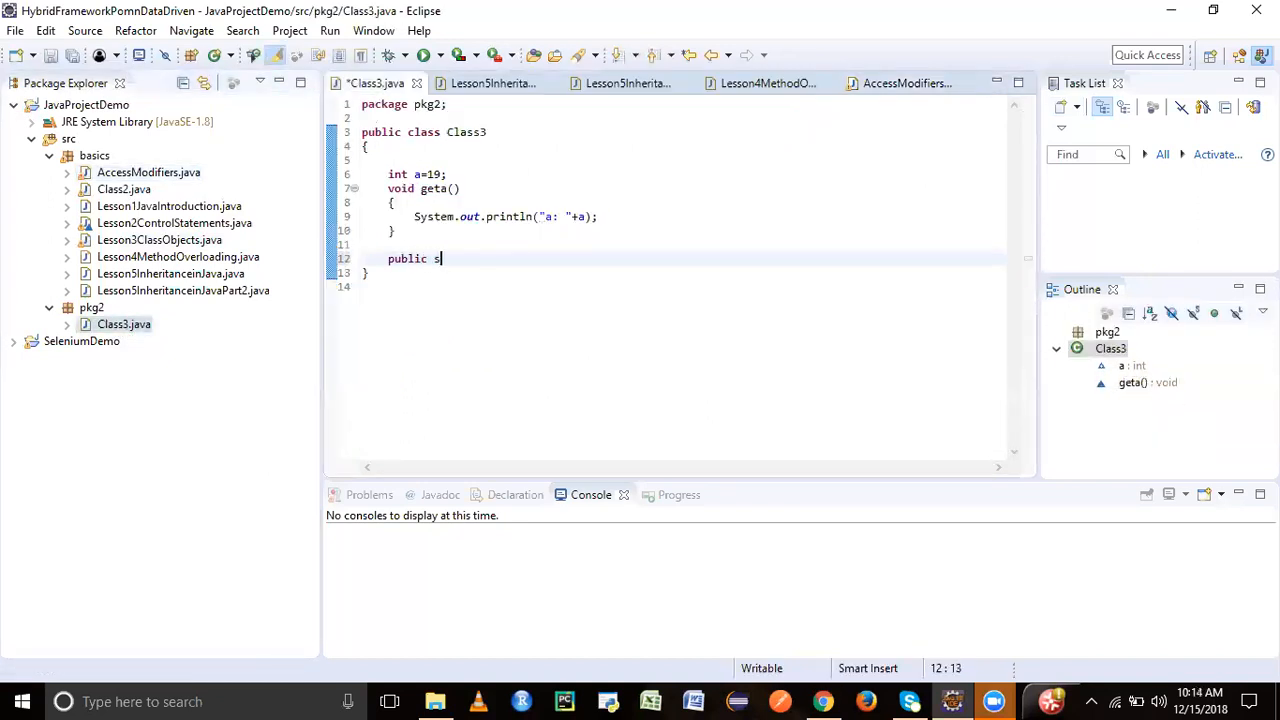
pyautogui.write('tatic void main(String ar')
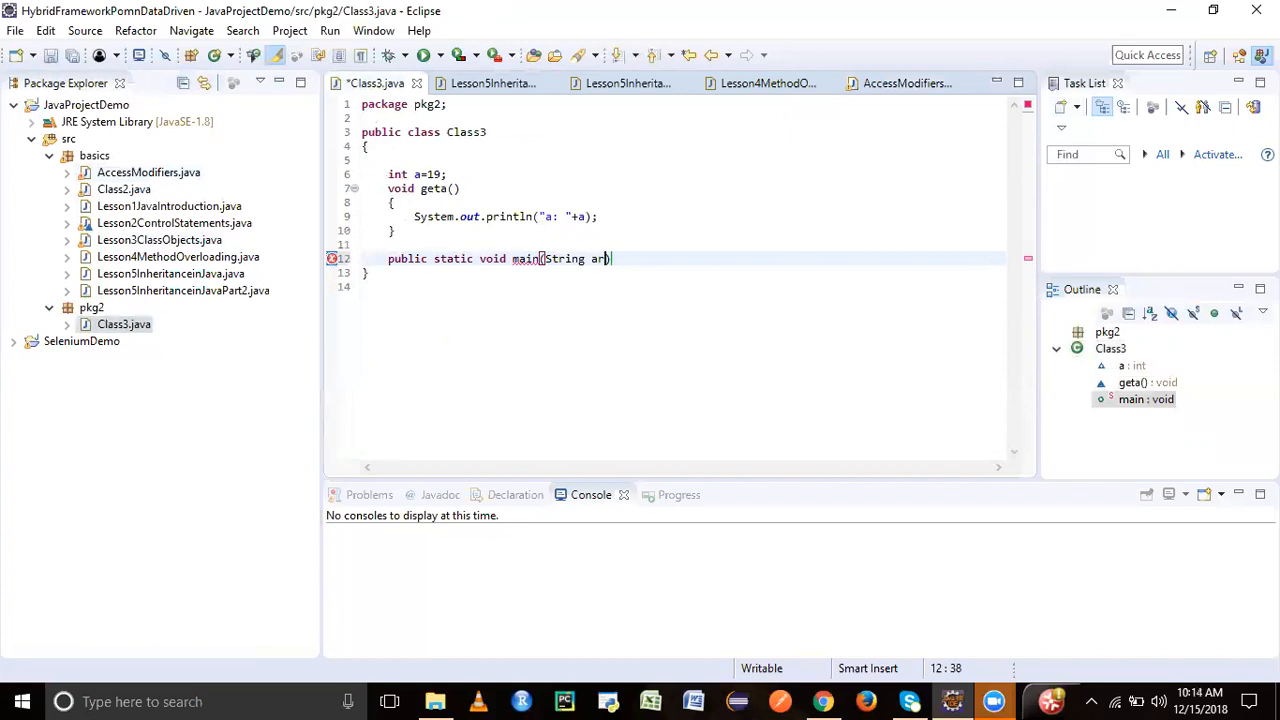
pyautogui.write('gs[]')
pyautogui.click(682, 132)
pyautogui.write(' extends Acce')
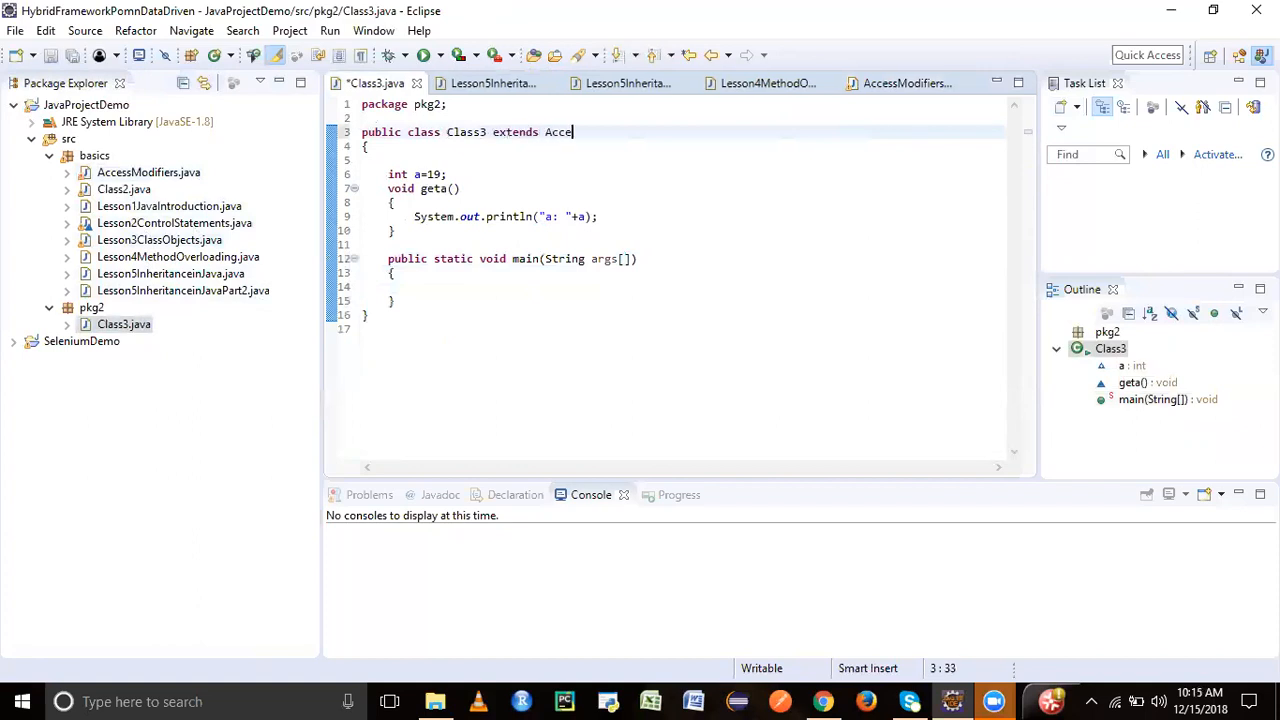
# - Make Class3 extend AccessModifiers, importing basics.AccessModifiers, and save
pyautogui.write('ssModifi')
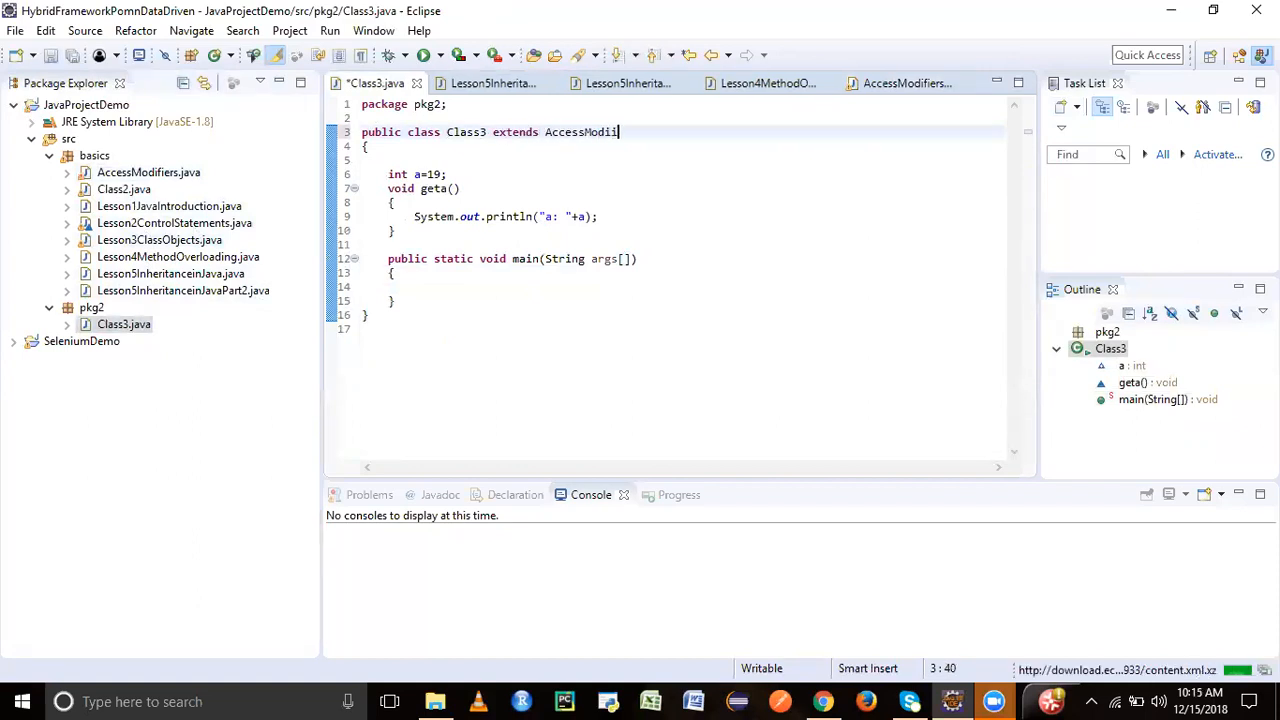
pyautogui.write('ers')
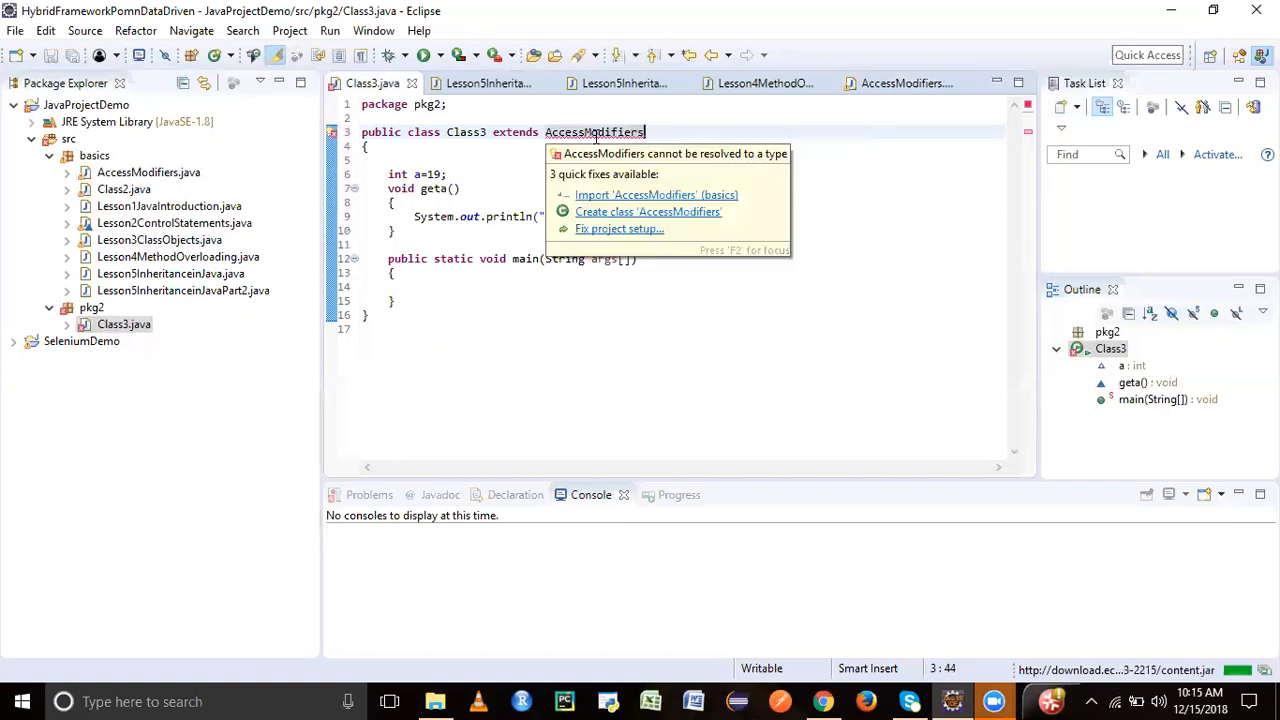
pyautogui.moveTo(612, 180)
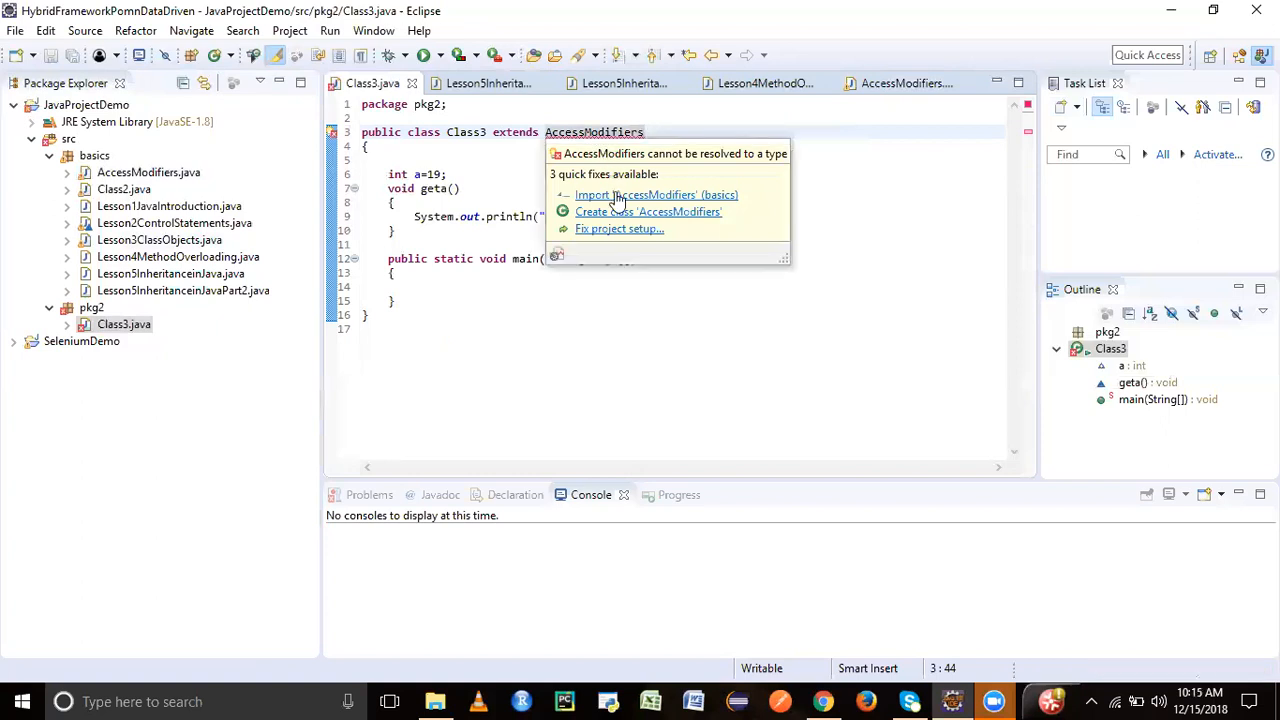
pyautogui.click(656, 196)
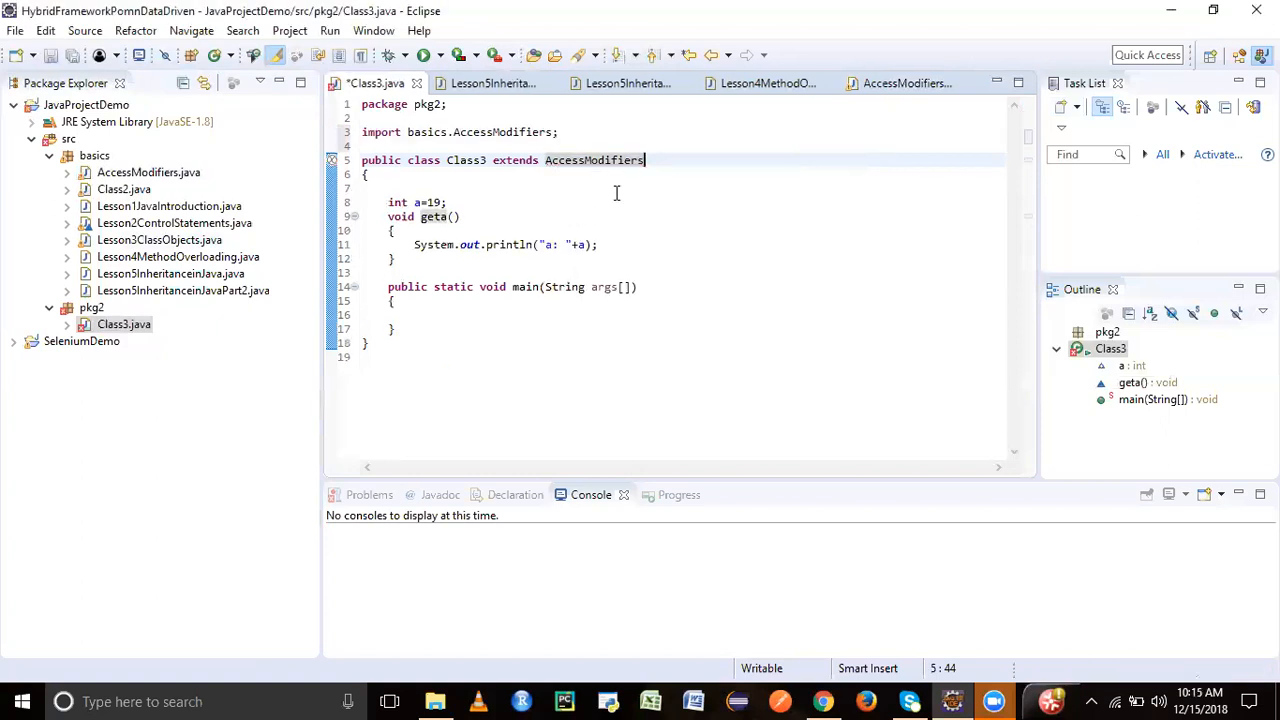
pyautogui.press('ctrl+s')
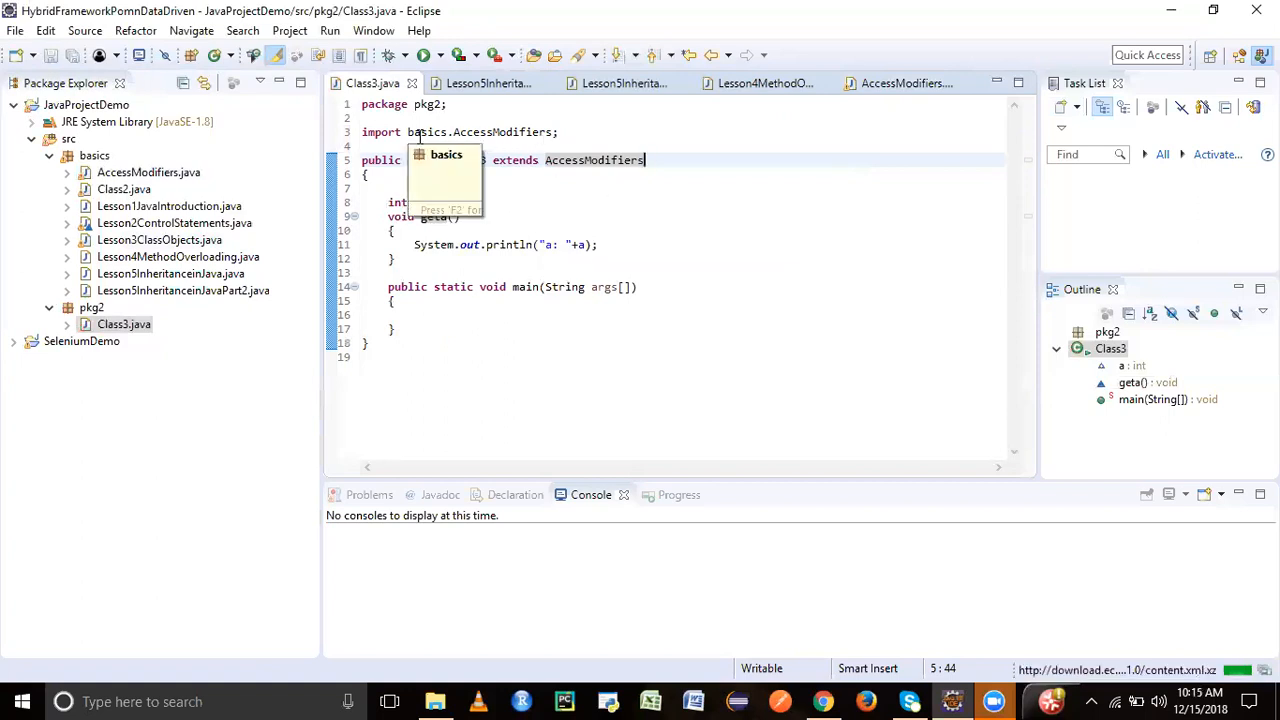
pyautogui.press('Escape')
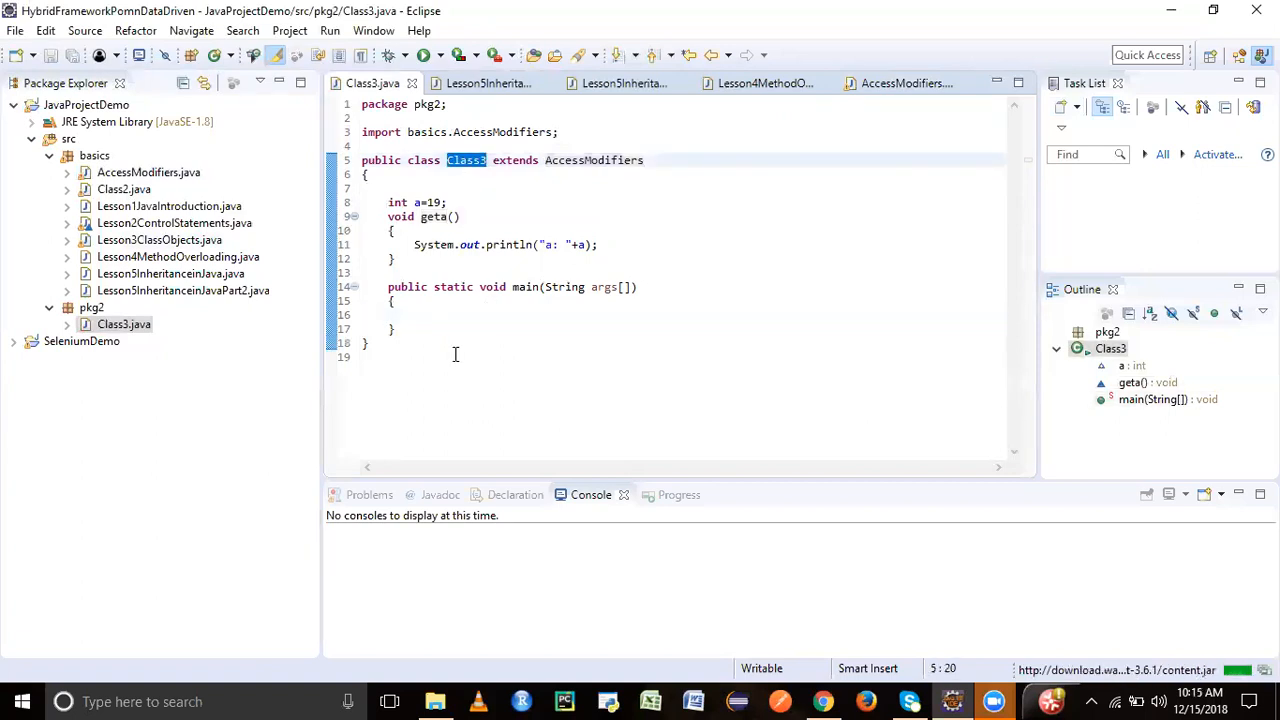
# - In main create Class3 obj = new Class3() and begin a member access obj. with content assist
pyautogui.write('Class3 obj')
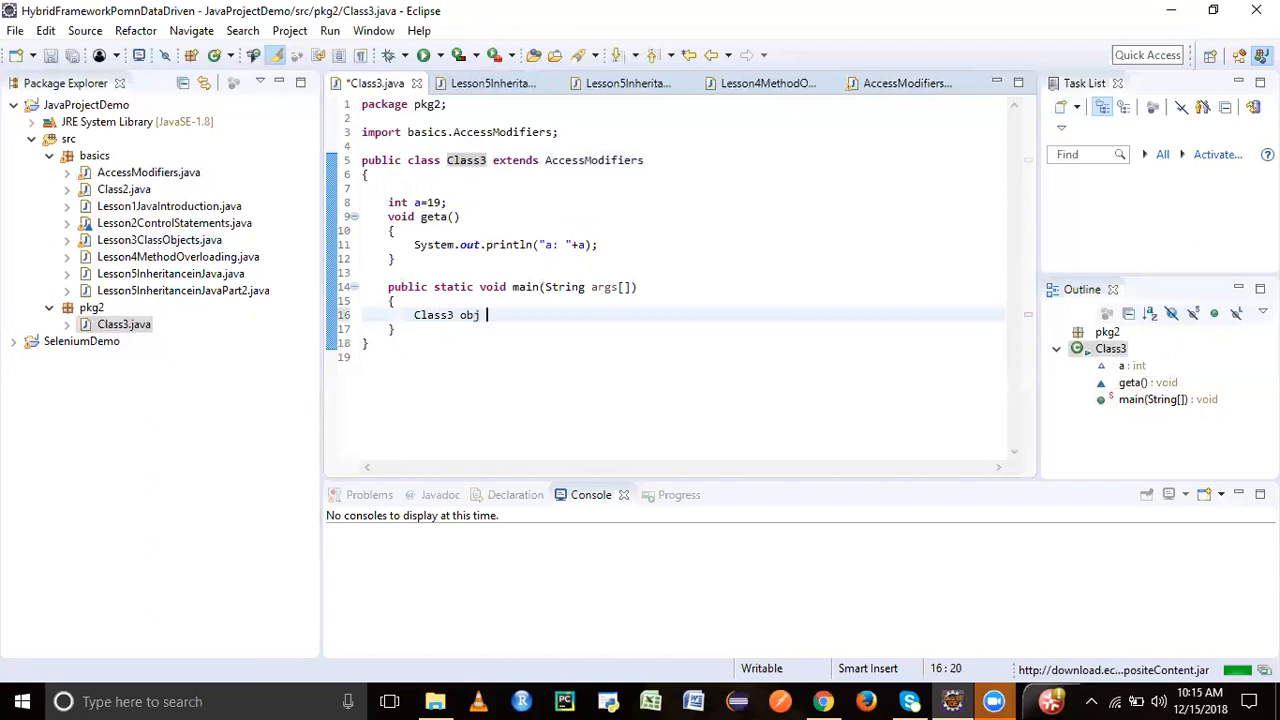
pyautogui.write('= new Cls')
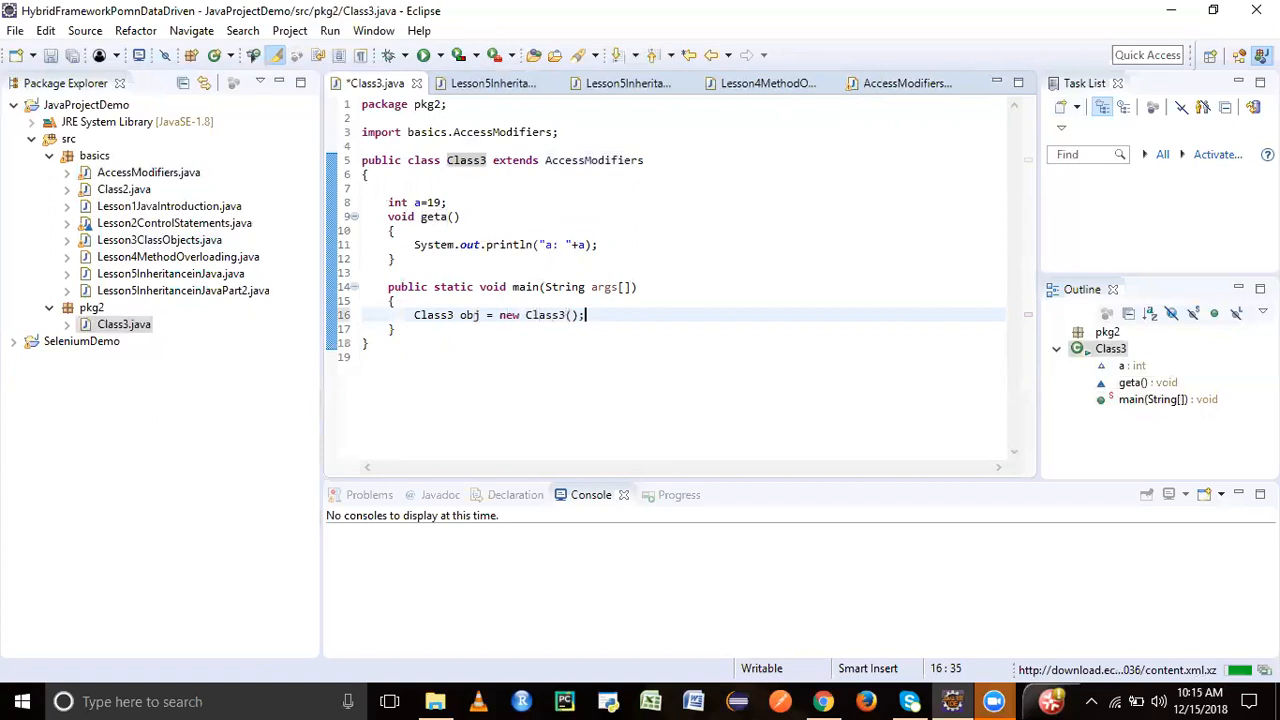
pyautogui.press('ctrl+s')
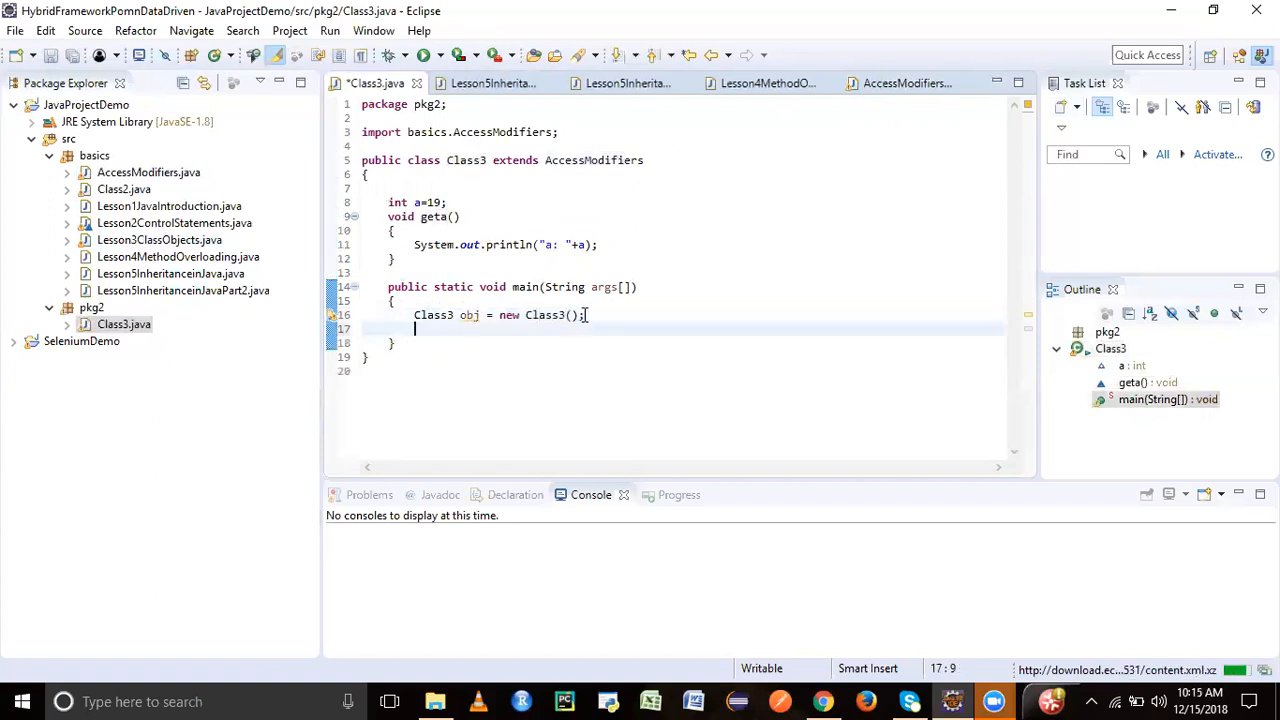
pyautogui.write('obj.')
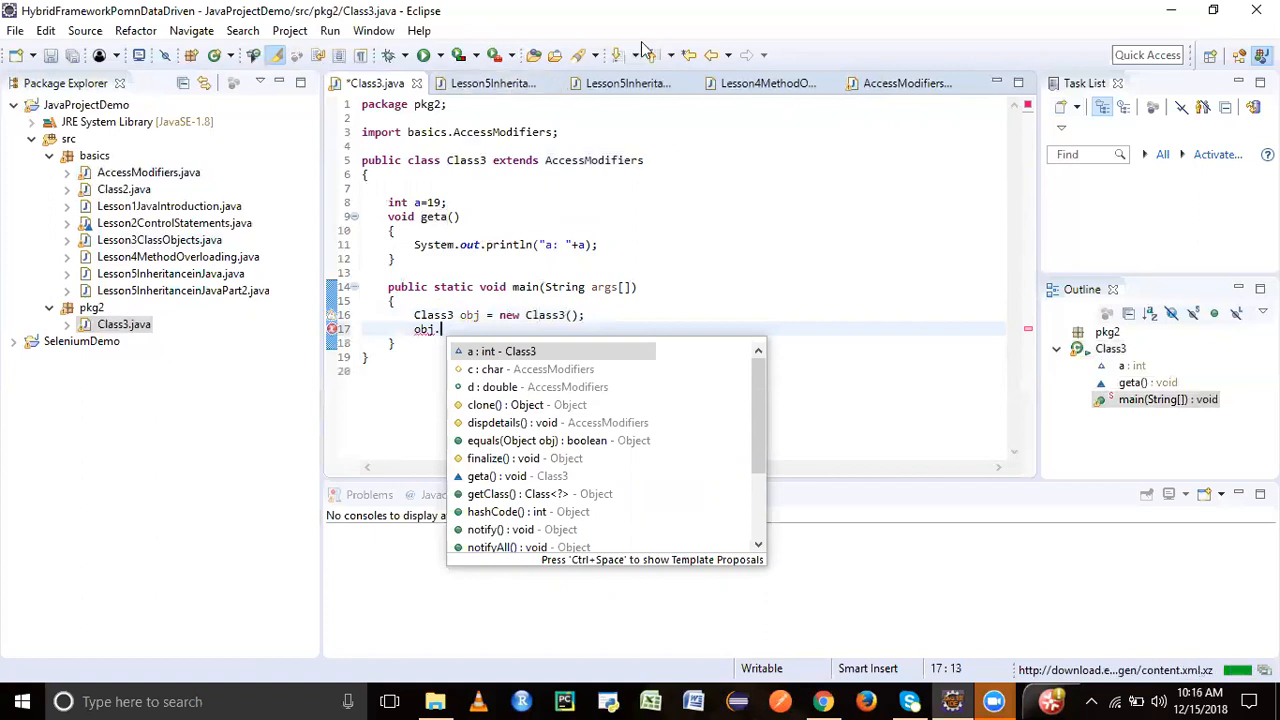
pyautogui.click(904, 84)
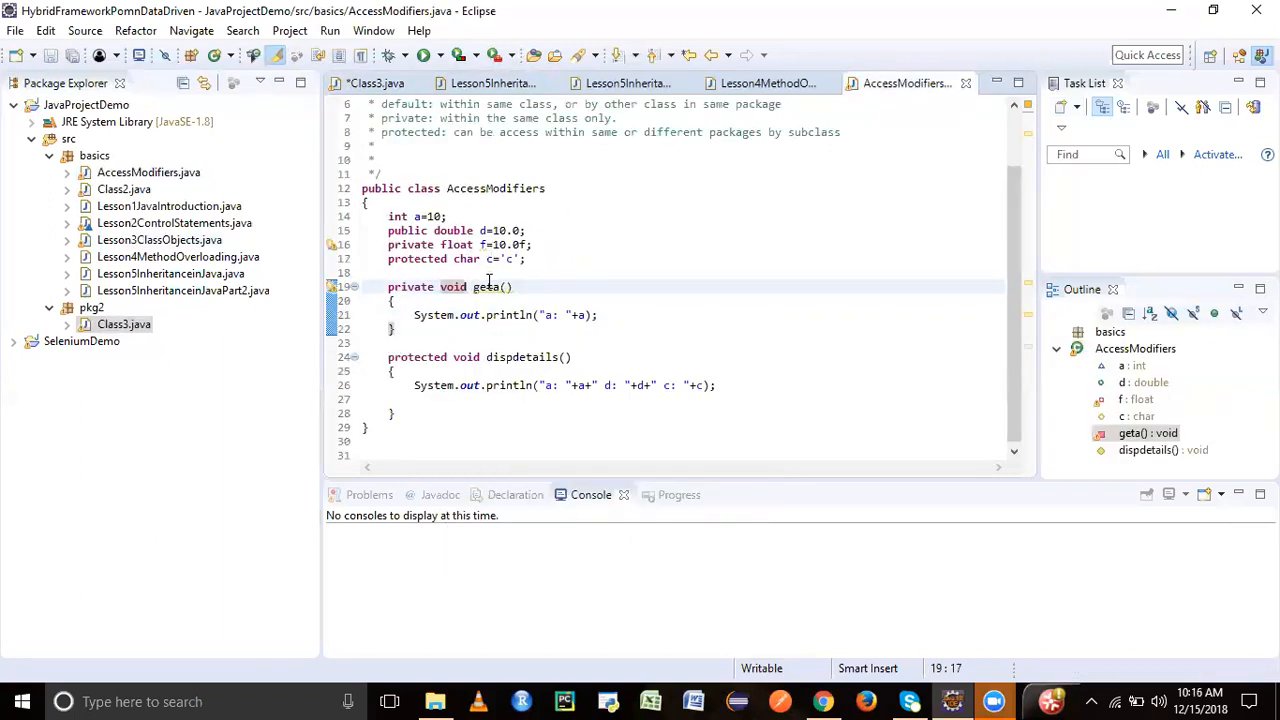
pyautogui.moveTo(490, 260)
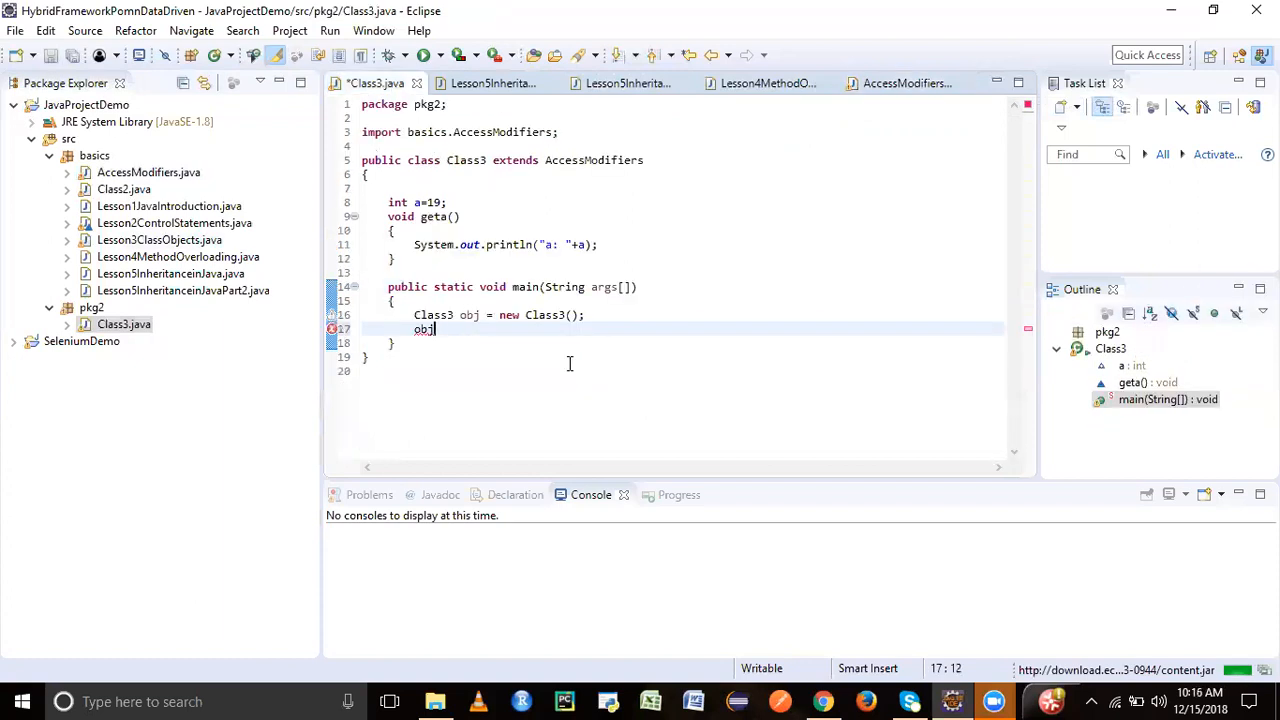
pyautogui.write('.')
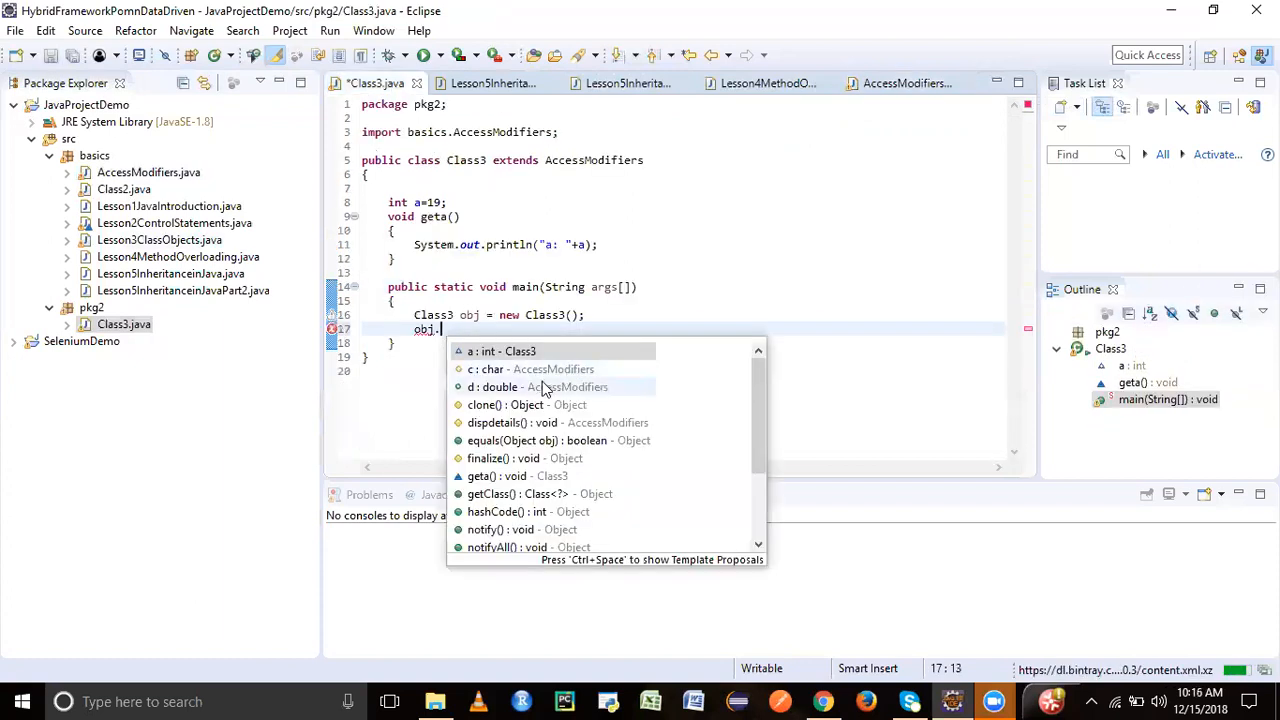
pyautogui.moveTo(540, 422)
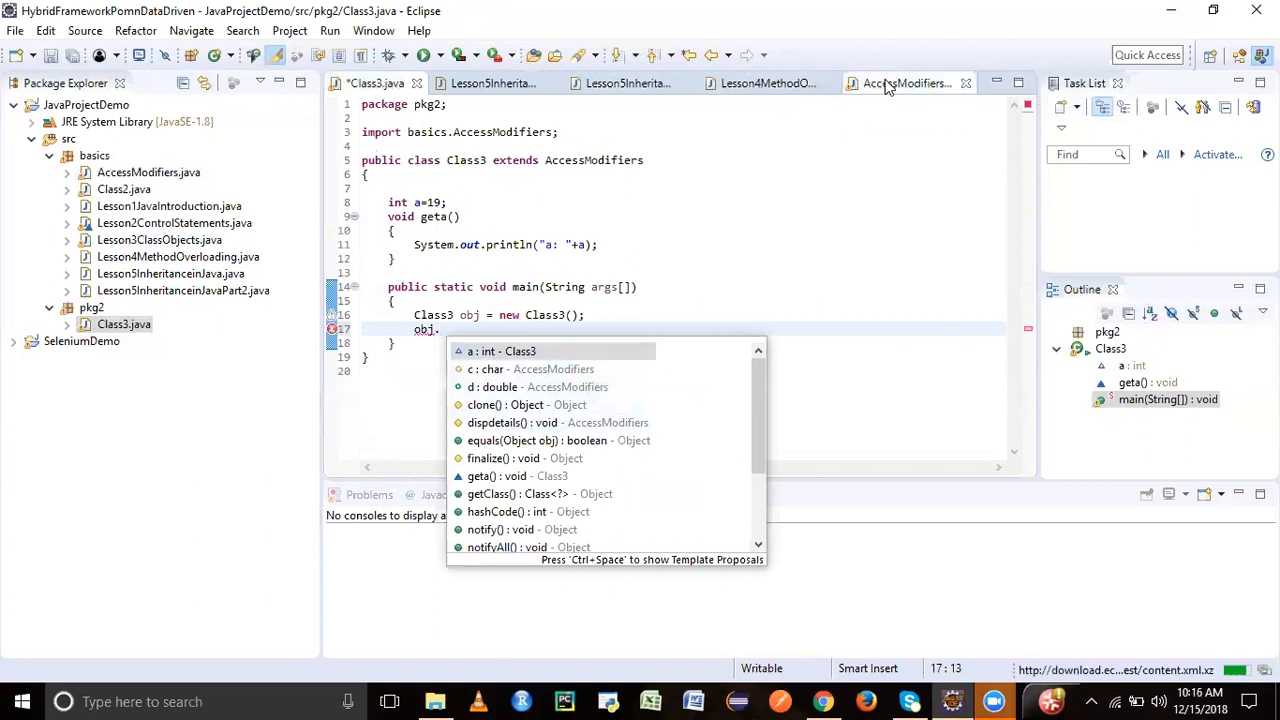
# - Call obj.dispdetails() in main after checking AccessModifiers' source, then start another obj. call
pyautogui.click(904, 84)
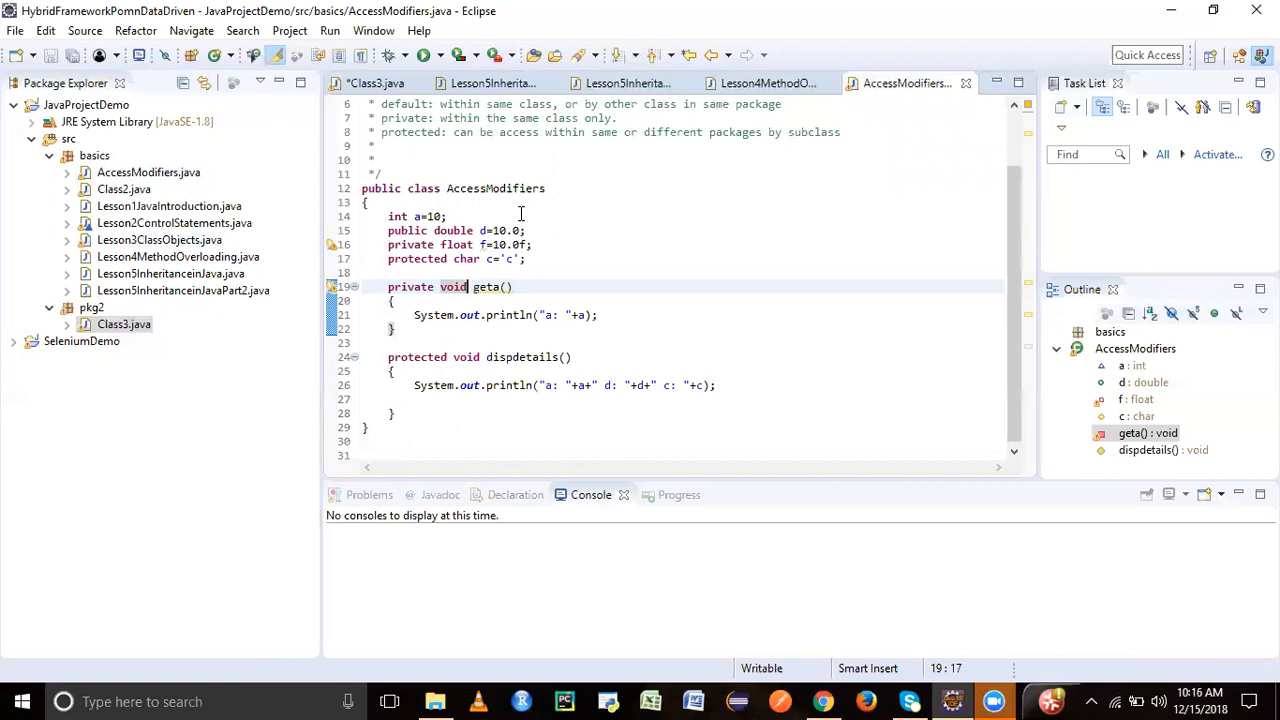
pyautogui.click(376, 84)
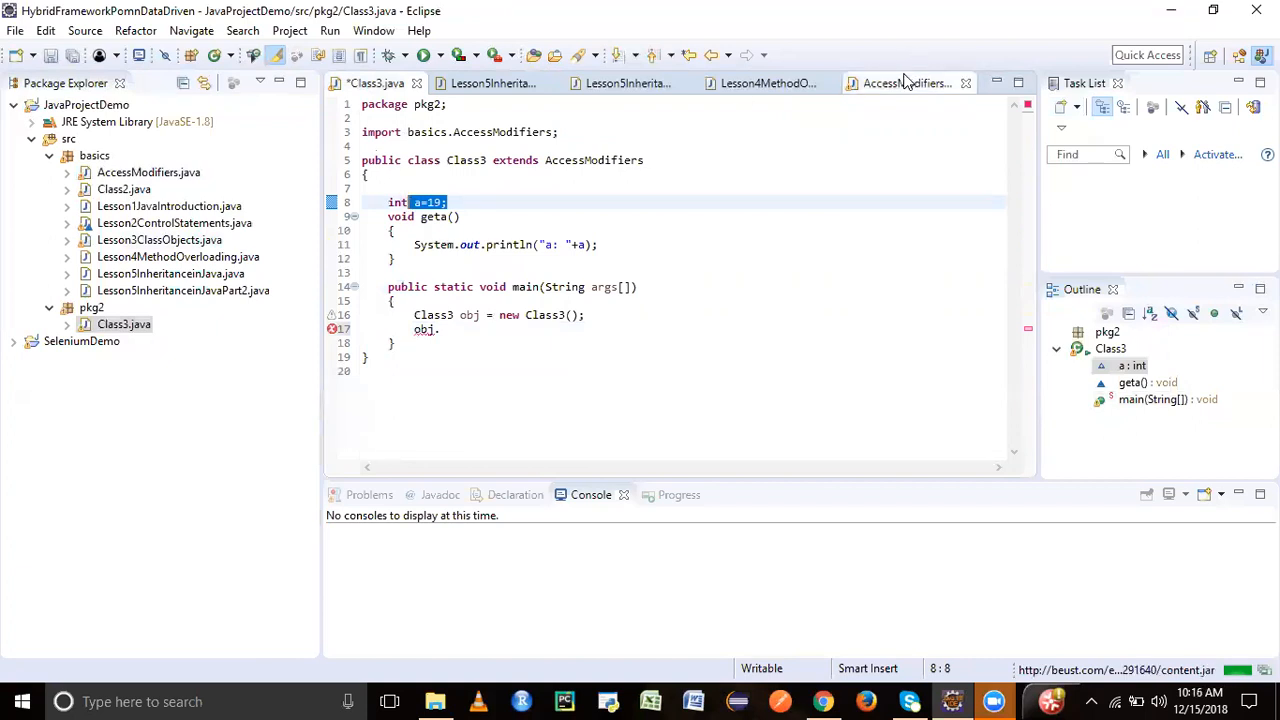
pyautogui.click(904, 84)
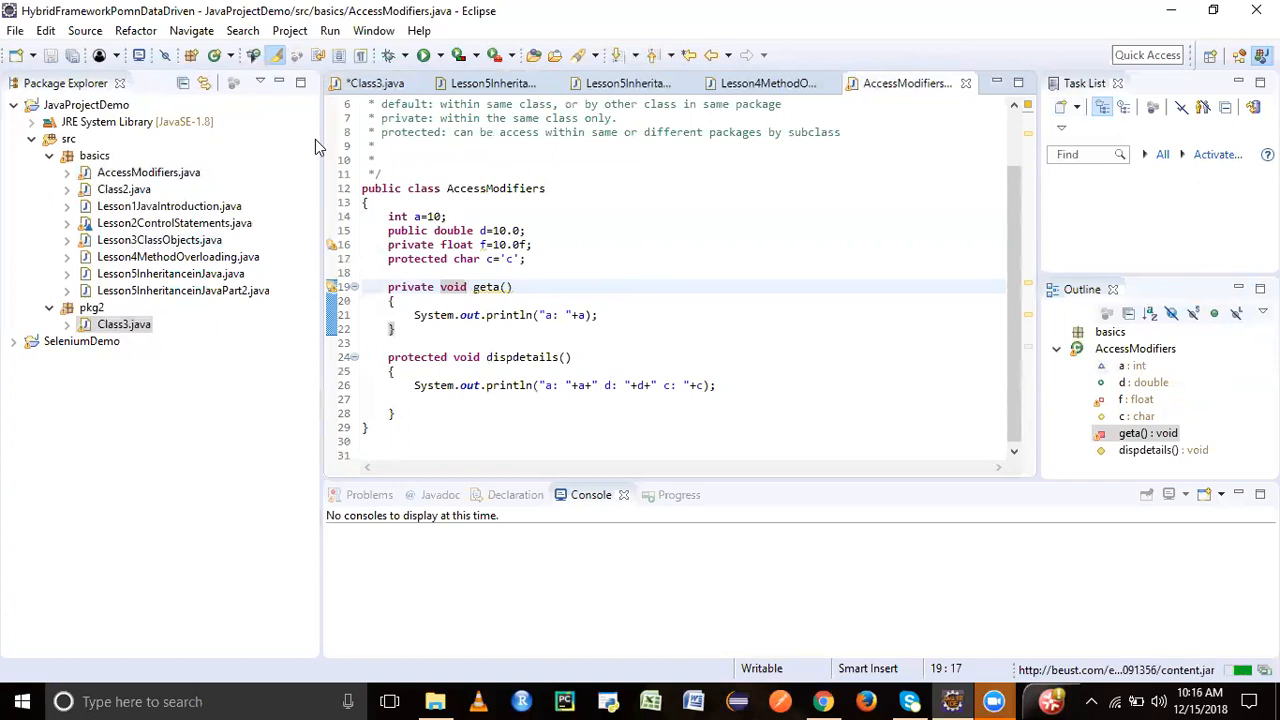
pyautogui.click(390, 84)
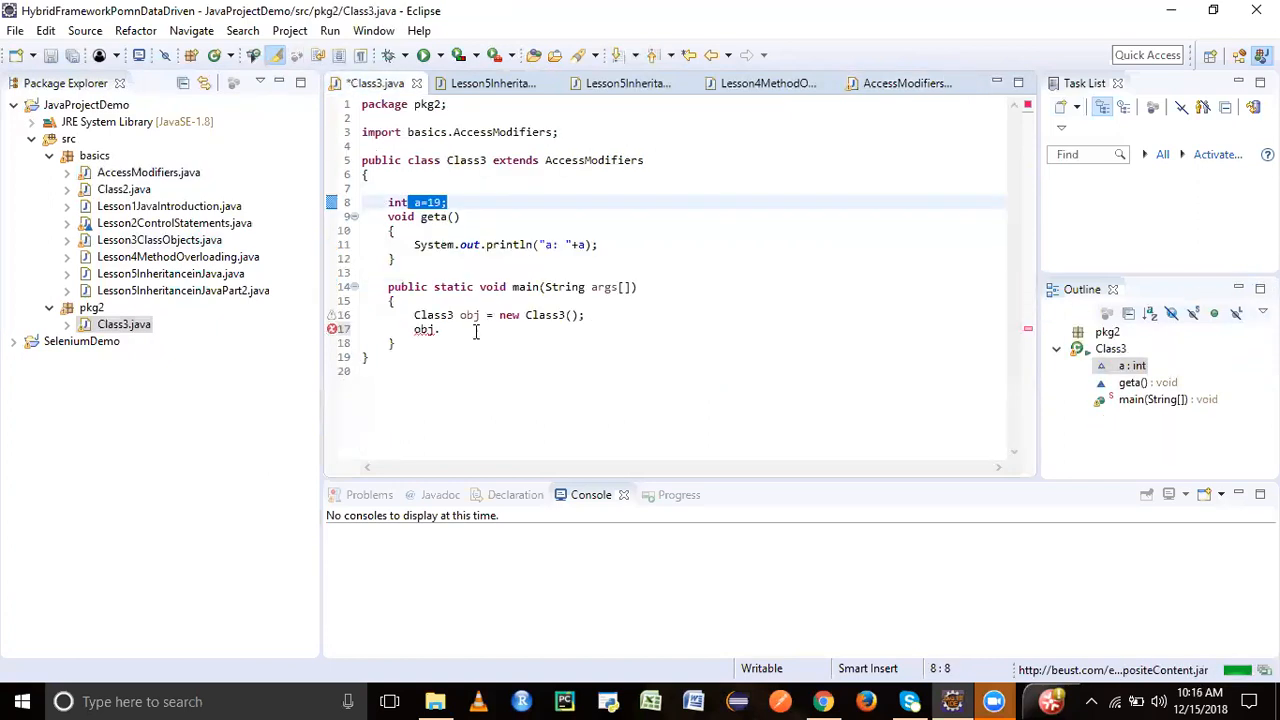
pyautogui.write('dispDetails();')
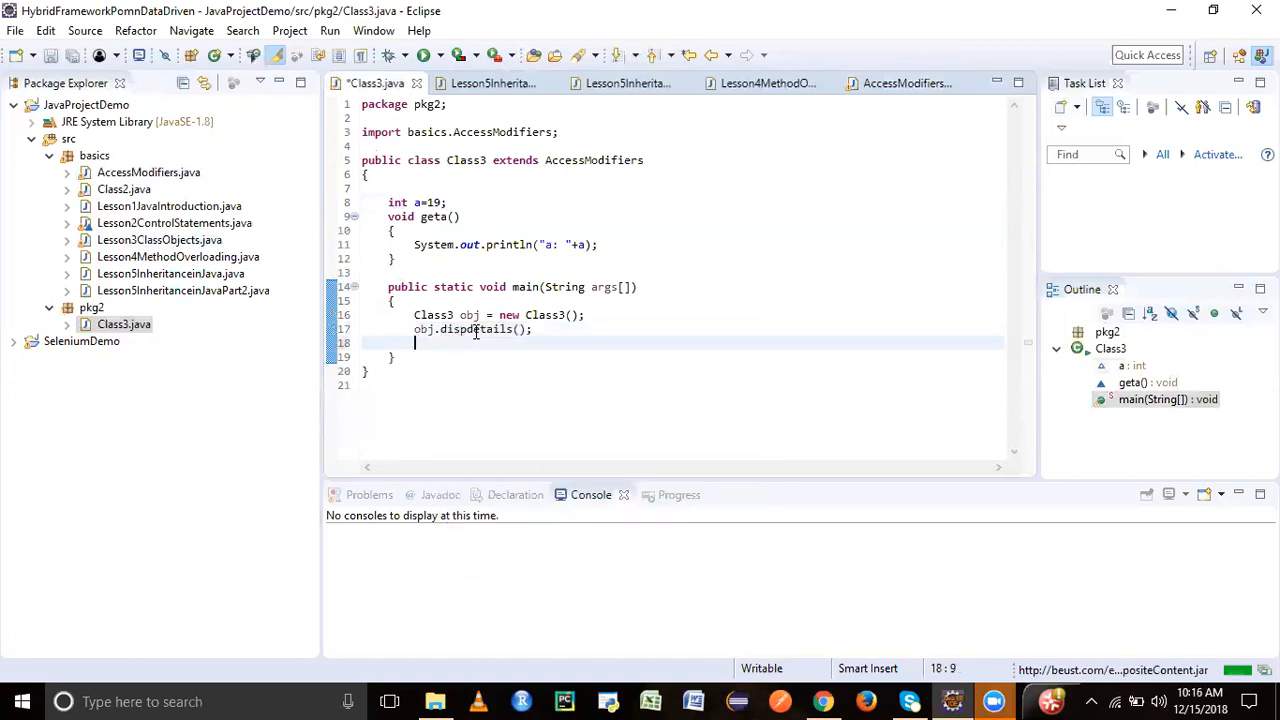
pyautogui.write('obj.')
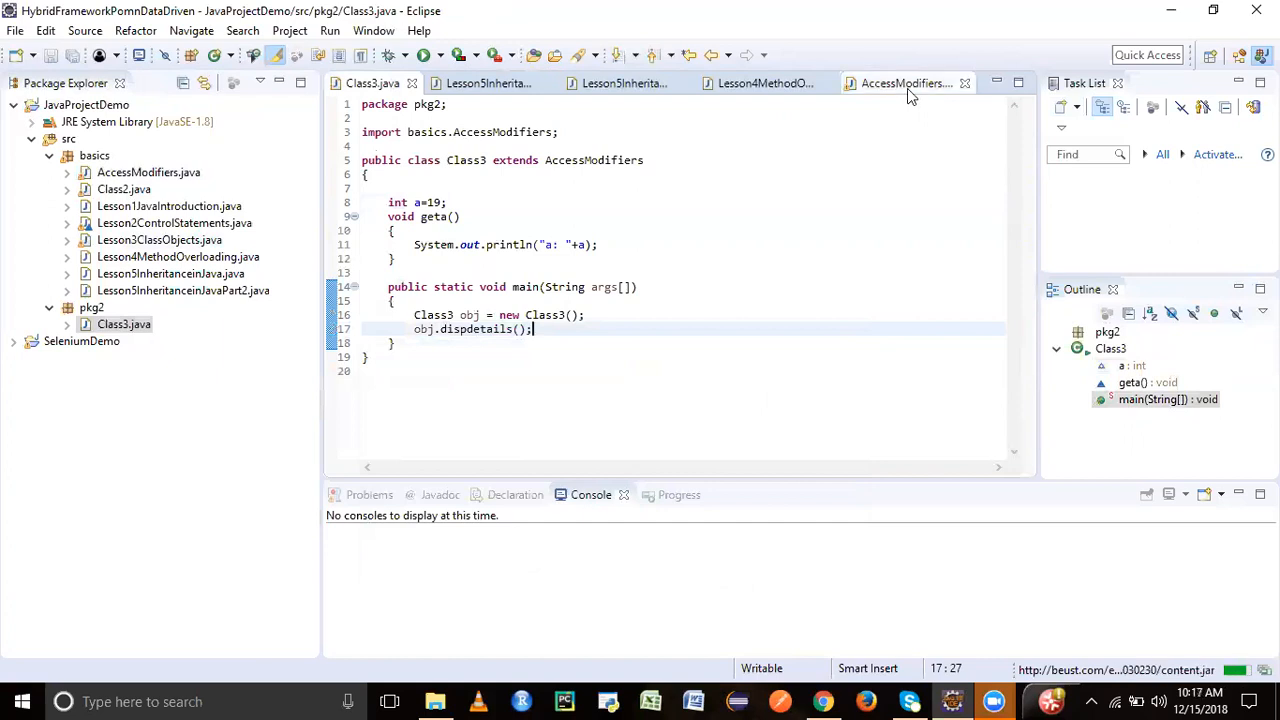
pyautogui.click(904, 84)
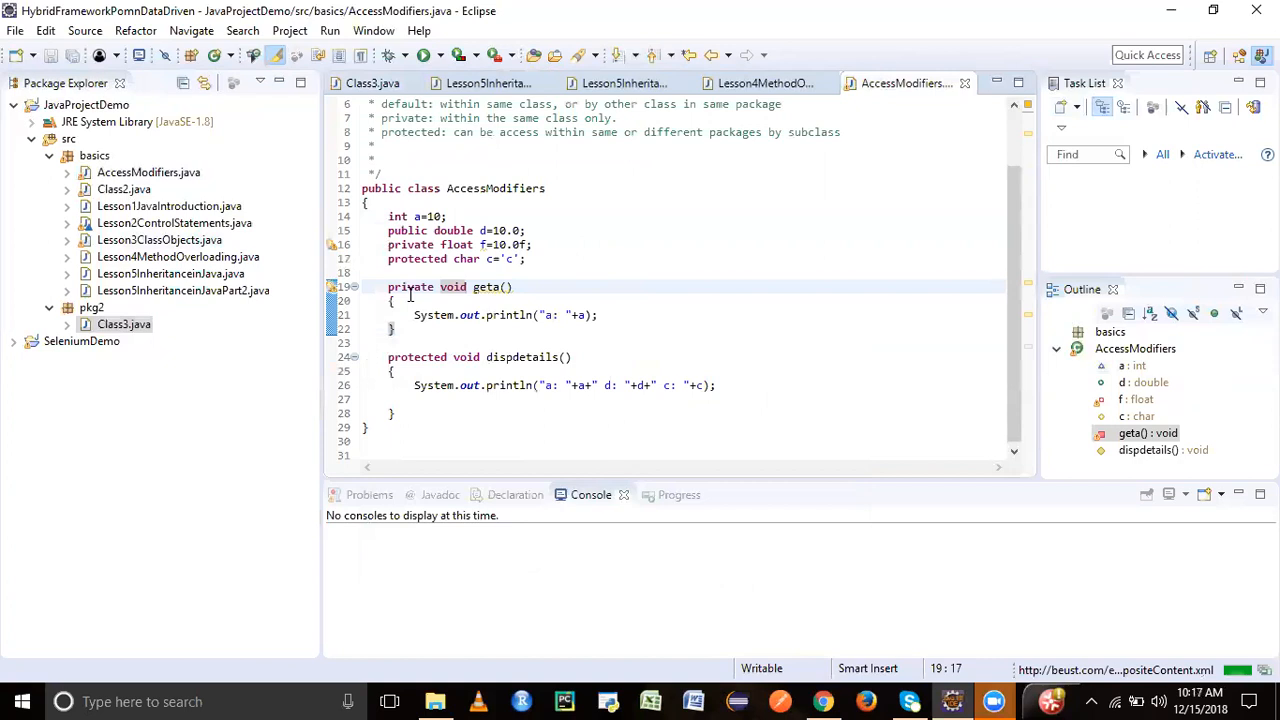
# - Replace private with protected on geta in AccessModifiers and return to Class3
pyautogui.doubleClick(408, 288)
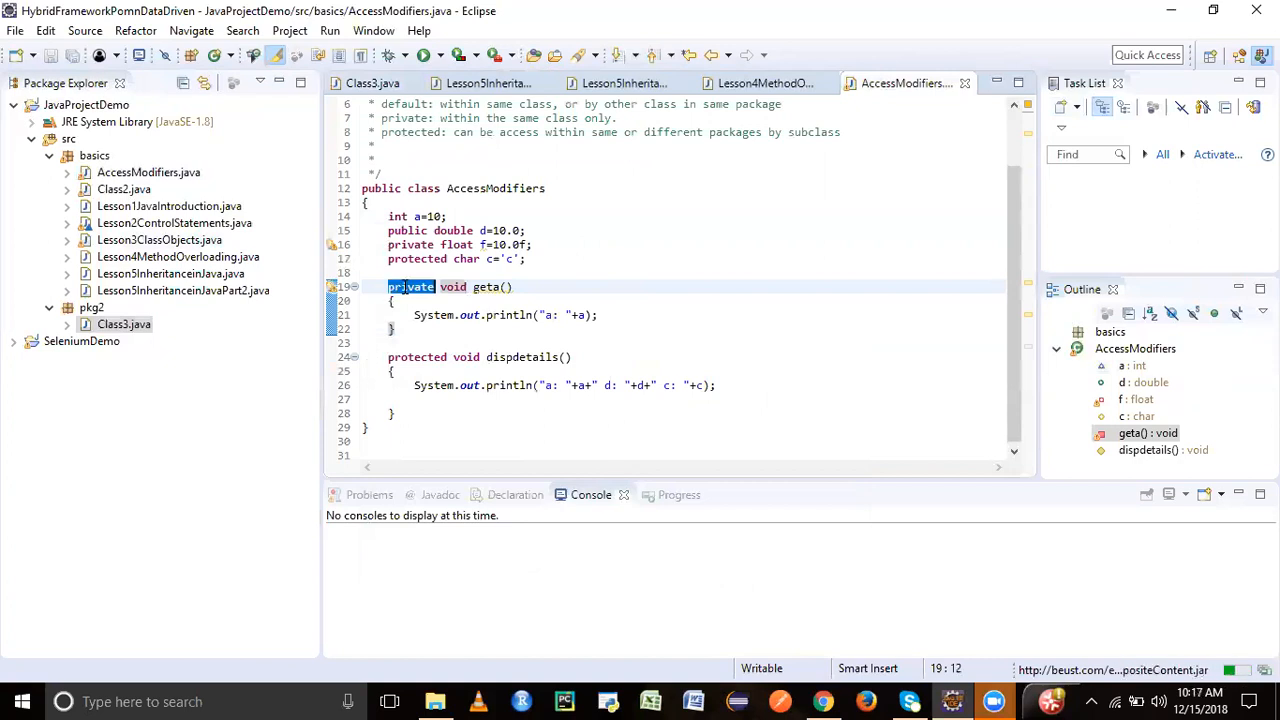
pyautogui.write('protected')
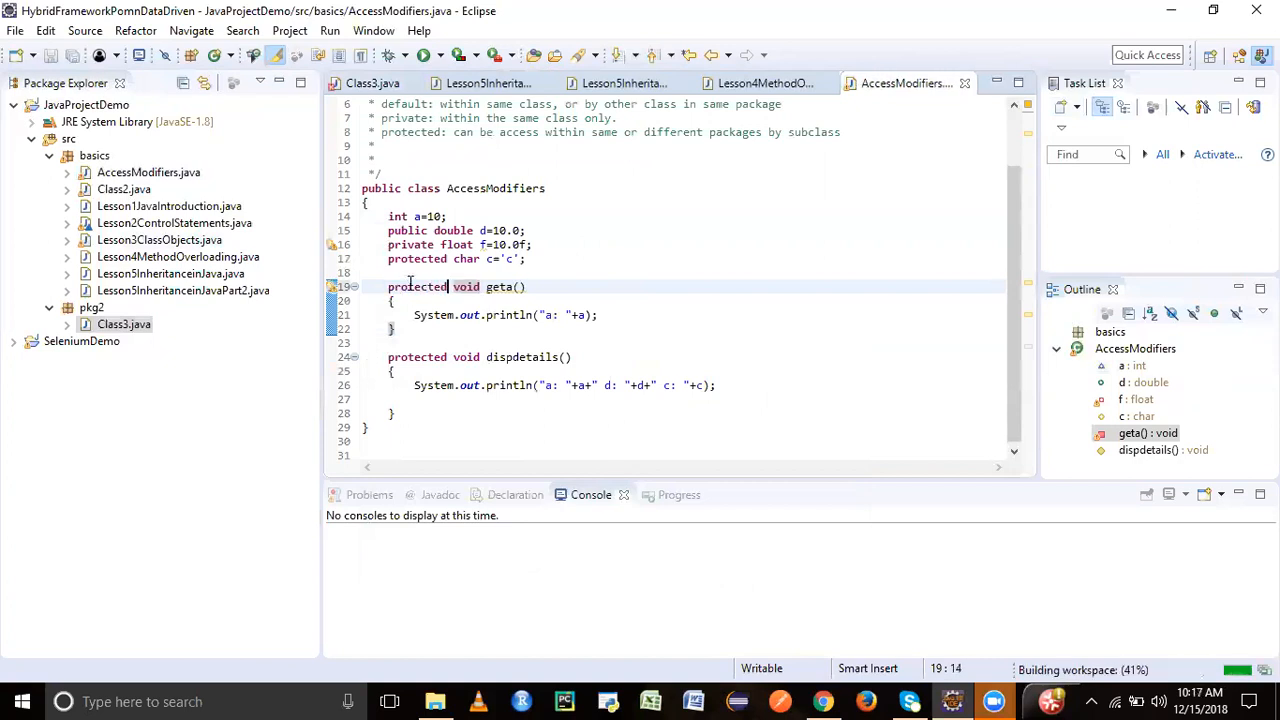
pyautogui.click(368, 84)
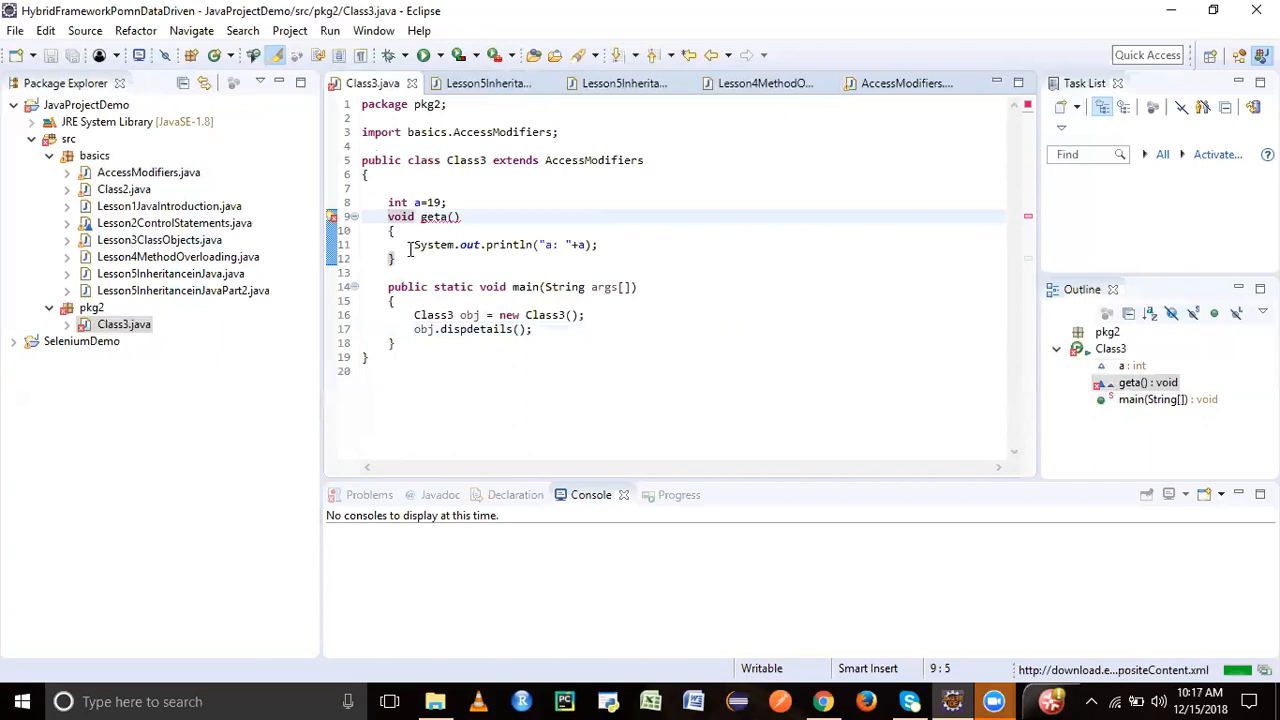
pyautogui.moveTo(432, 216)
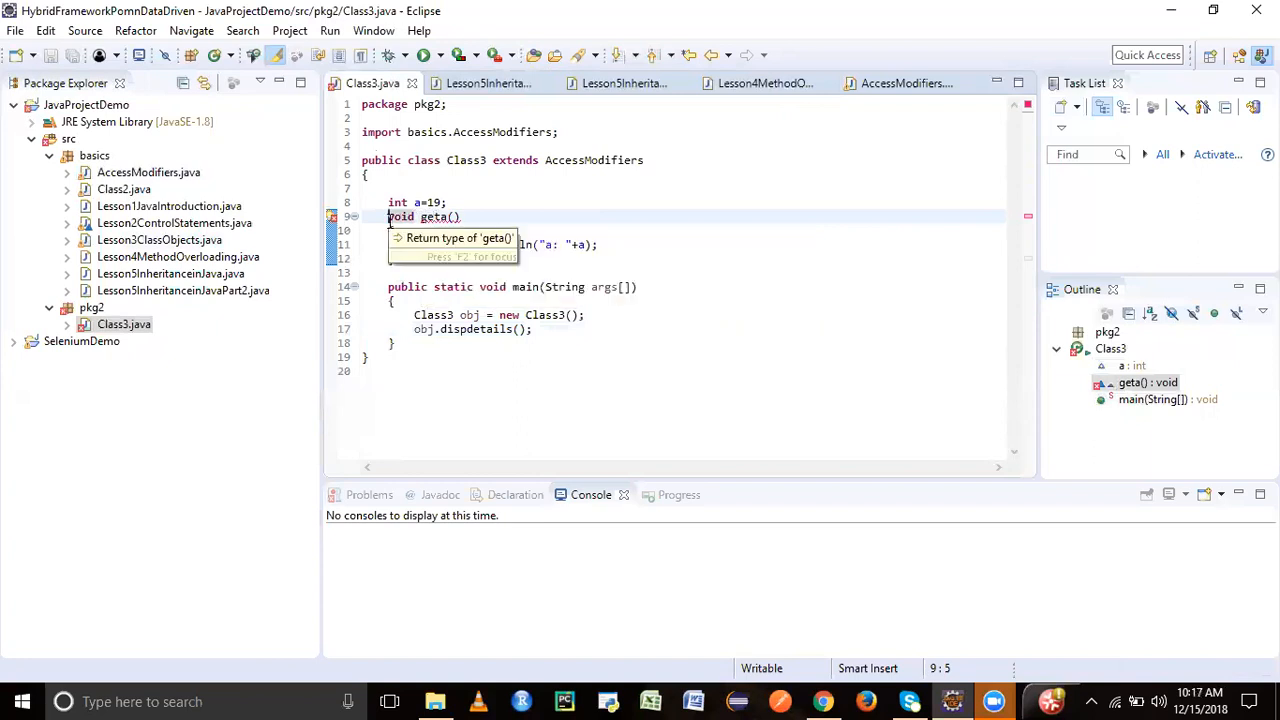
# - Mark Class3's geta as protected to clear the error and begin typing obj.ge in main
pyautogui.write('protected')
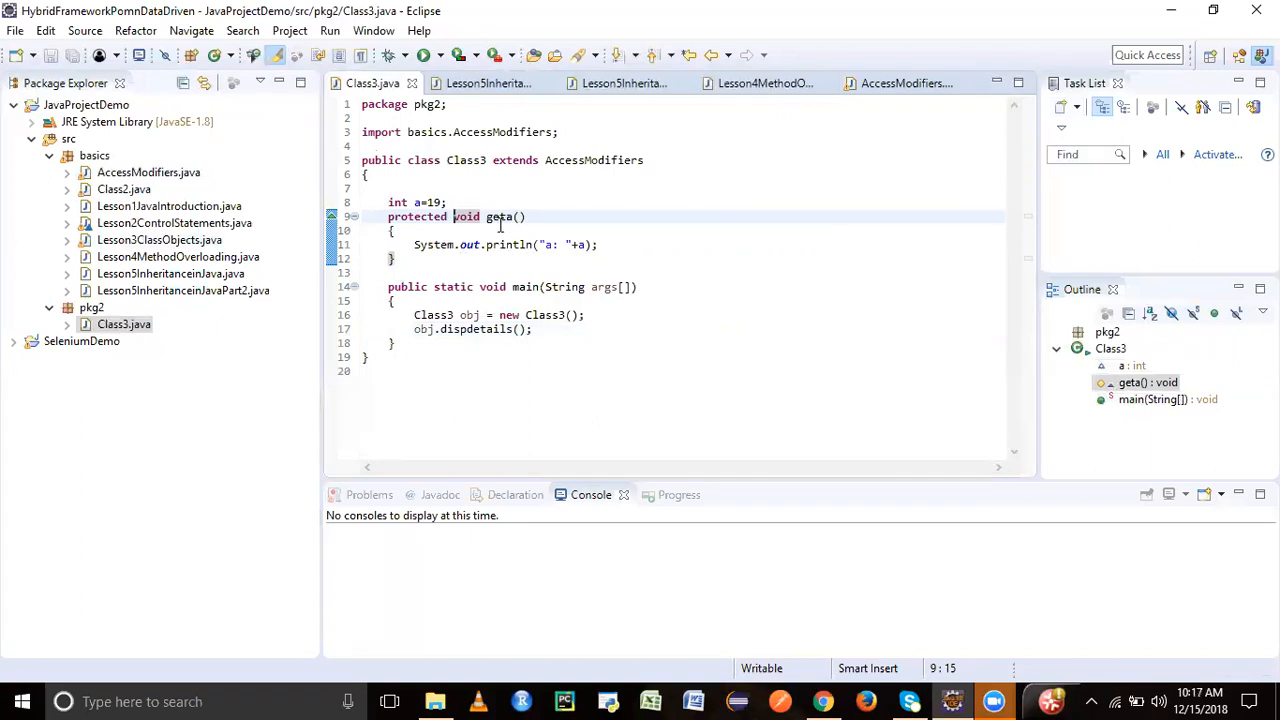
pyautogui.moveTo(548, 268)
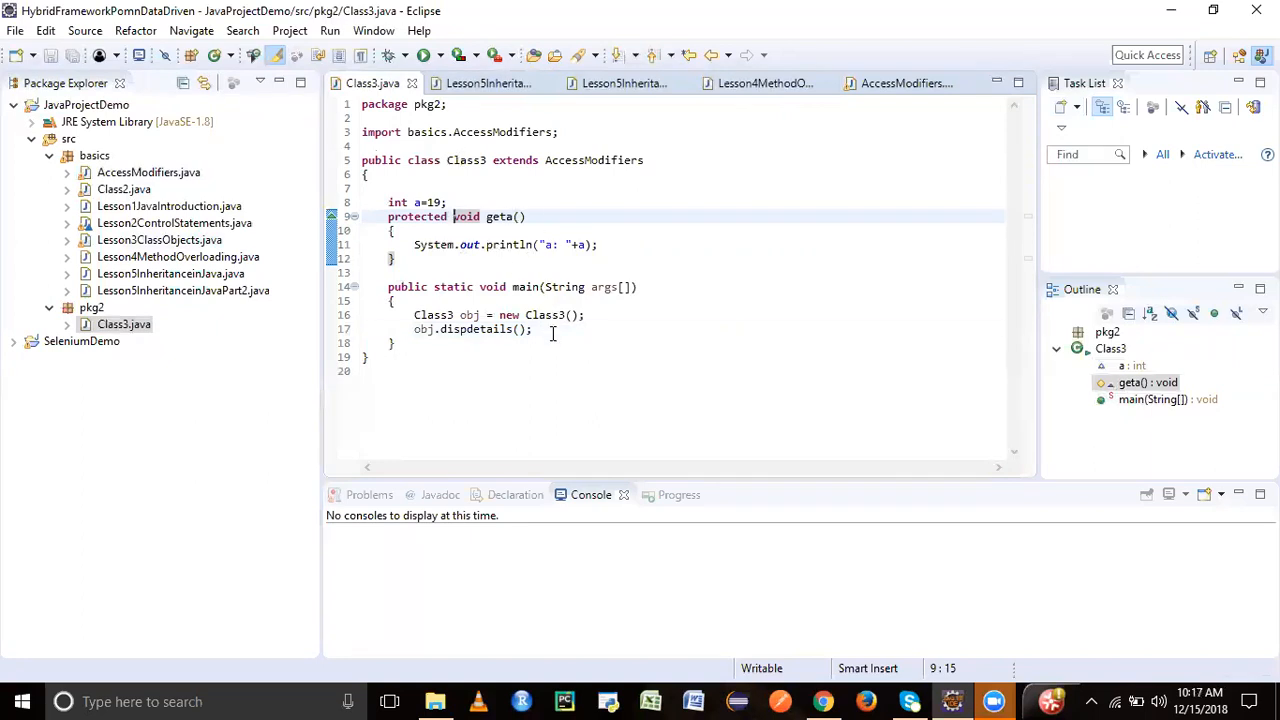
pyautogui.write('obj.ge')
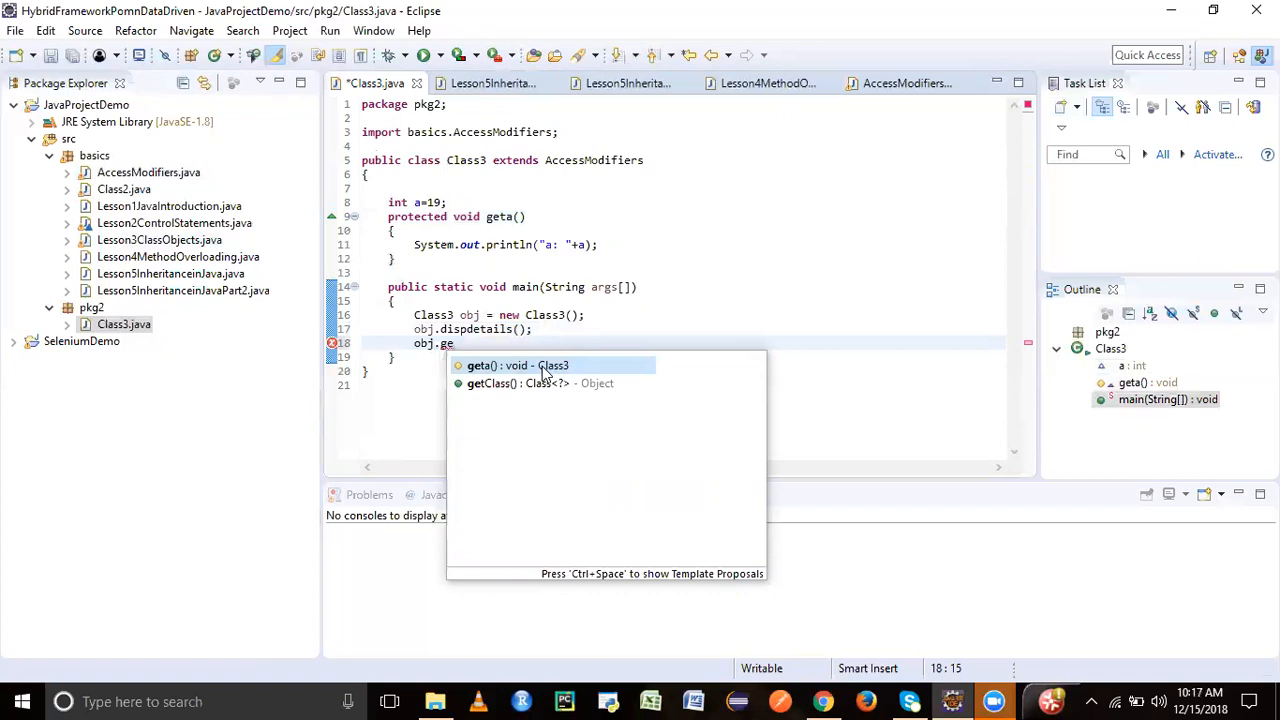
# - Insert obj.geta() via content assist and run Class3, printing the dispdetails values and a: 19
pyautogui.click(516, 364)
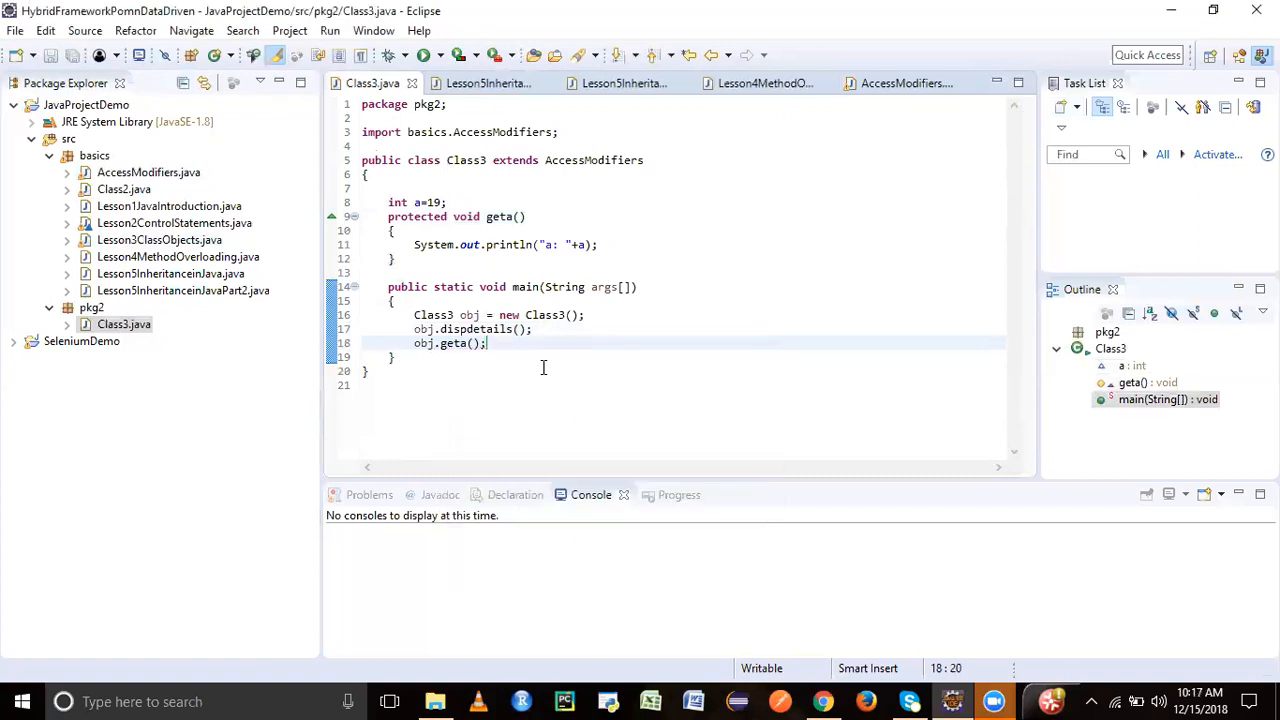
pyautogui.click(436, 56)
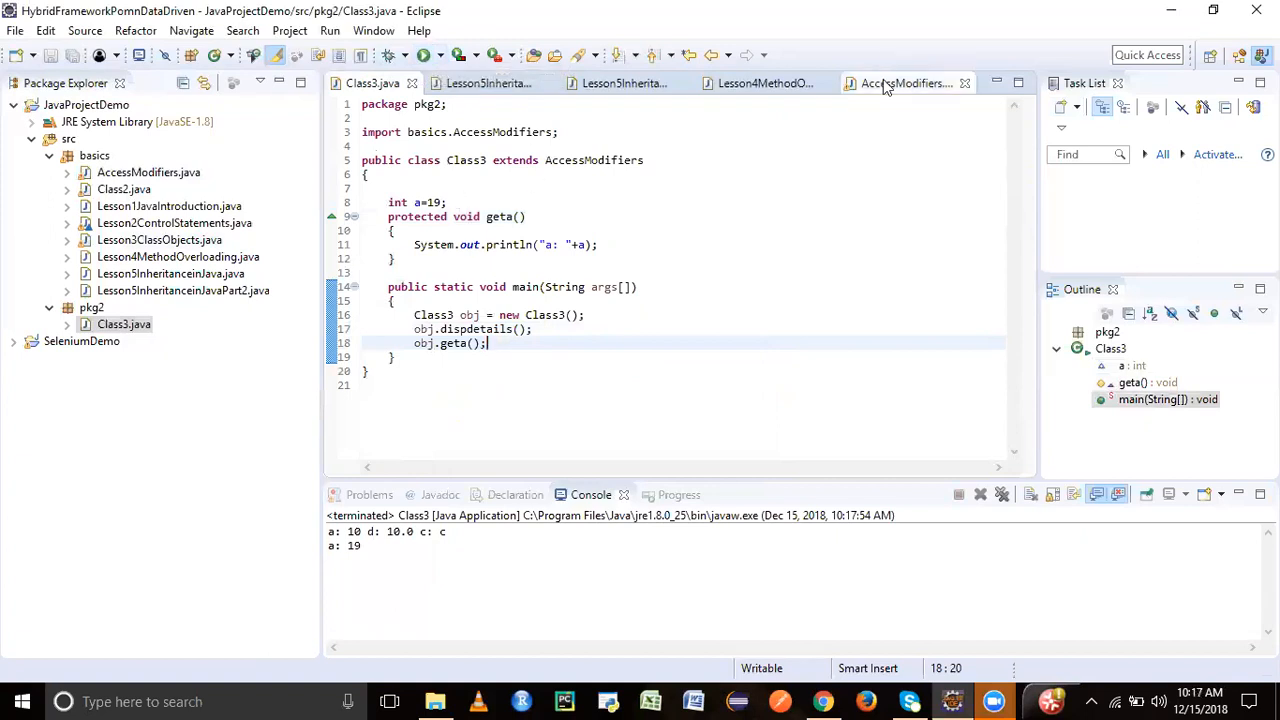
pyautogui.click(904, 84)
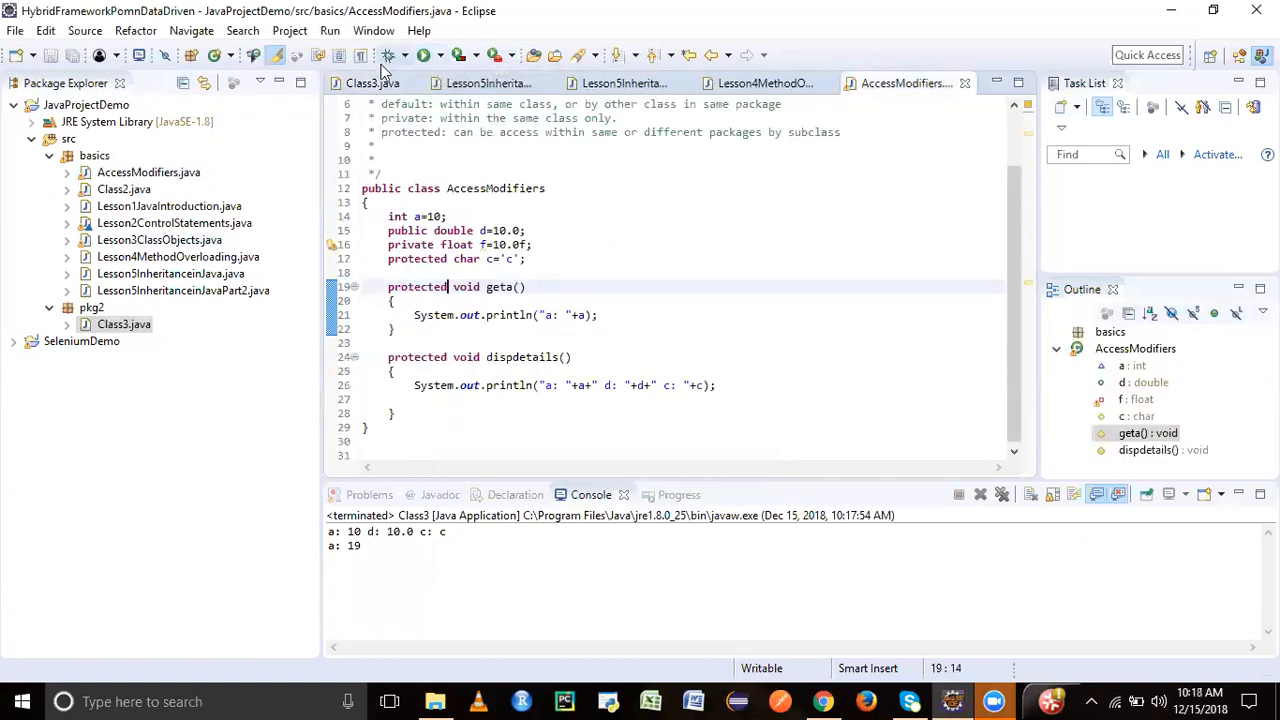
pyautogui.click(368, 84)
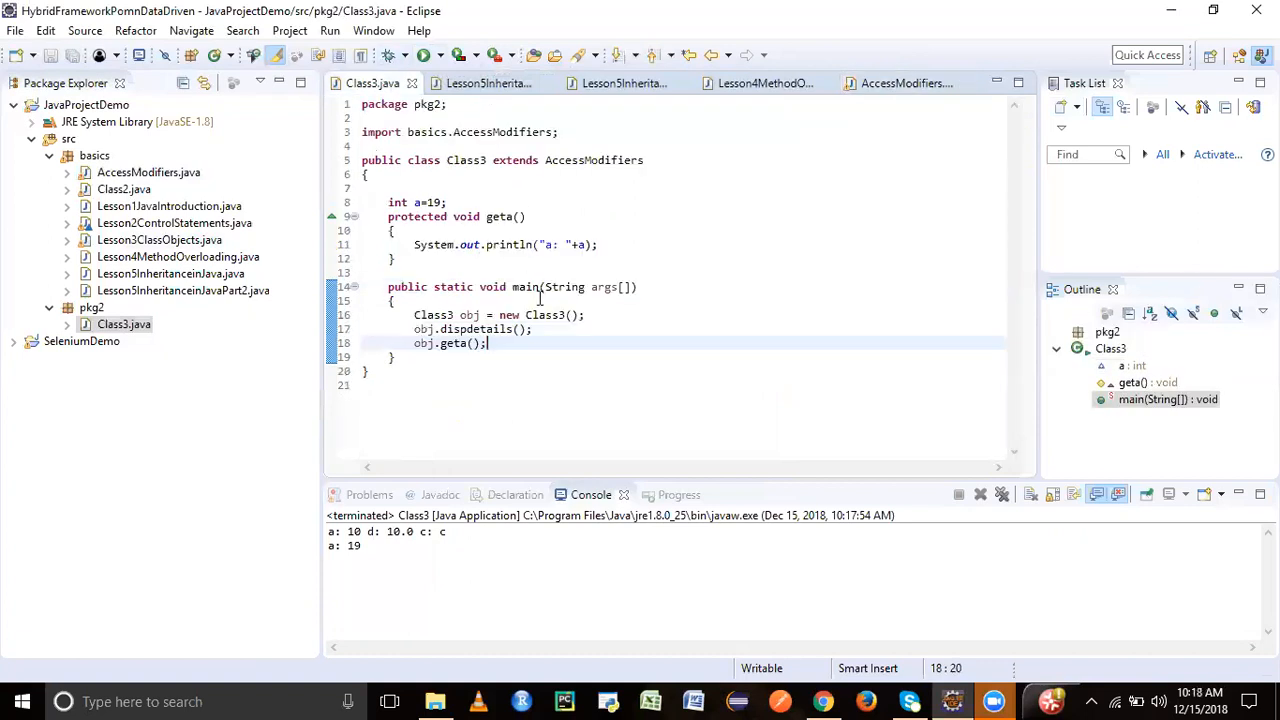